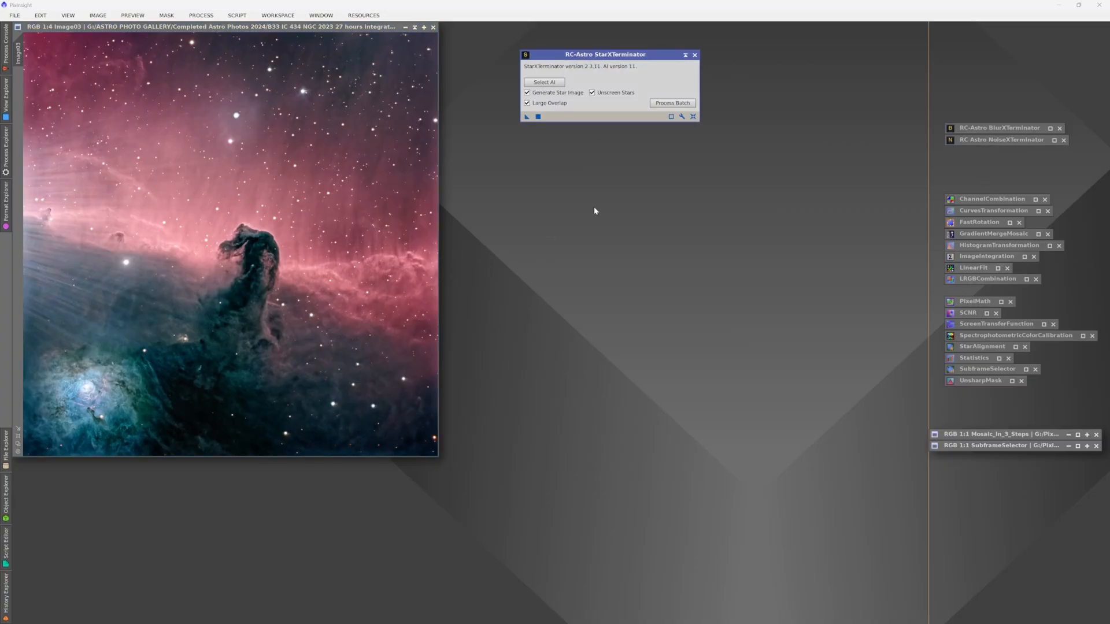
pyautogui.moveTo(556, 216)
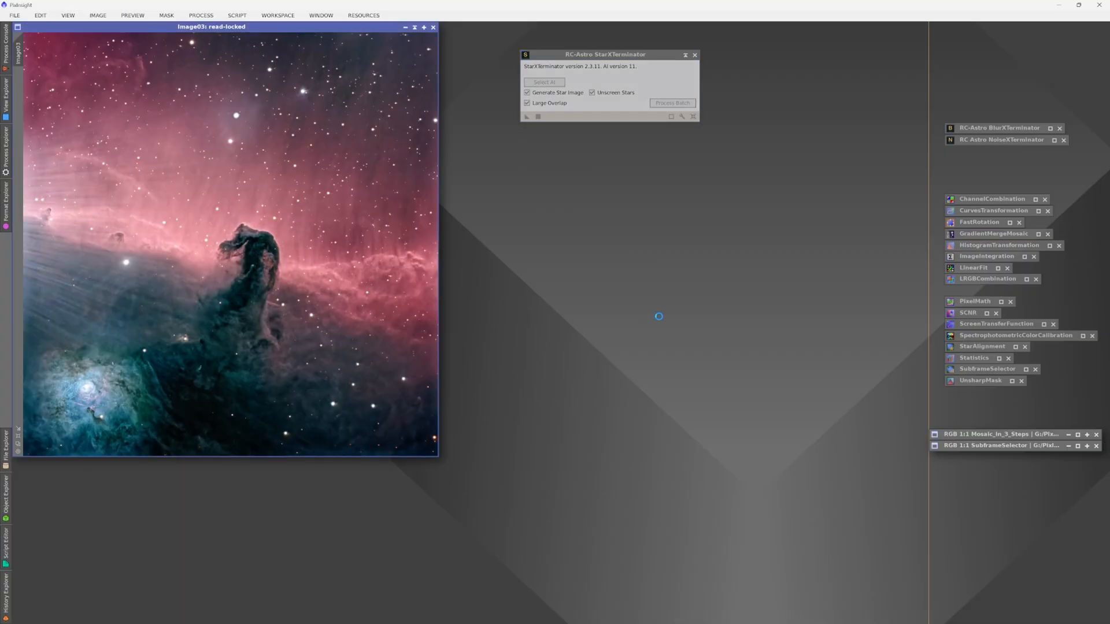
pyautogui.moveTo(663, 306)
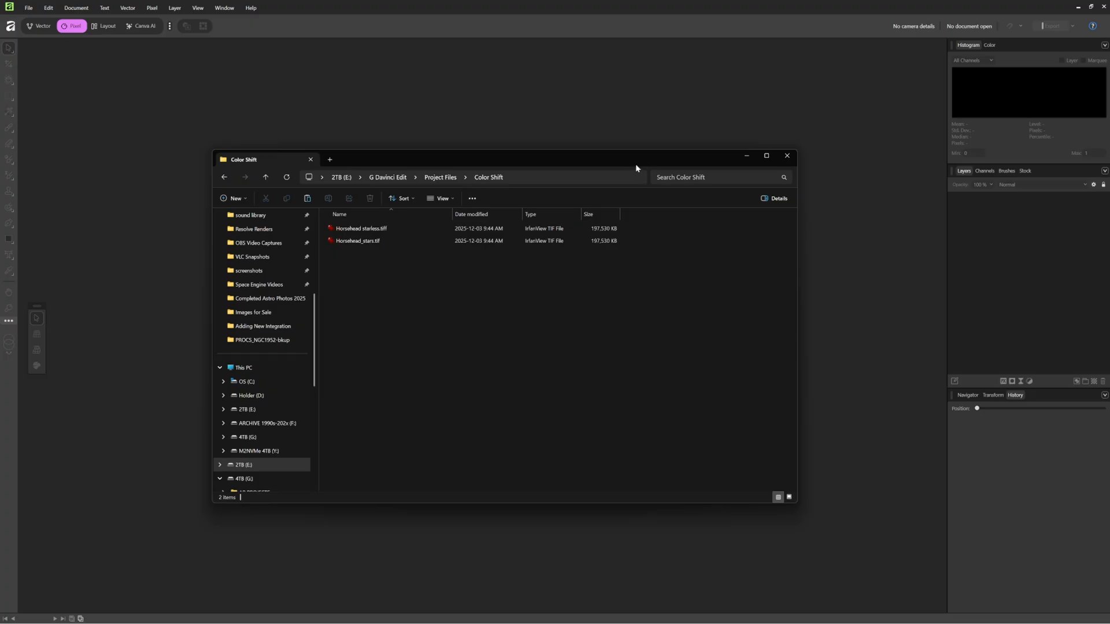
# Open Horsehead starless.tiff and duplicate its Background layer from the layer's context menu.
pyautogui.click(360, 227)
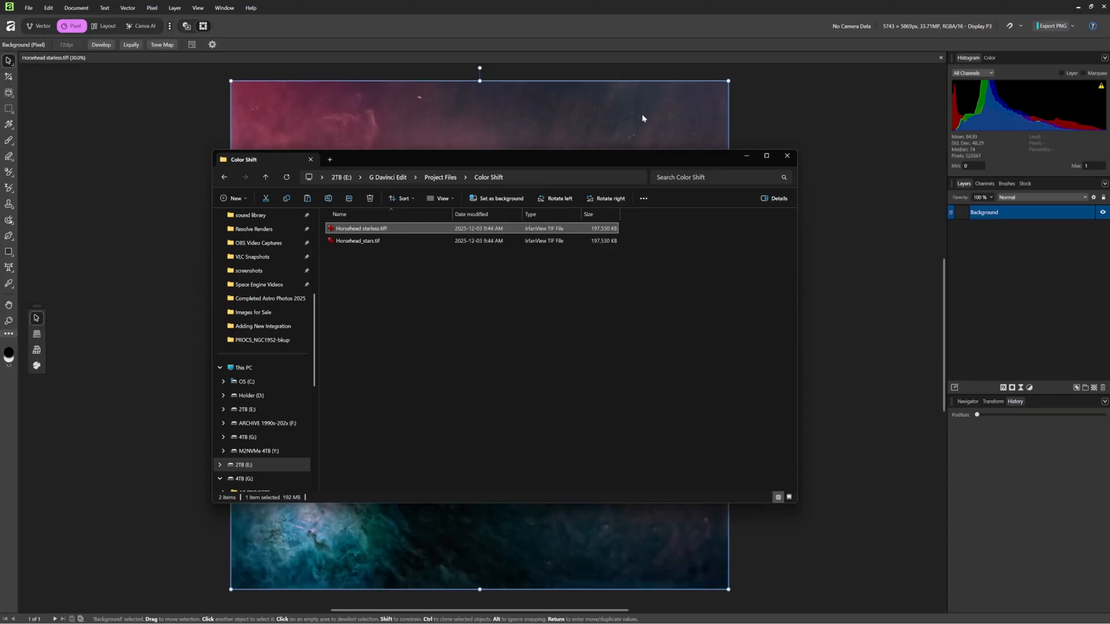
pyautogui.click(786, 156)
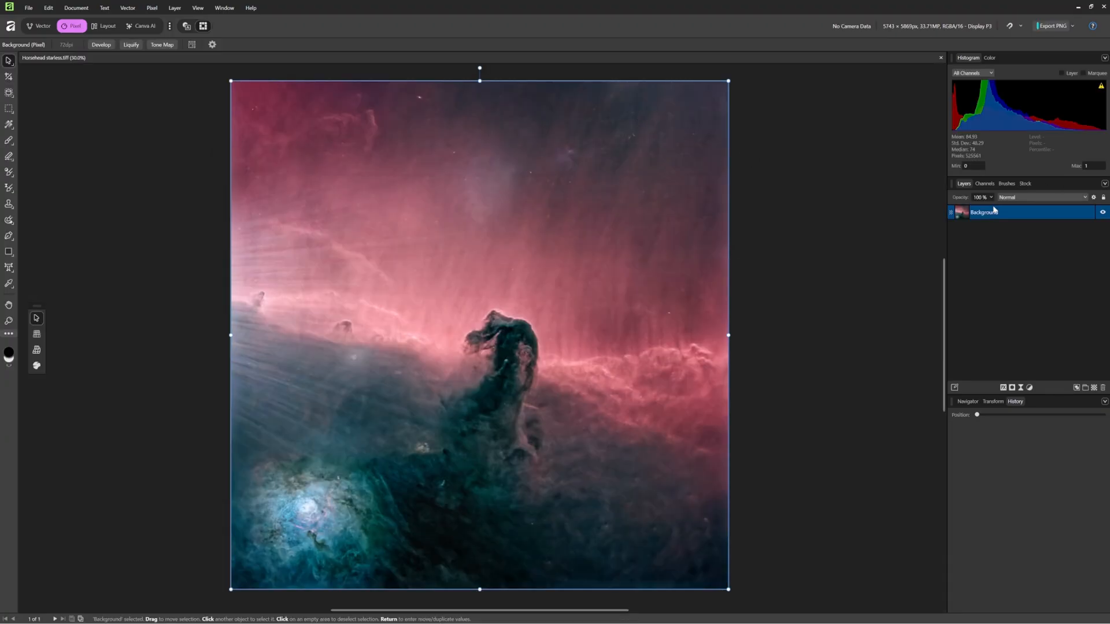
pyautogui.rightClick(982, 211)
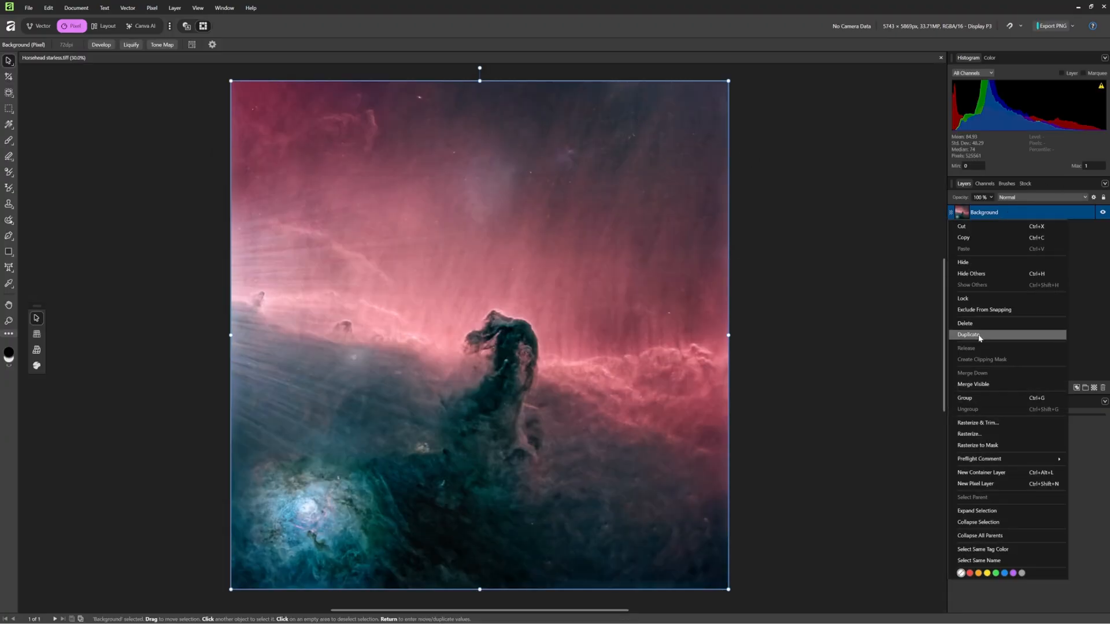
pyautogui.click(968, 334)
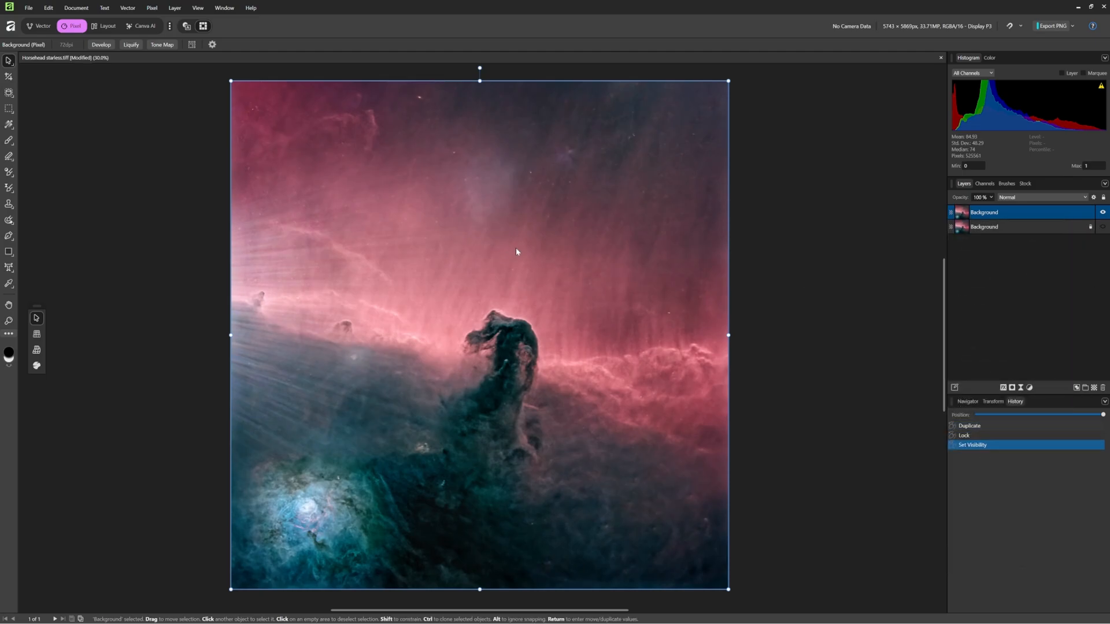
pyautogui.moveTo(852, 305)
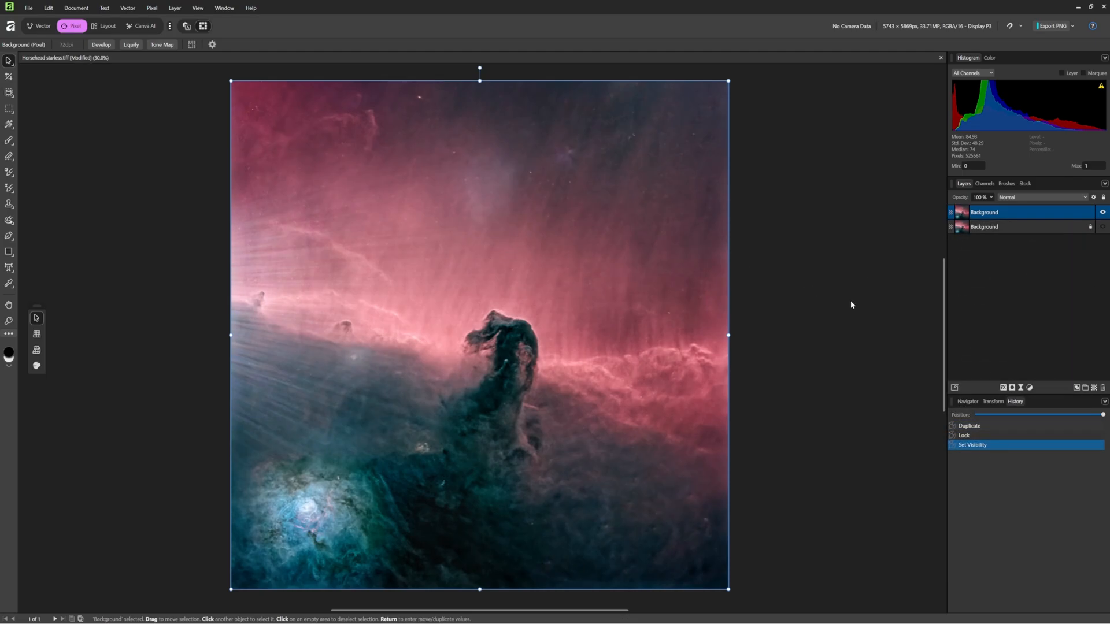
pyautogui.moveTo(1029, 395)
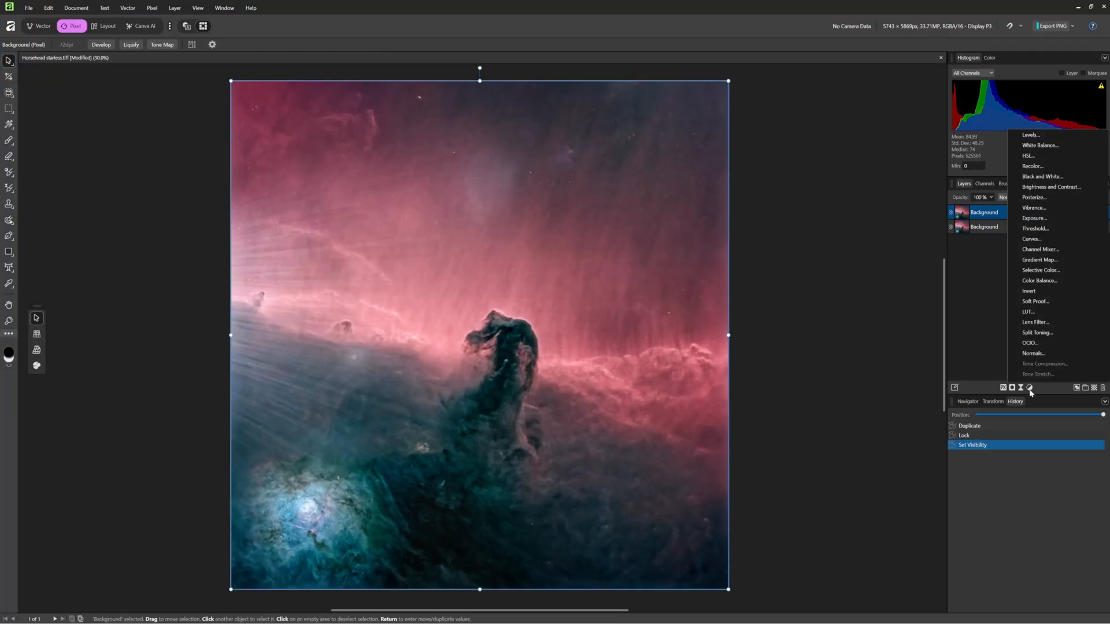
# Add an HSL Shift adjustment and nest it under the duplicated Background layer.
pyautogui.click(1029, 156)
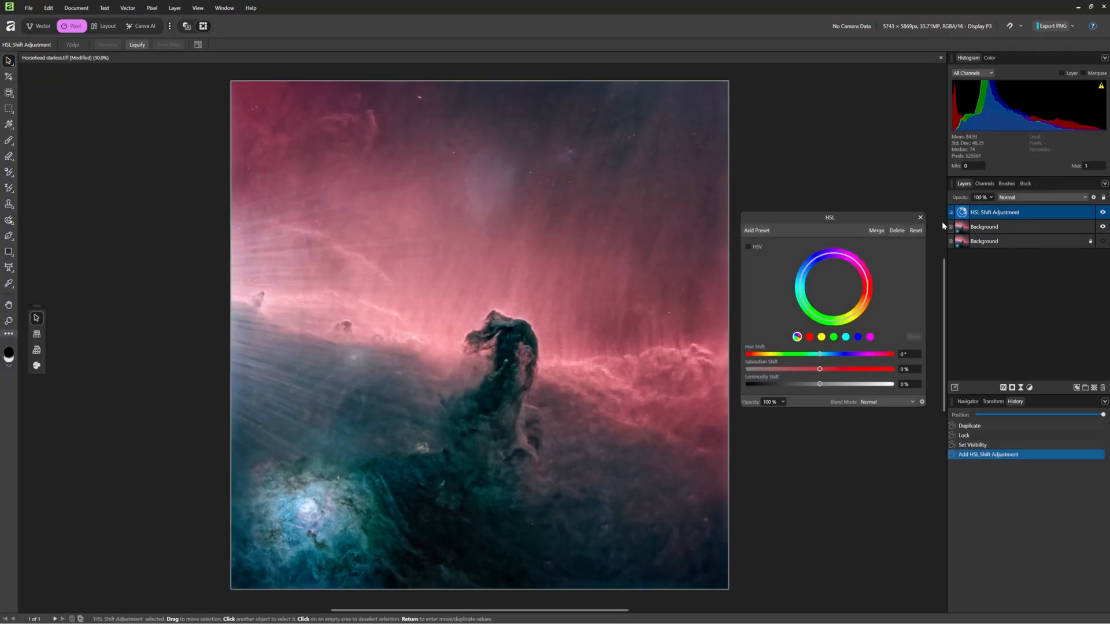
pyautogui.click(983, 226)
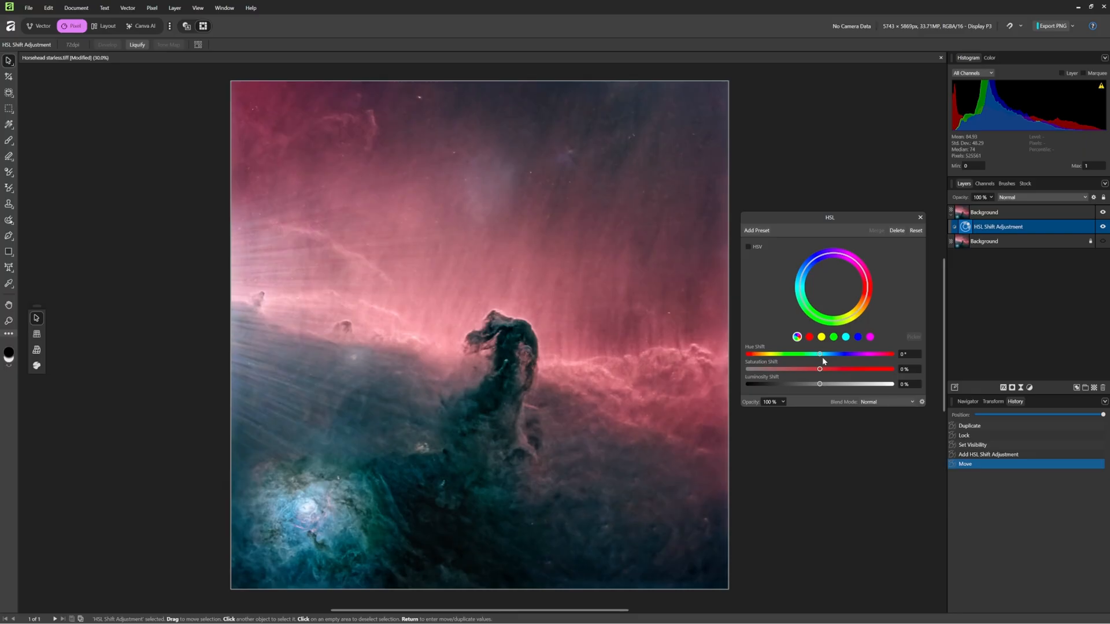
# Sweep the Hue Shift through orange, yellow, green to full cyan, then return near the original colours.
pyautogui.moveTo(820, 354); pyautogui.dragTo(811, 354)
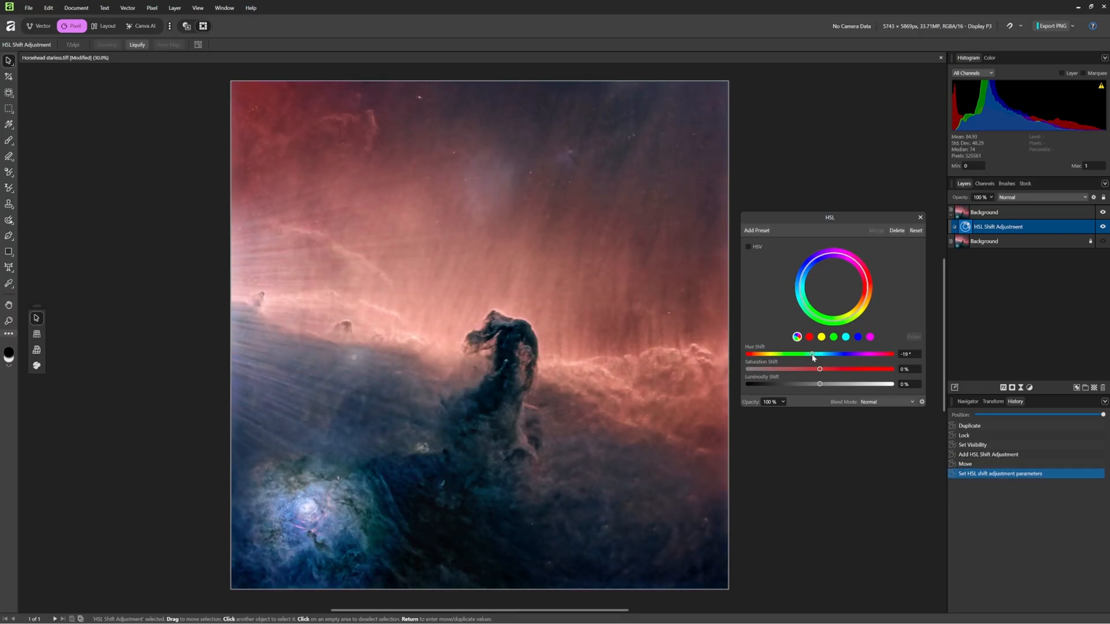
pyautogui.moveTo(811, 354); pyautogui.dragTo(807, 354)
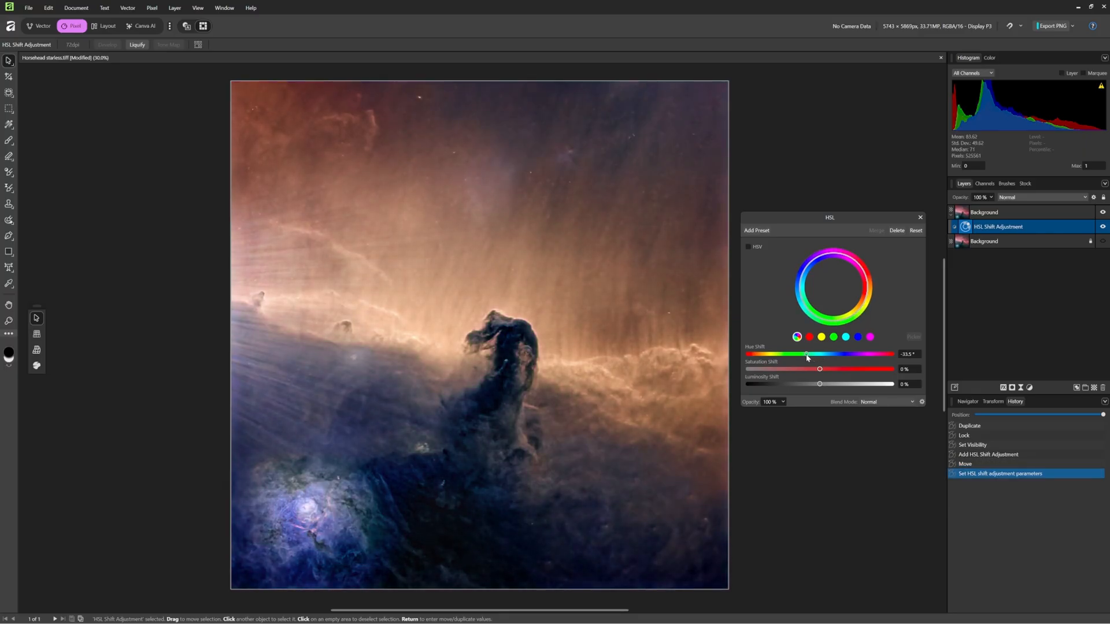
pyautogui.moveTo(807, 354); pyautogui.dragTo(798, 353)
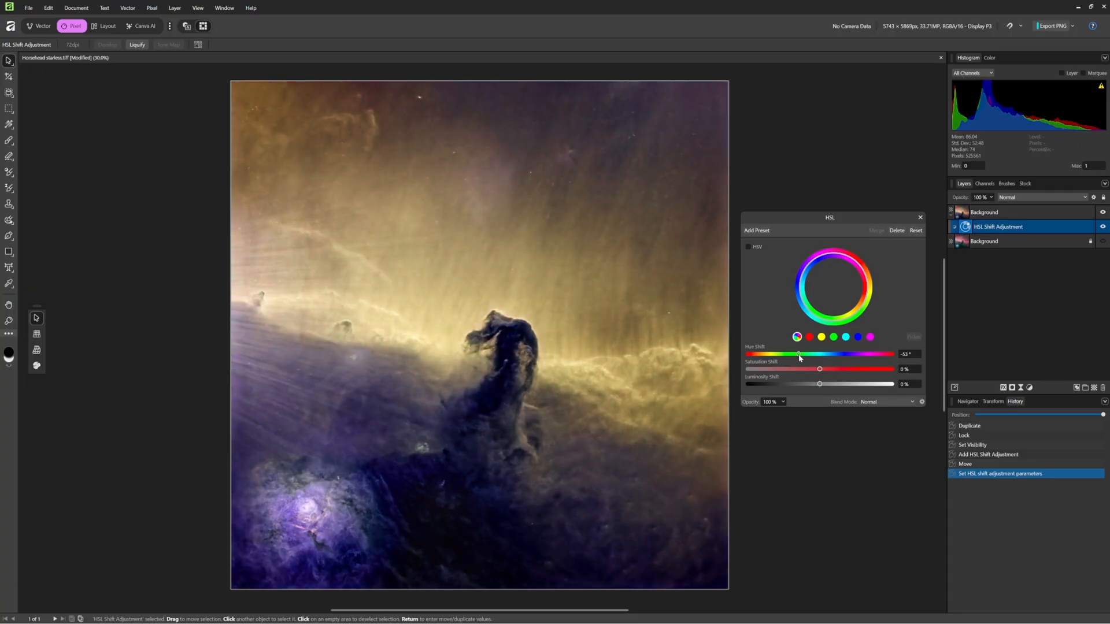
pyautogui.moveTo(800, 353); pyautogui.dragTo(791, 354)
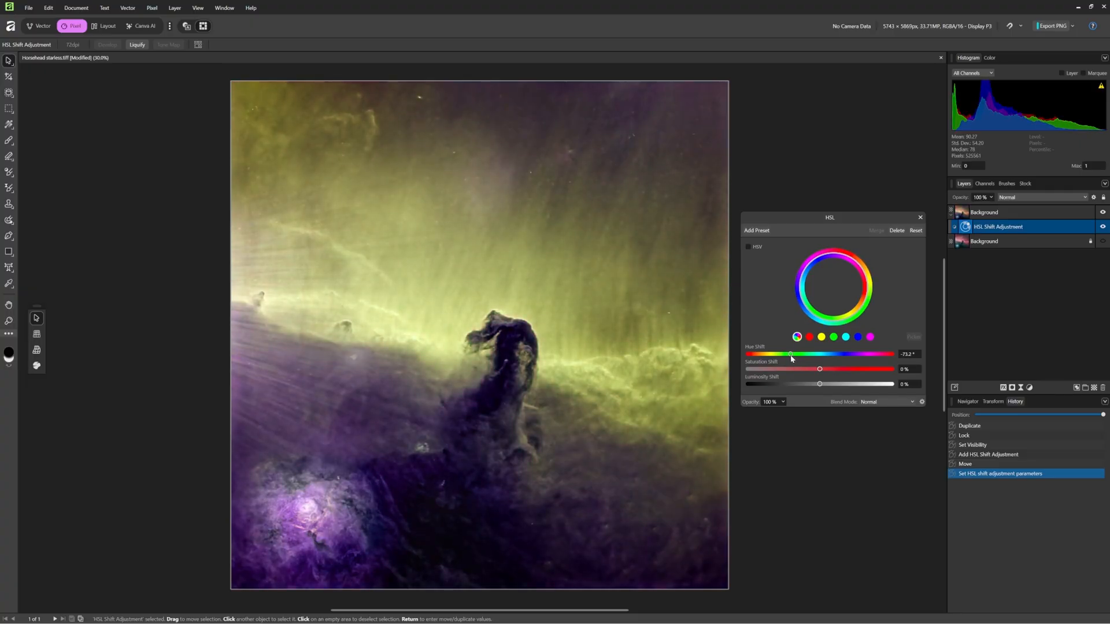
pyautogui.moveTo(791, 354); pyautogui.dragTo(778, 354)
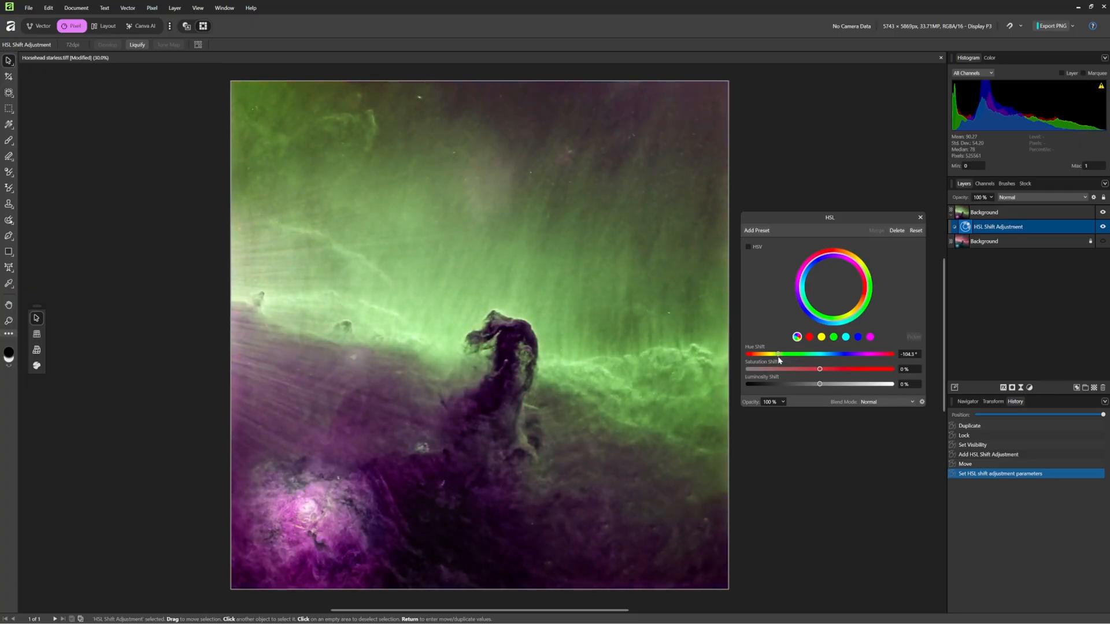
pyautogui.moveTo(778, 353); pyautogui.dragTo(764, 354)
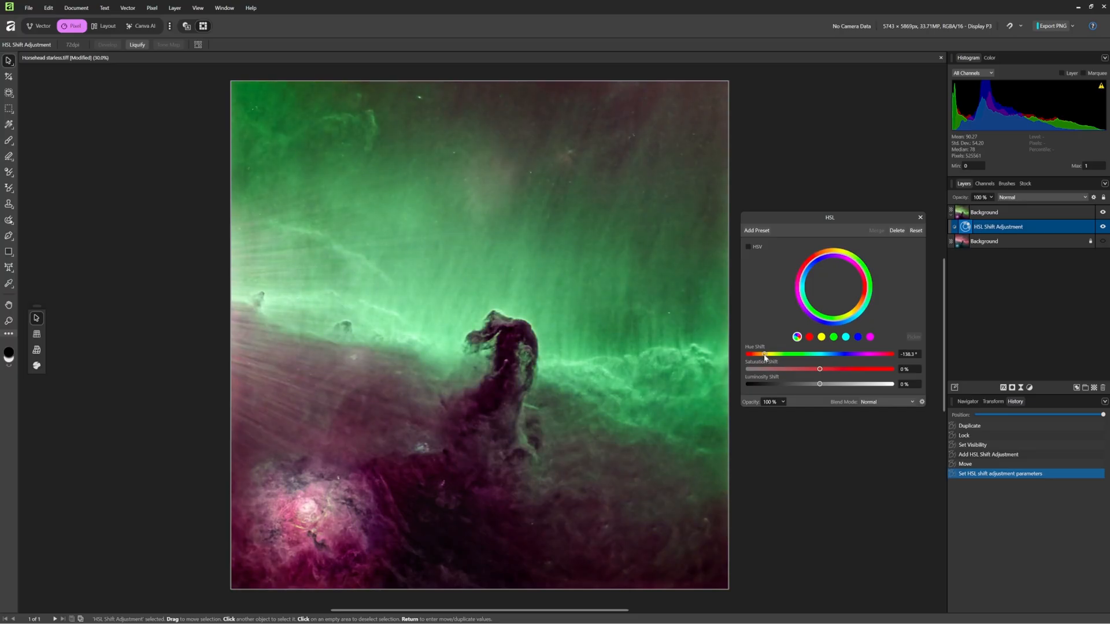
pyautogui.moveTo(763, 353); pyautogui.dragTo(747, 353)
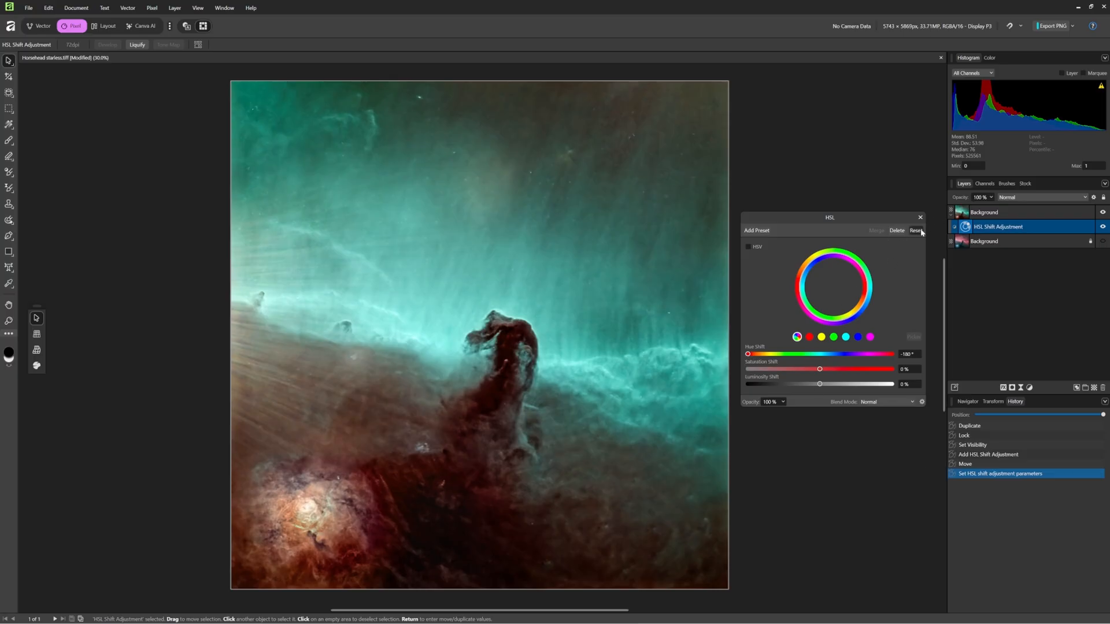
pyautogui.moveTo(747, 353); pyautogui.dragTo(821, 354)
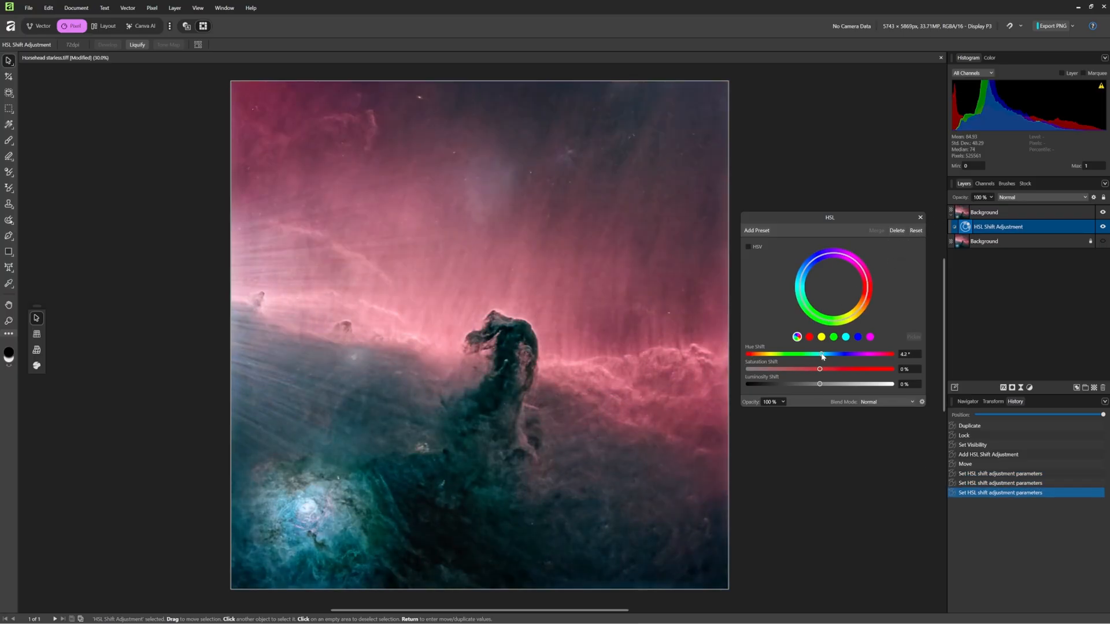
# Settle Hue Shift near 168° for cyan-blue clouds over red-brown dust, toggling the layer to compare.
pyautogui.moveTo(821, 354); pyautogui.dragTo(847, 354)
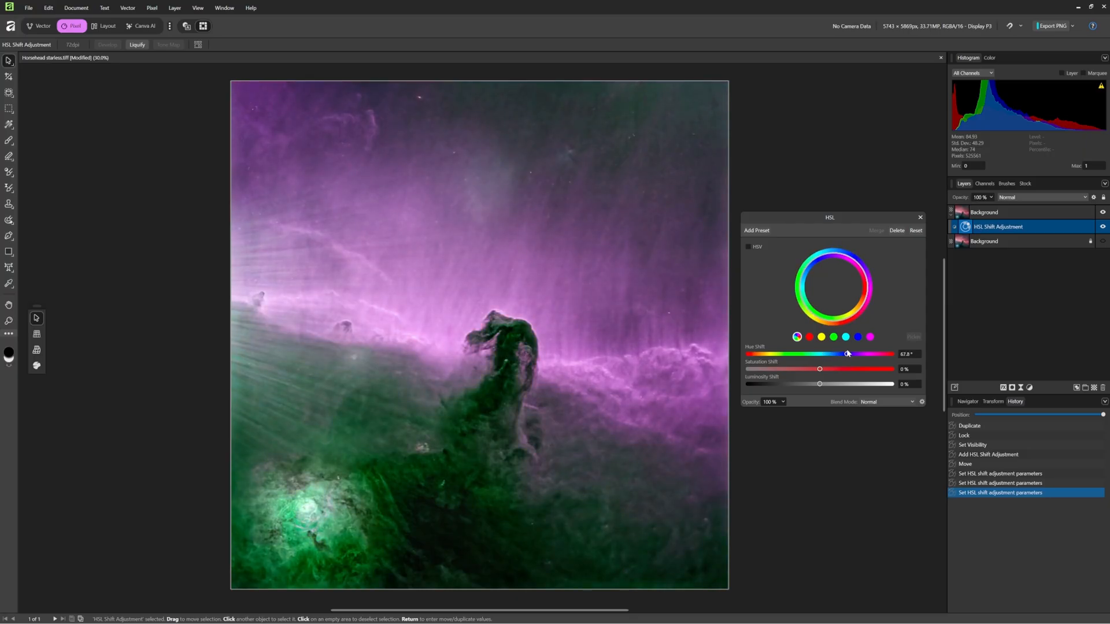
pyautogui.moveTo(846, 354); pyautogui.dragTo(864, 353)
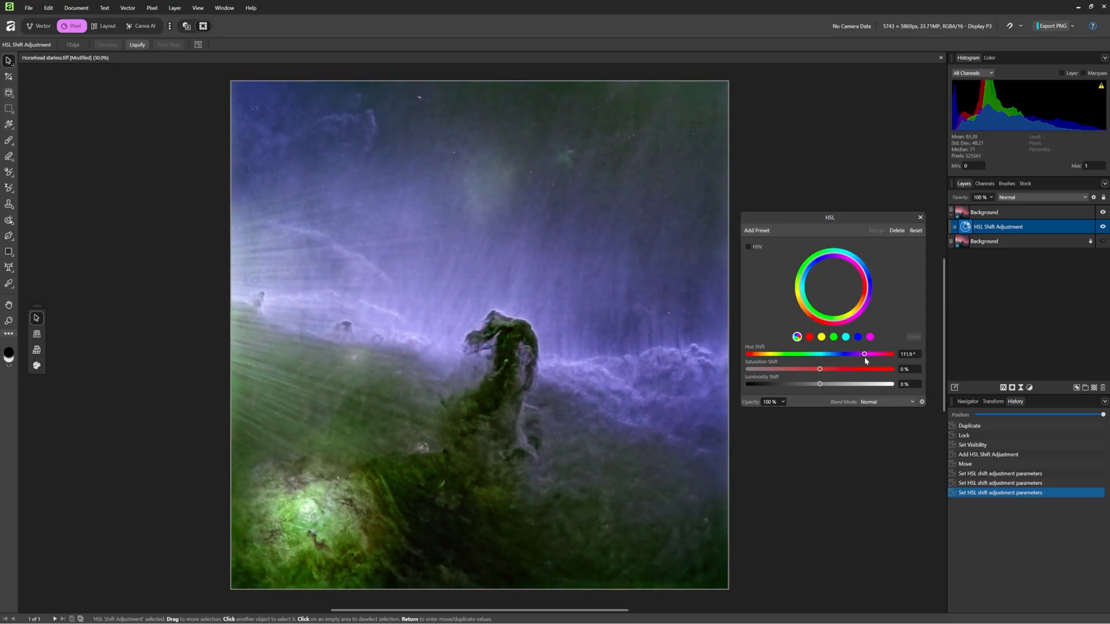
pyautogui.moveTo(864, 354); pyautogui.dragTo(875, 354)
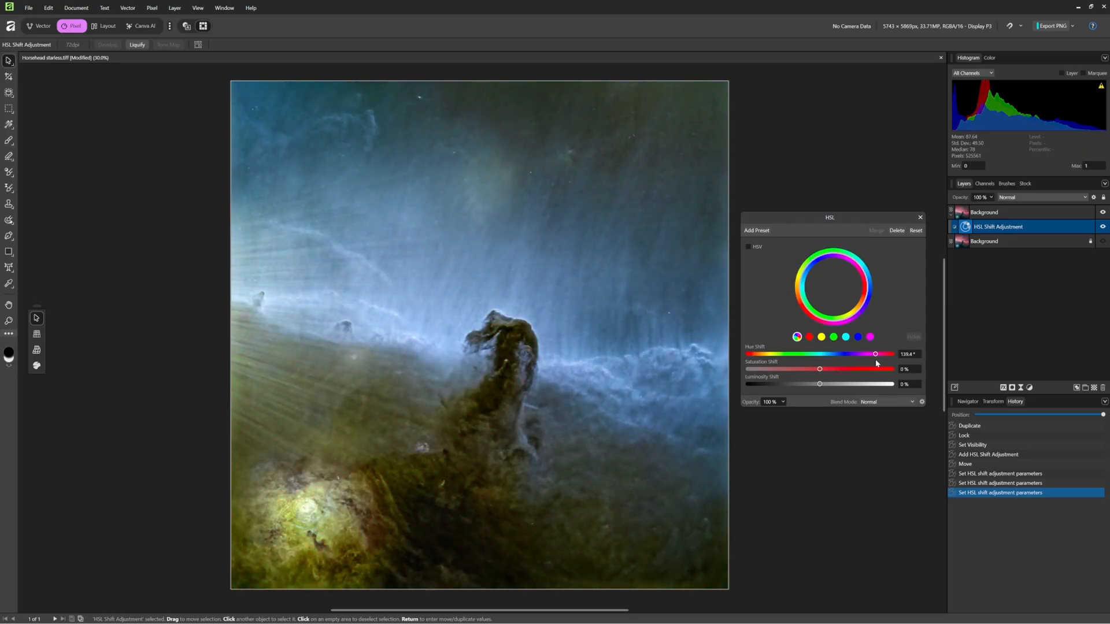
pyautogui.moveTo(875, 353); pyautogui.dragTo(890, 353)
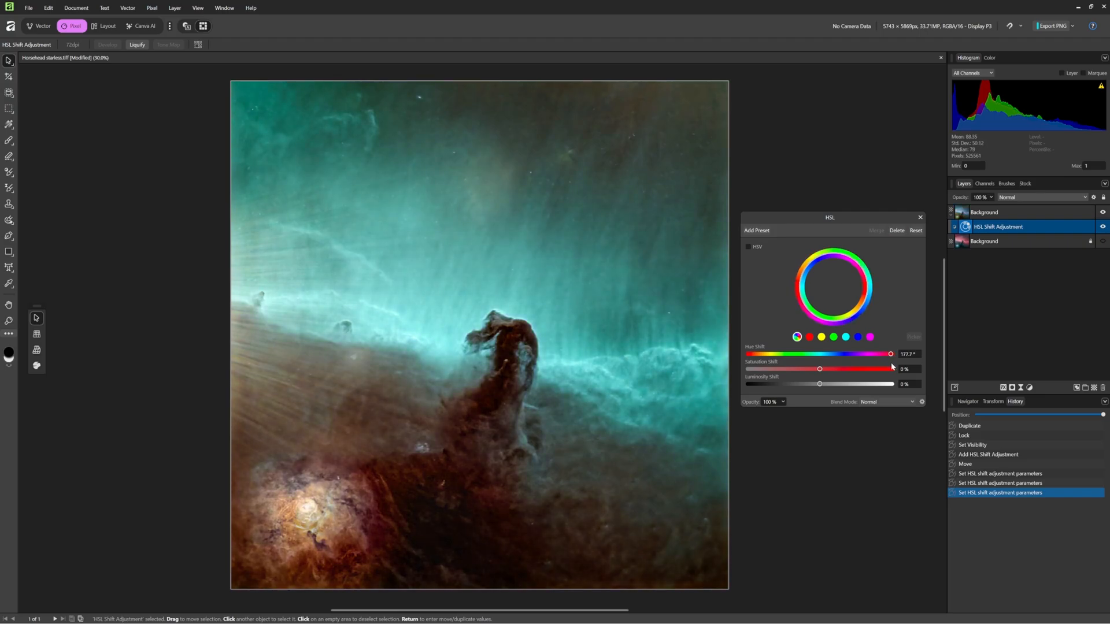
pyautogui.moveTo(889, 354); pyautogui.dragTo(891, 354)
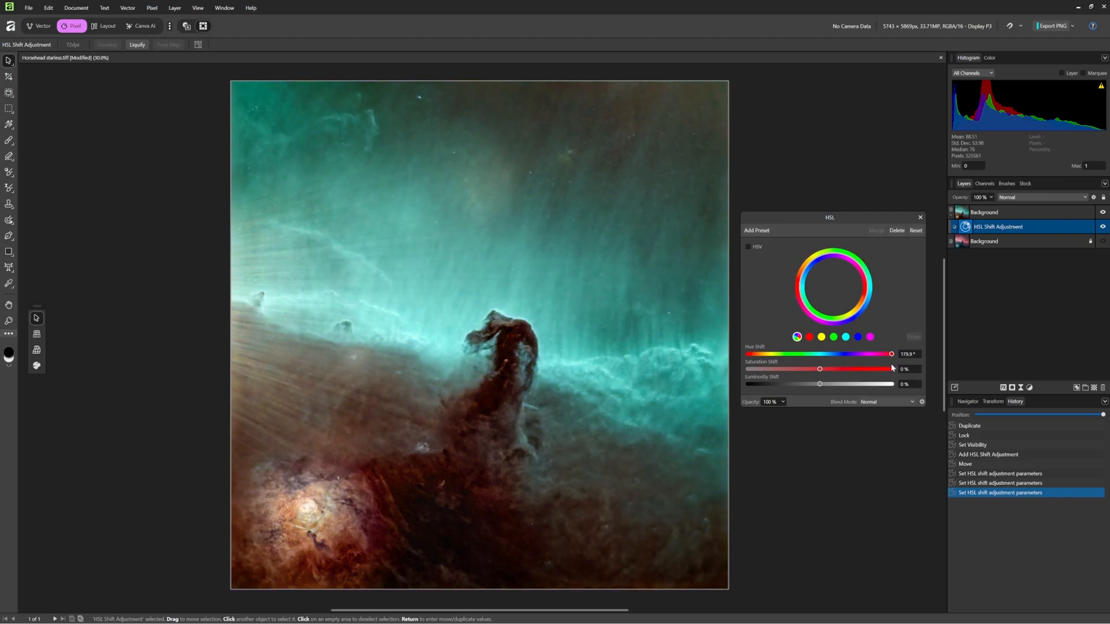
pyautogui.moveTo(894, 354); pyautogui.dragTo(887, 354)
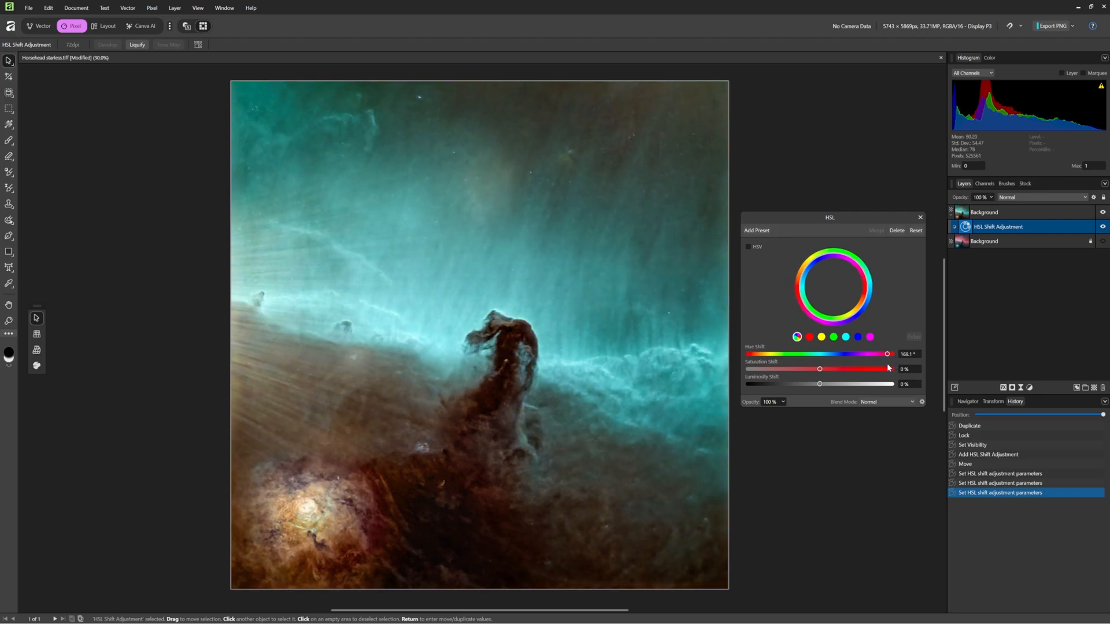
pyautogui.moveTo(888, 353); pyautogui.dragTo(887, 354)
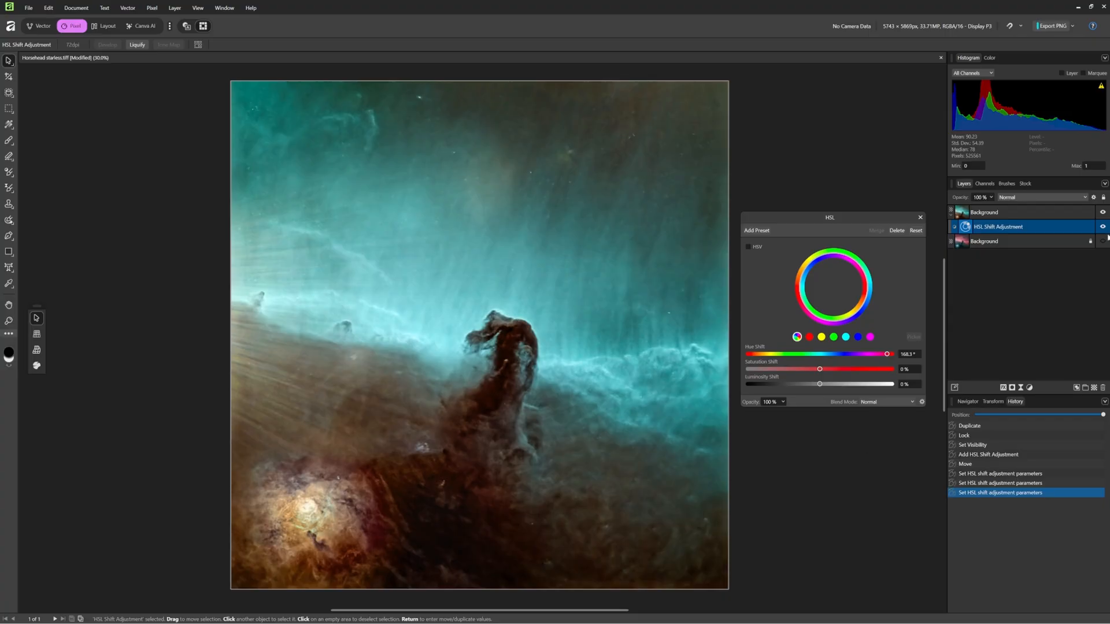
pyautogui.click(1101, 226)
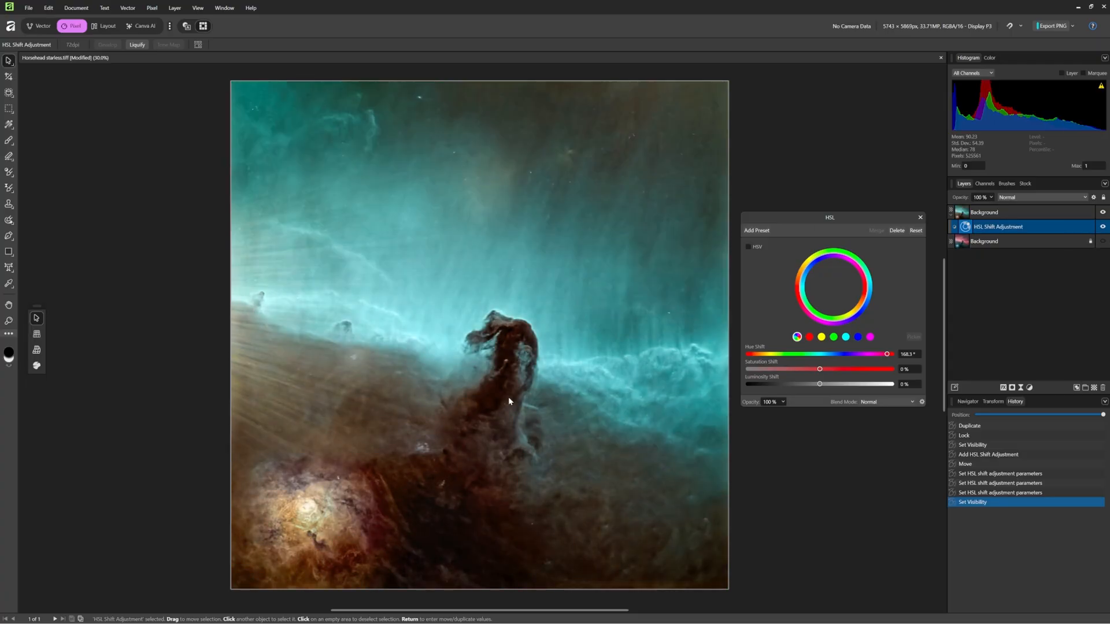
pyautogui.moveTo(299, 359)
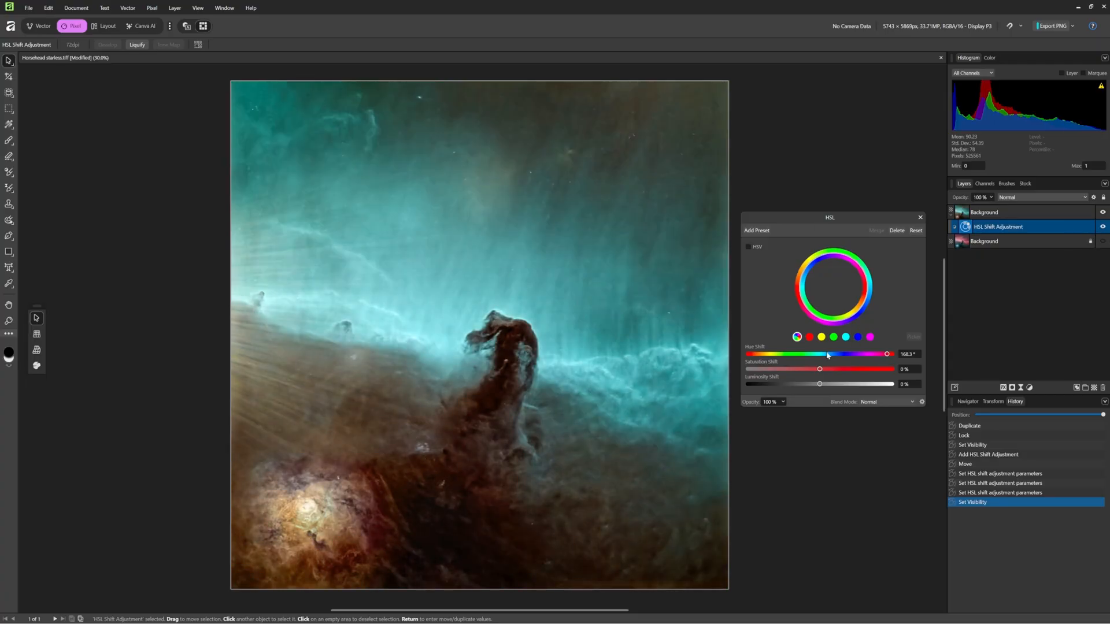
# Nudge the clouds from cyan toward steel-blue, compare with the layer hidden, then return to cyan.
pyautogui.moveTo(887, 354); pyautogui.dragTo(883, 354)
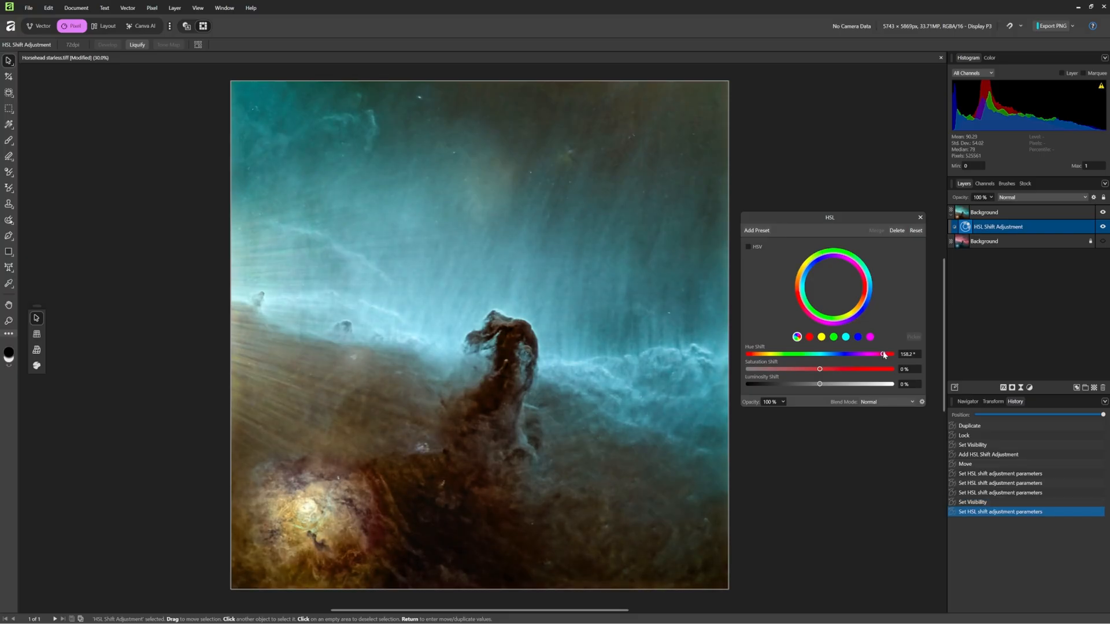
pyautogui.moveTo(883, 354); pyautogui.dragTo(877, 354)
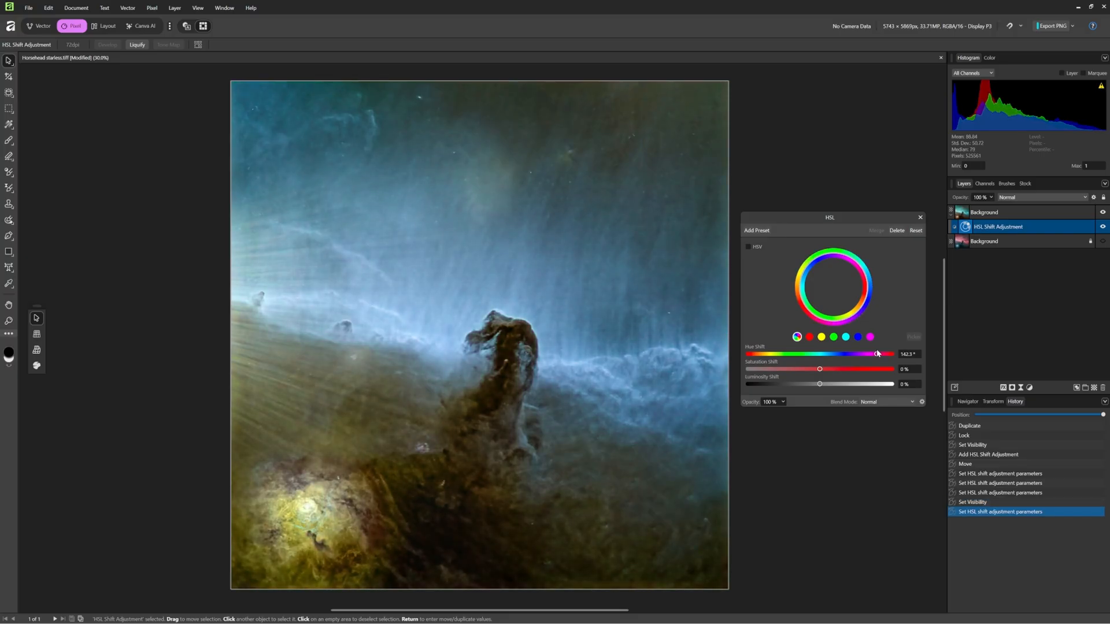
pyautogui.moveTo(877, 354); pyautogui.dragTo(879, 354)
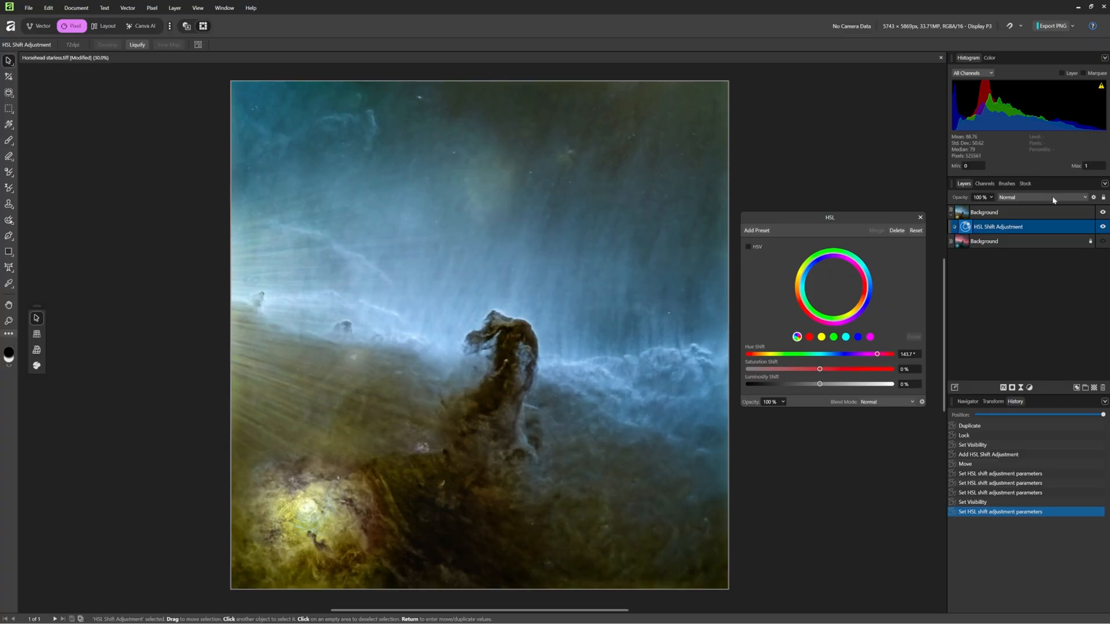
pyautogui.click(1101, 227)
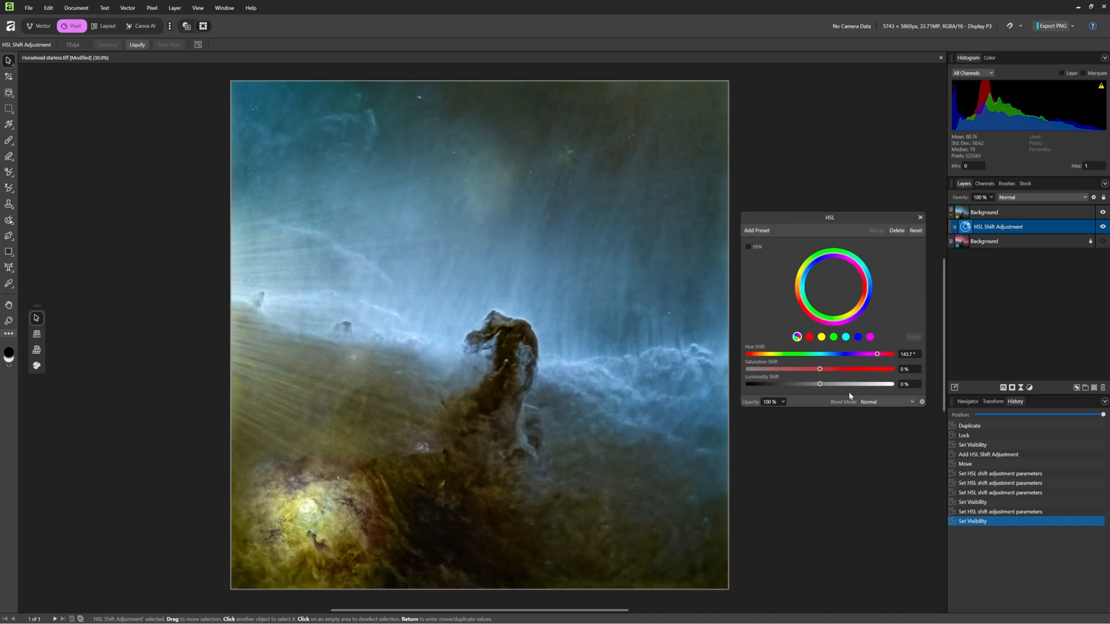
pyautogui.moveTo(878, 354); pyautogui.dragTo(886, 353)
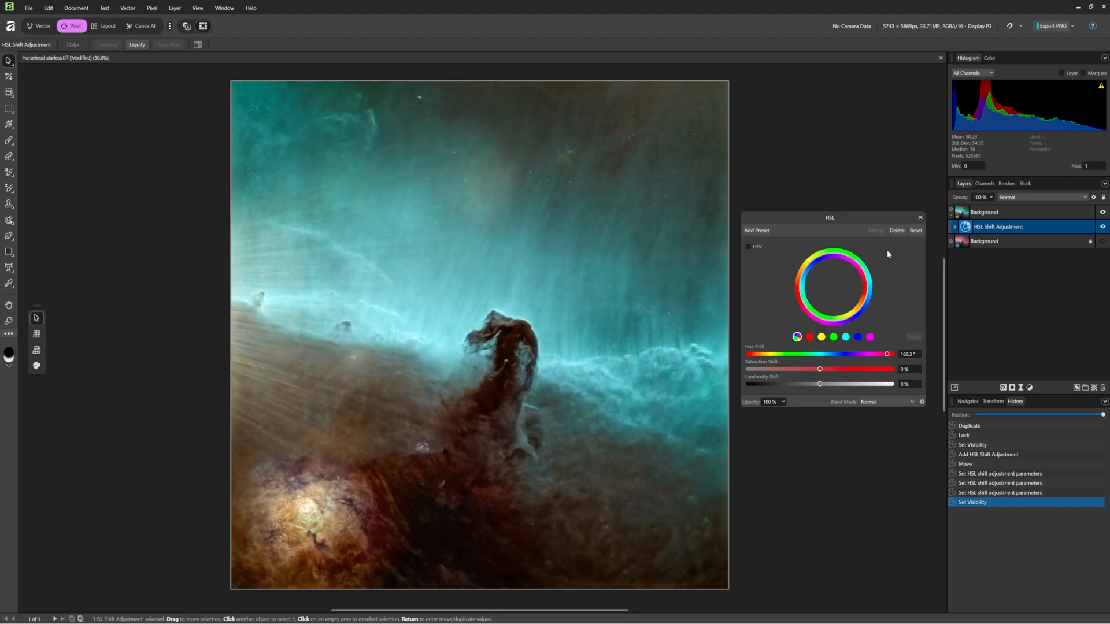
# Try a greener cyan, then settle Hue Shift near 144° for steel-blue clouds and olive-brown dust.
pyautogui.moveTo(886, 354); pyautogui.dragTo(893, 354)
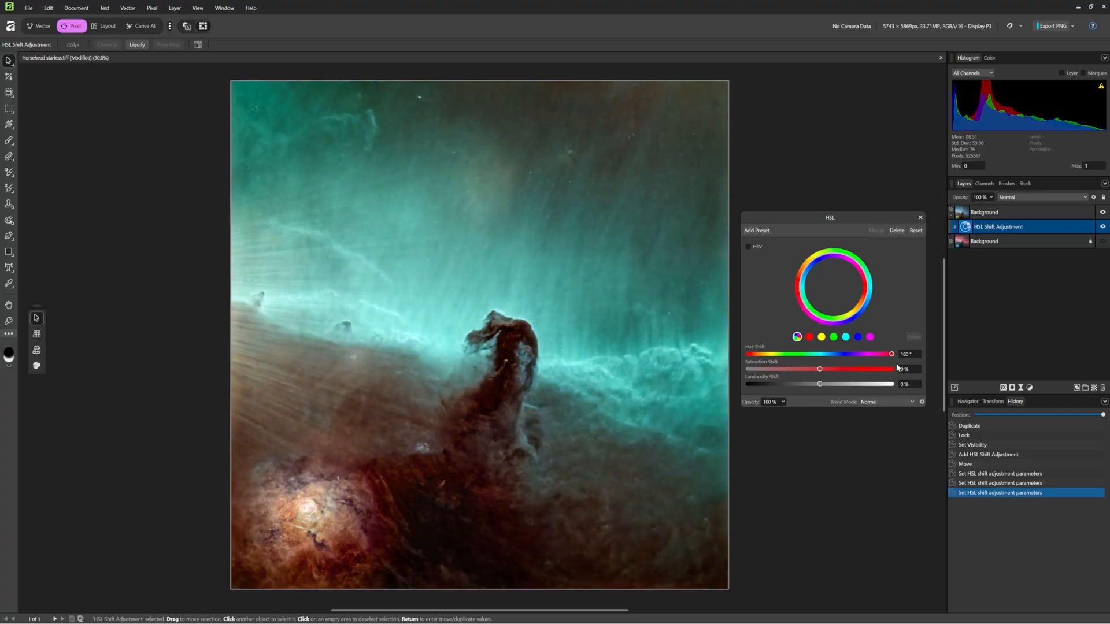
pyautogui.moveTo(894, 353); pyautogui.dragTo(888, 354)
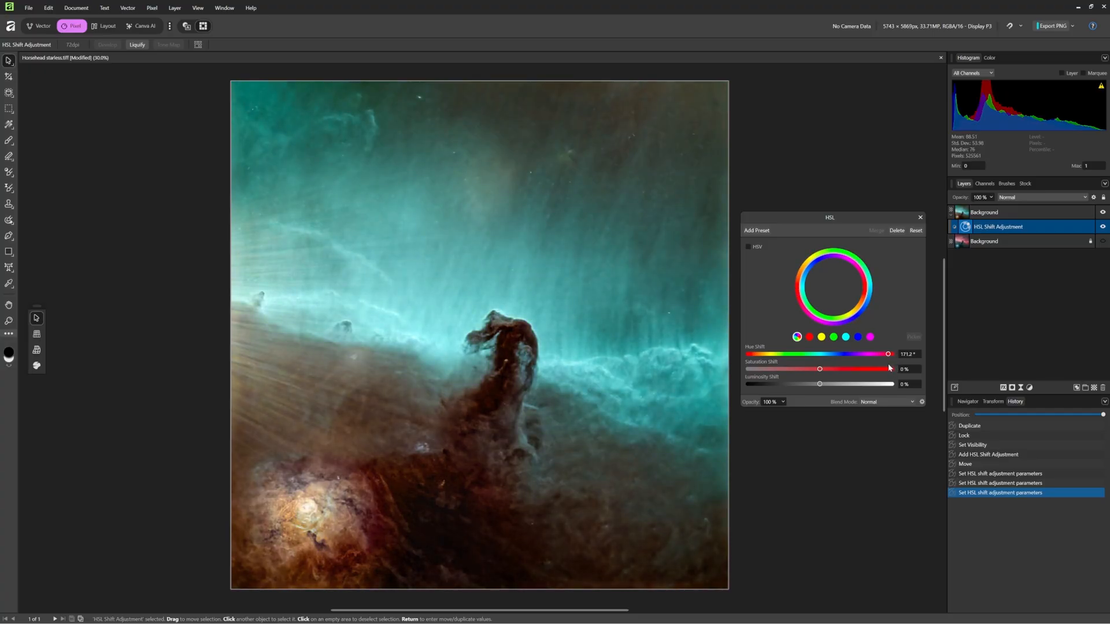
pyautogui.moveTo(890, 354); pyautogui.dragTo(887, 353)
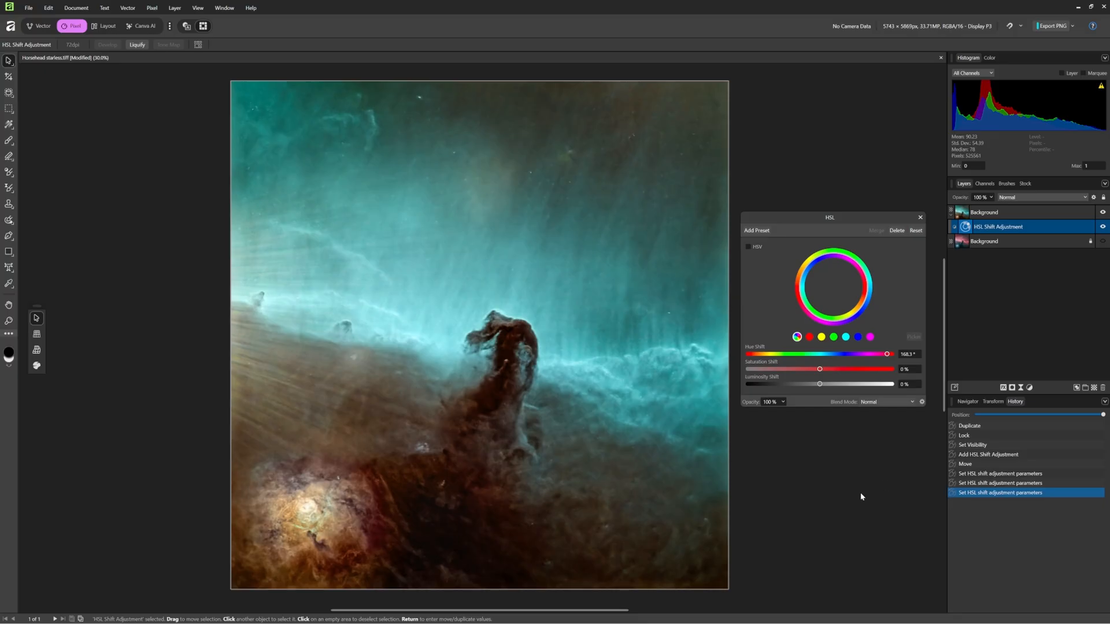
pyautogui.moveTo(1101, 227)
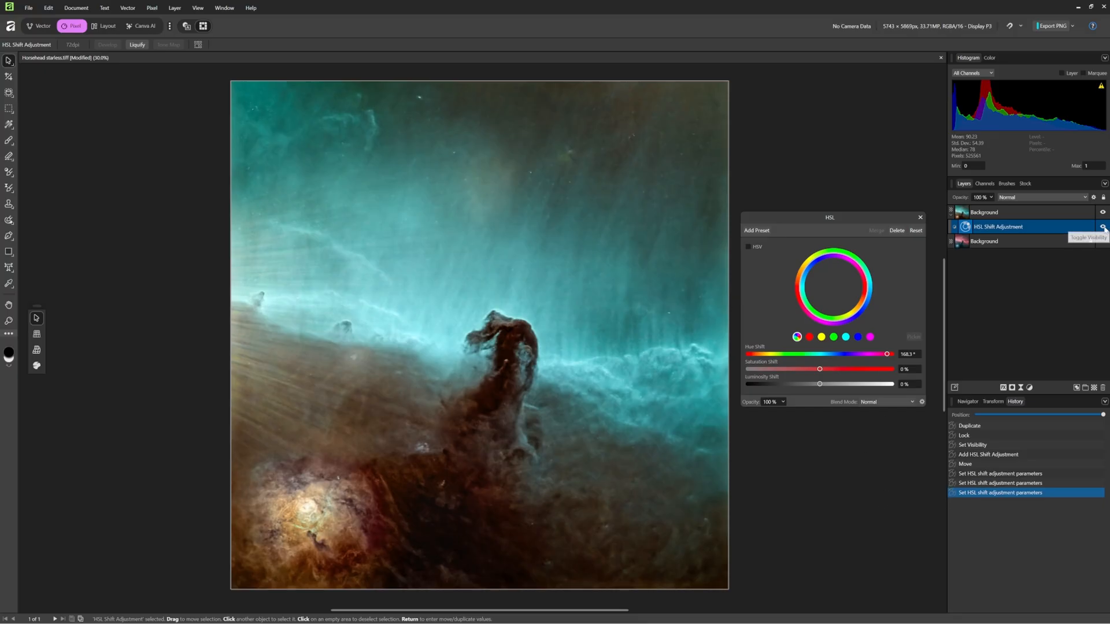
pyautogui.click(1101, 226)
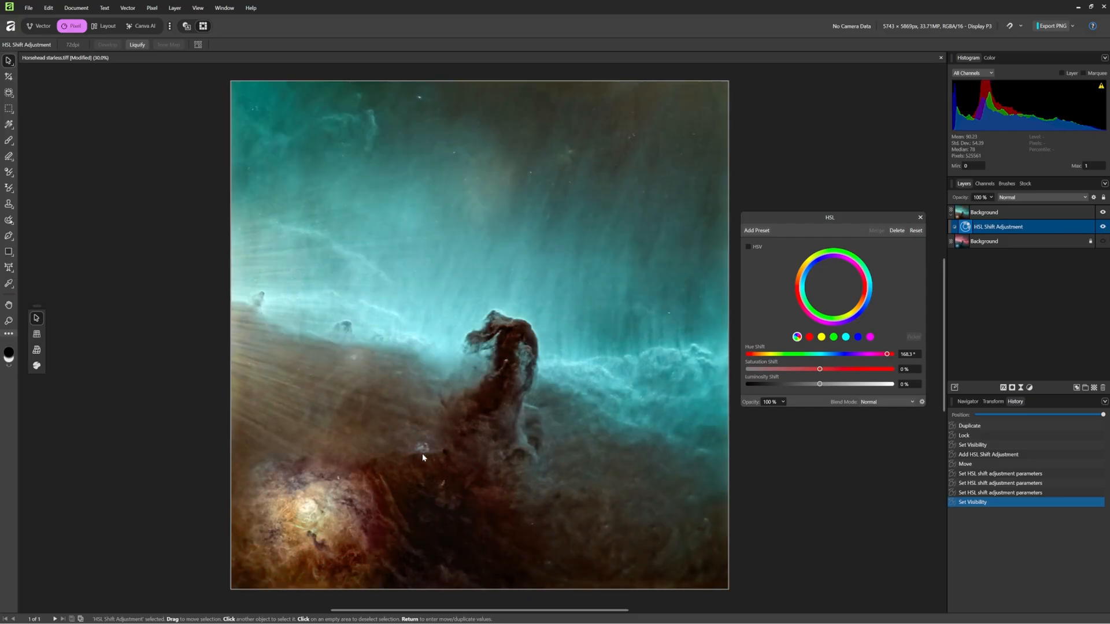
pyautogui.moveTo(890, 257)
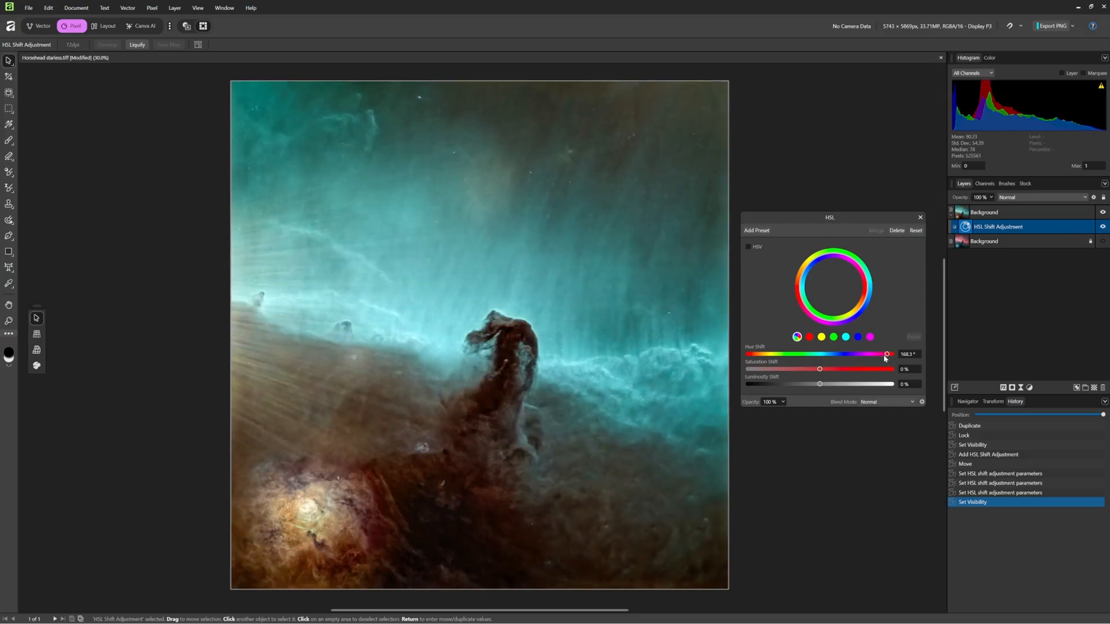
pyautogui.moveTo(887, 354); pyautogui.dragTo(881, 353)
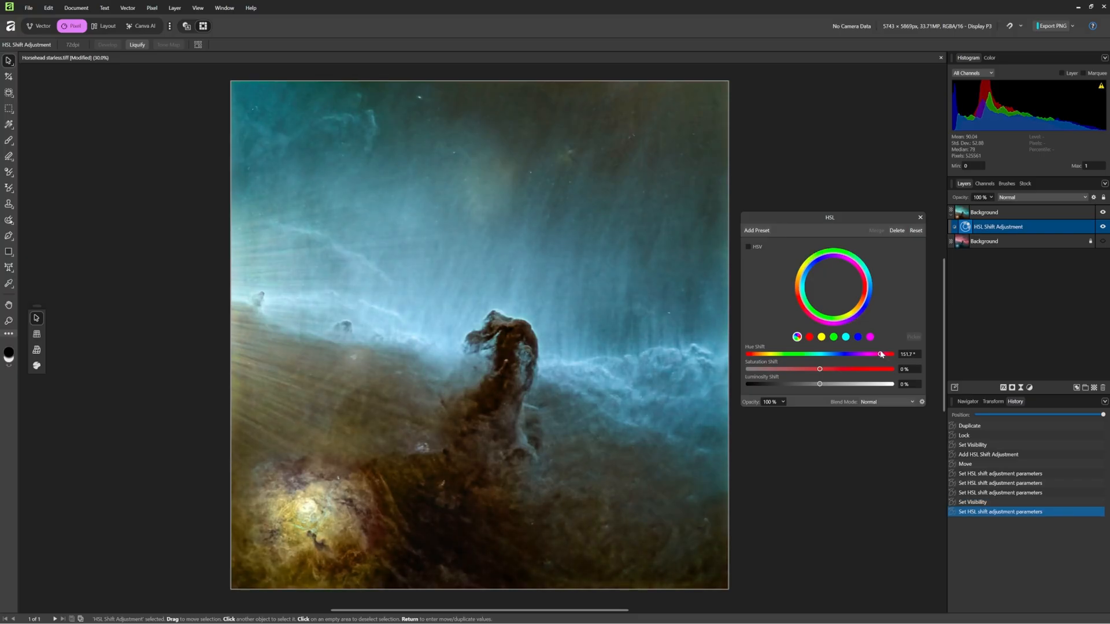
pyautogui.moveTo(881, 354); pyautogui.dragTo(874, 354)
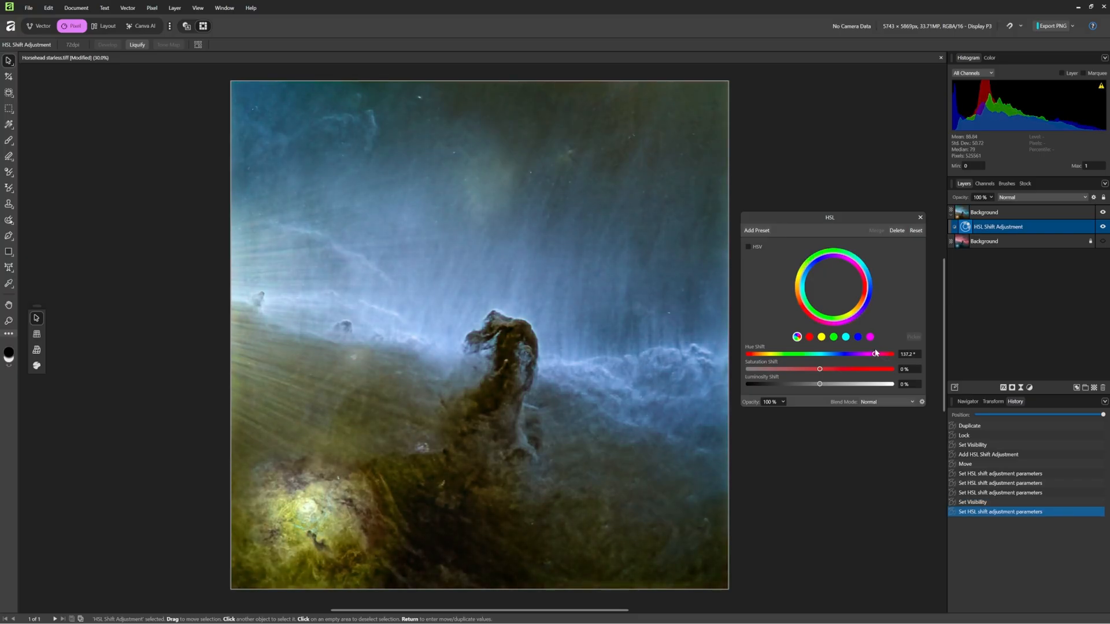
pyautogui.moveTo(834, 383); pyautogui.dragTo(803, 384)
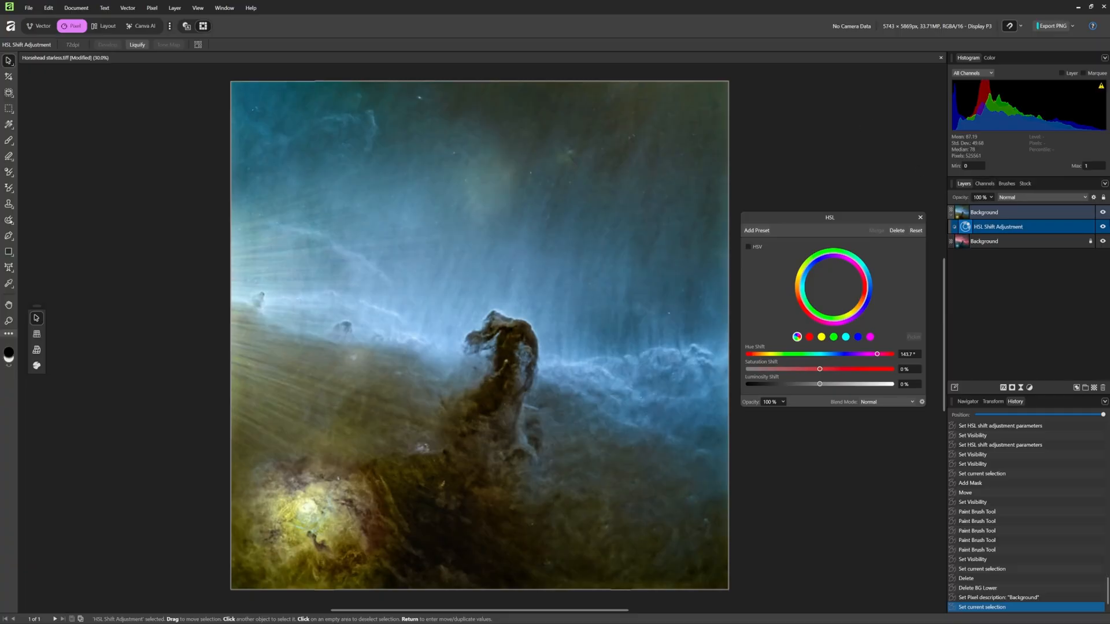
pyautogui.moveTo(616, 544)
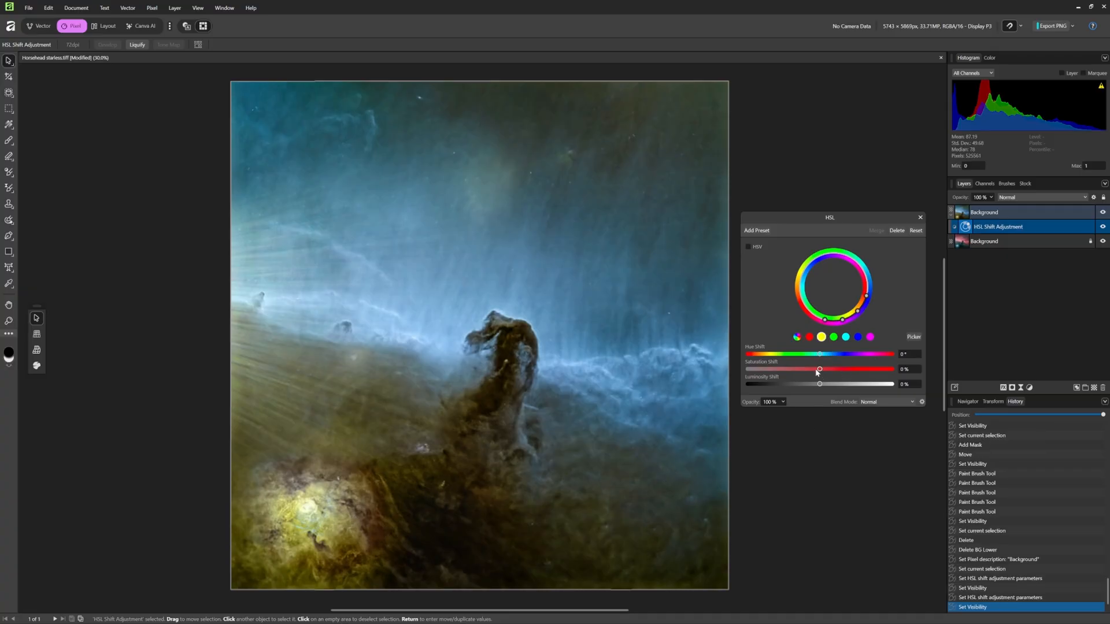
# Shift the hue so the upper clouds turn pink-magenta and the dark dust teal.
pyautogui.moveTo(818, 353); pyautogui.dragTo(878, 354)
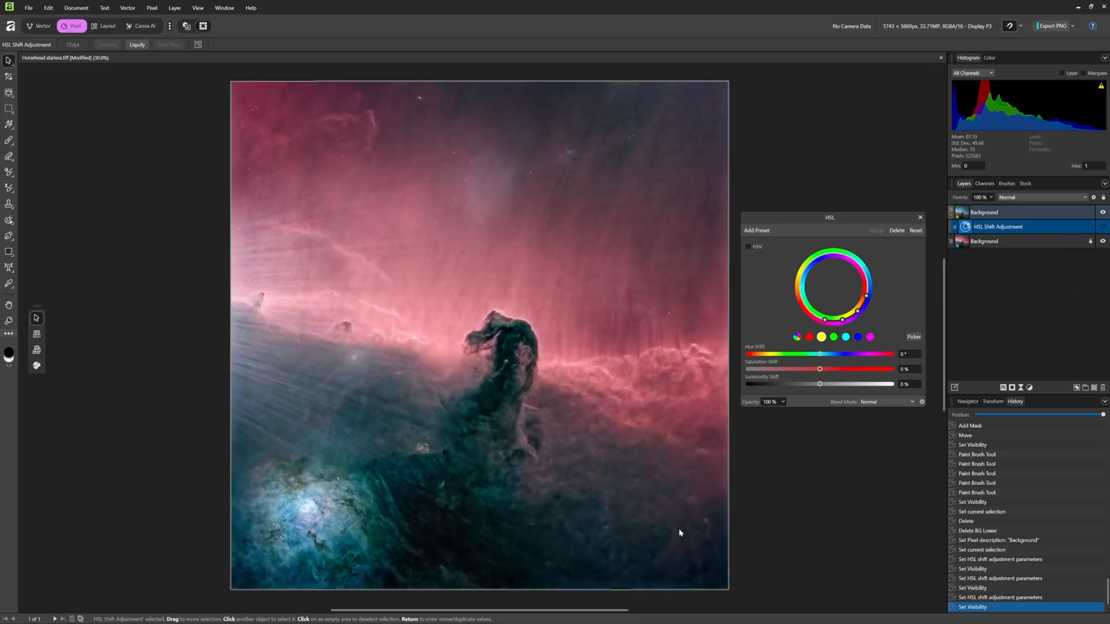
pyautogui.moveTo(324, 535)
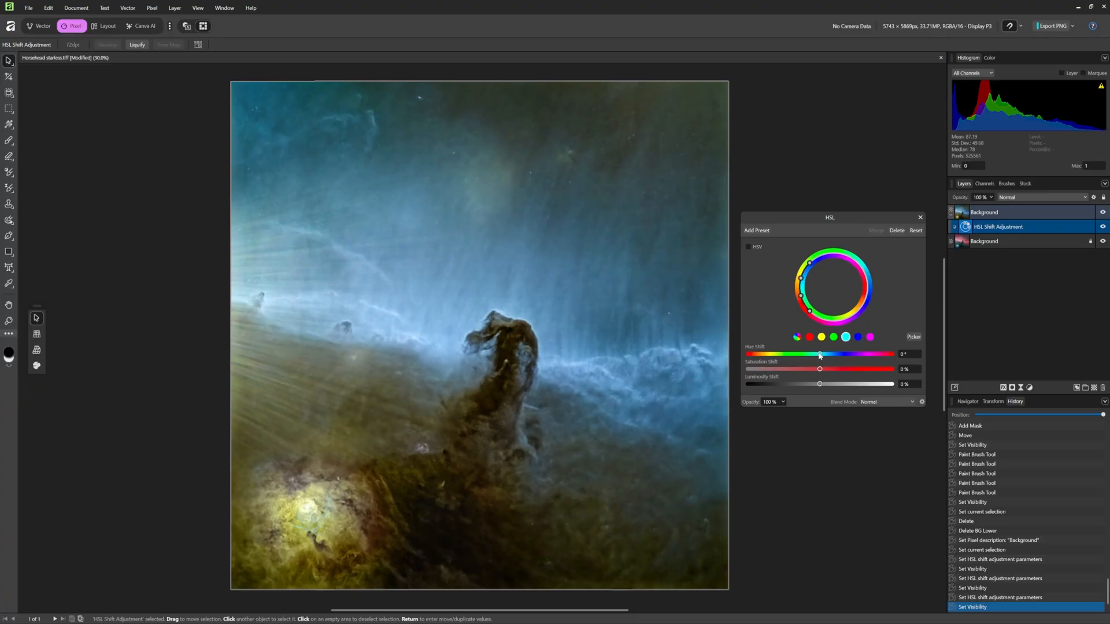
# Target the blue colour range and swing the dust between green, warm brown and red-brown tones.
pyautogui.moveTo(818, 353); pyautogui.dragTo(823, 353)
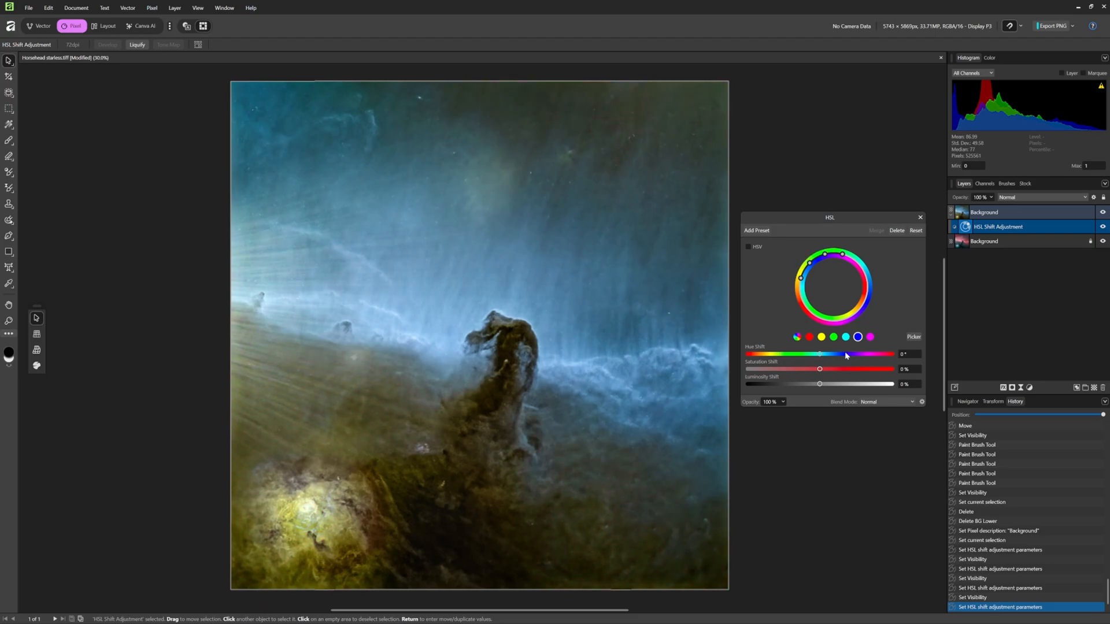
pyautogui.moveTo(819, 354); pyautogui.dragTo(817, 353)
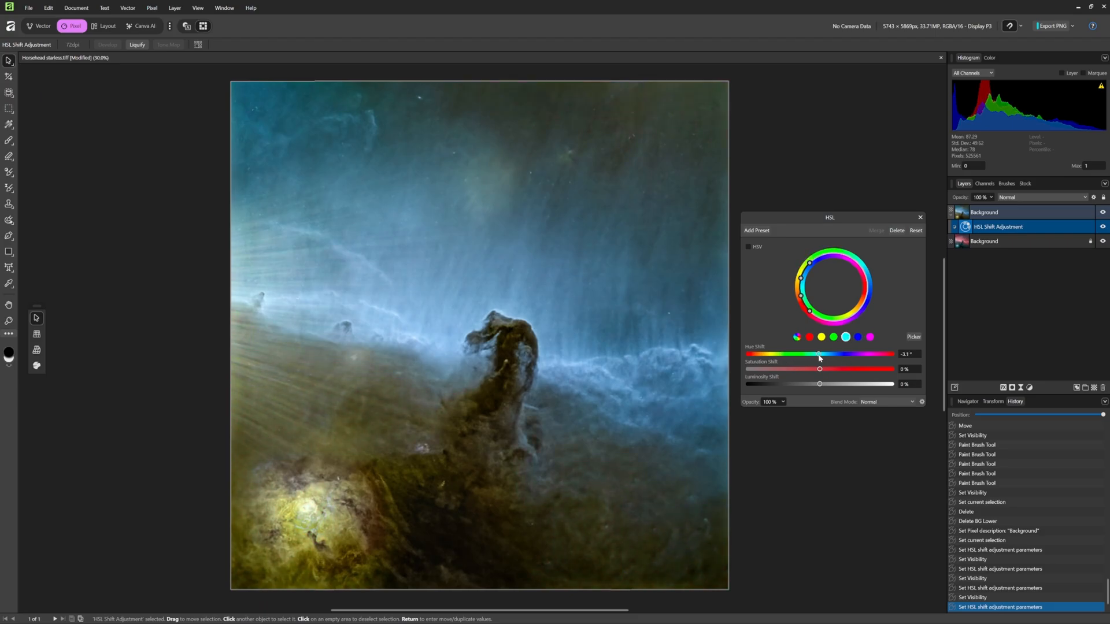
pyautogui.moveTo(818, 354); pyautogui.dragTo(813, 354)
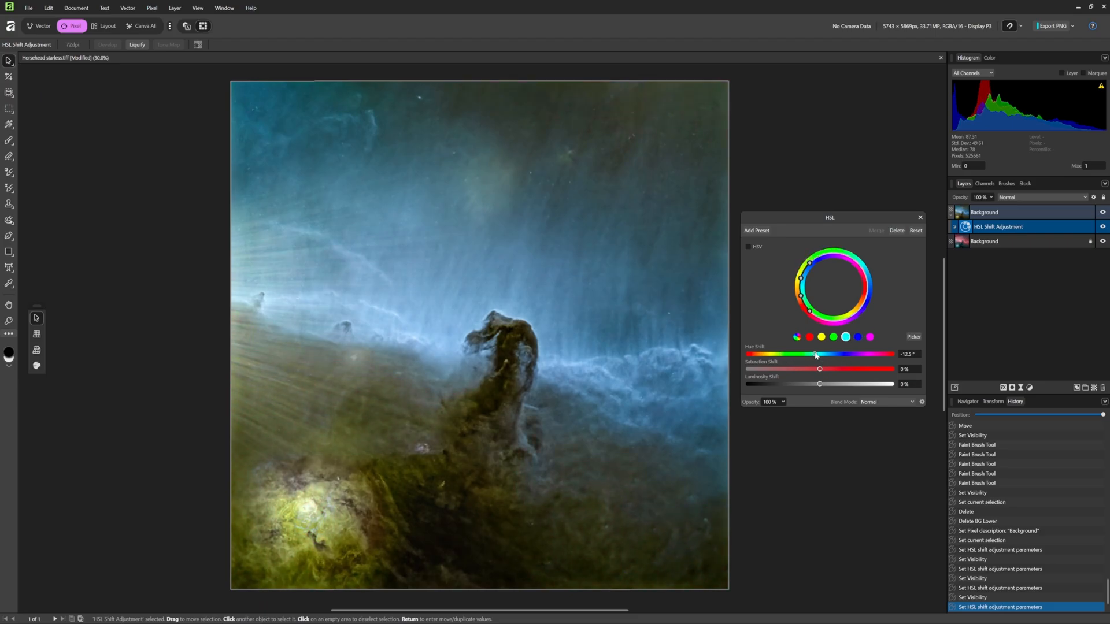
pyautogui.moveTo(814, 353); pyautogui.dragTo(802, 354)
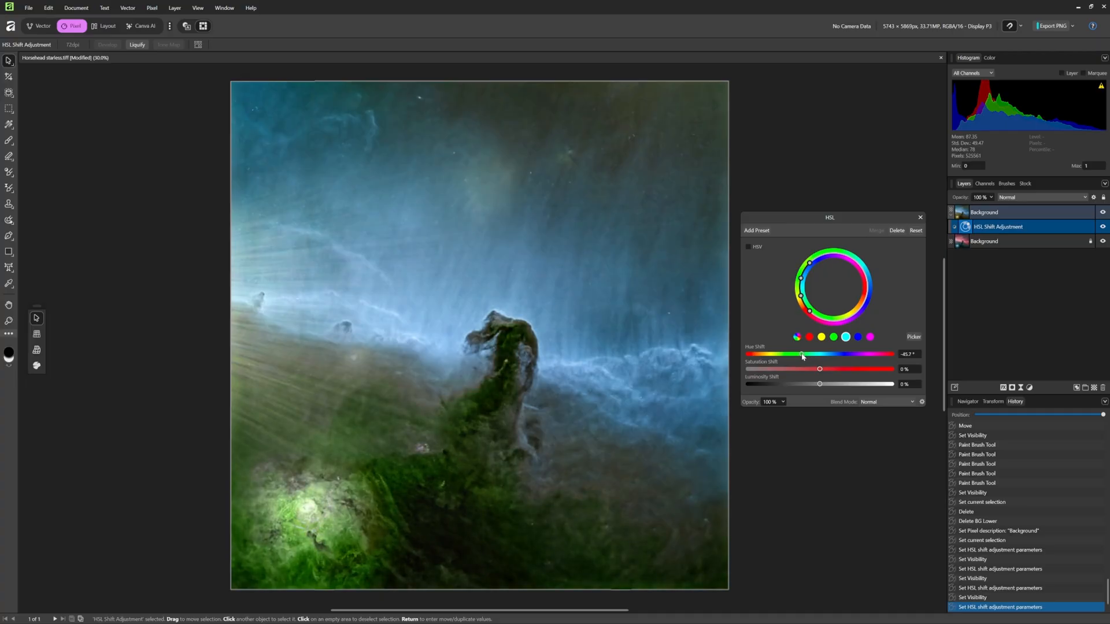
pyautogui.moveTo(801, 353); pyautogui.dragTo(827, 354)
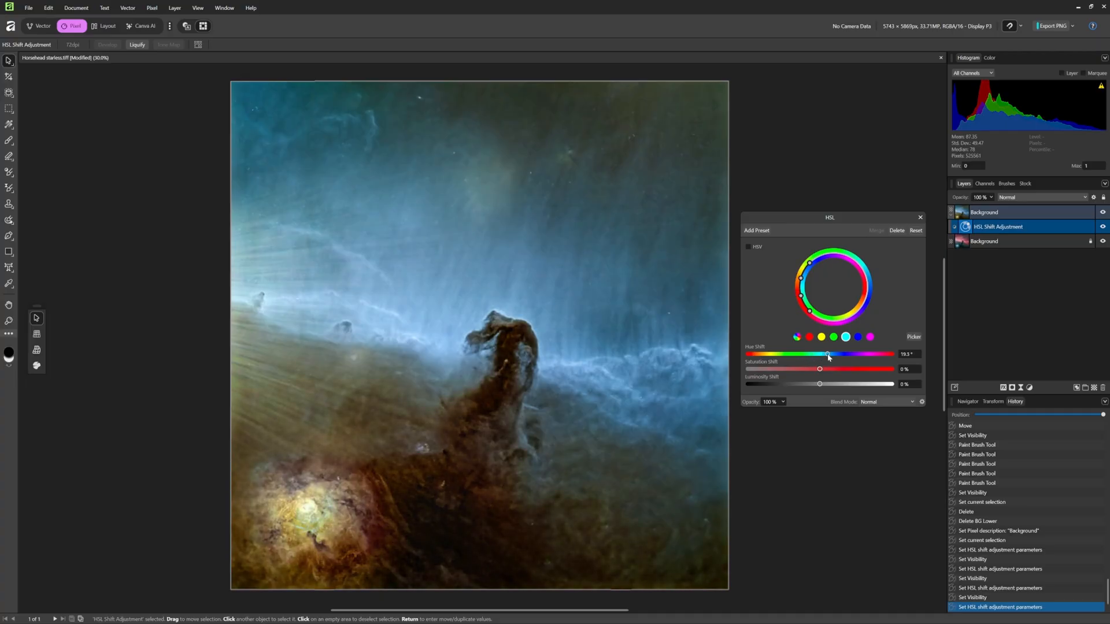
pyautogui.moveTo(827, 354); pyautogui.dragTo(819, 354)
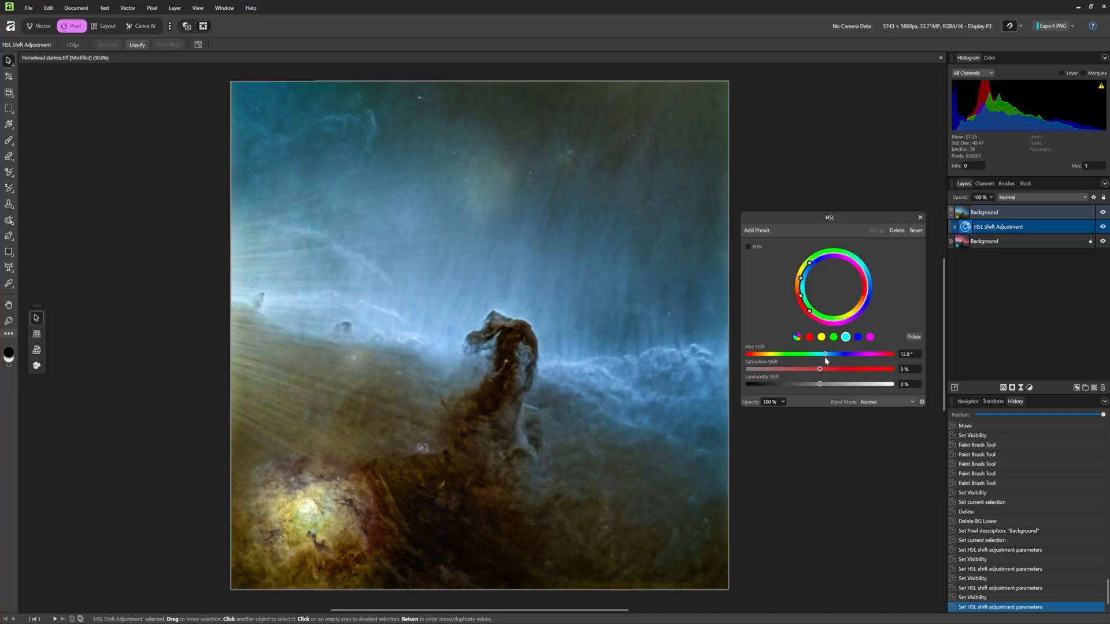
pyautogui.moveTo(824, 353); pyautogui.dragTo(818, 354)
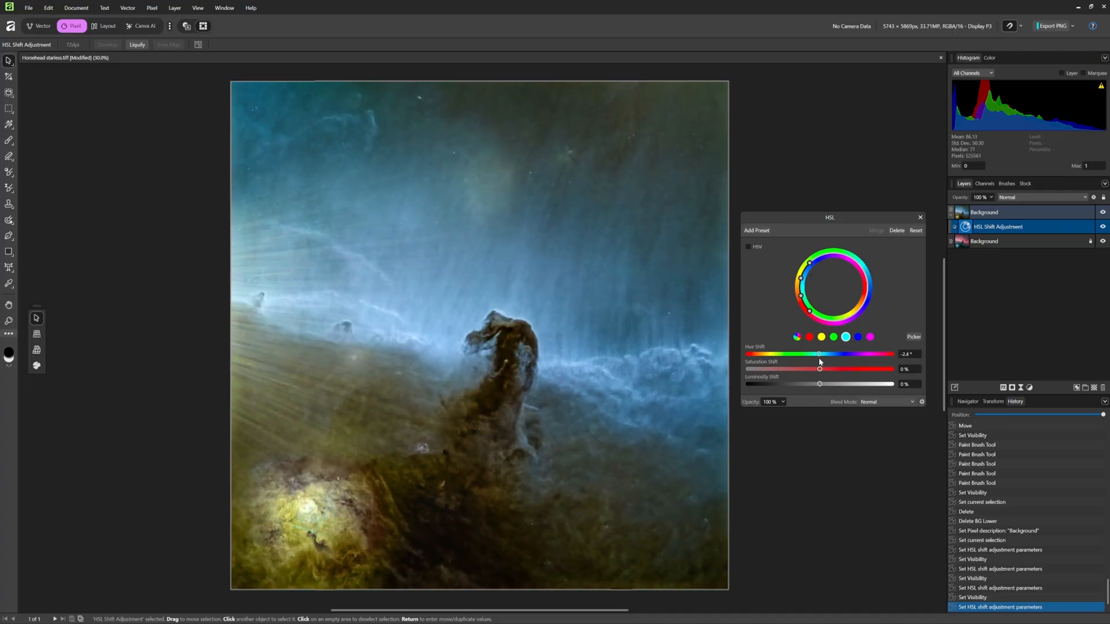
pyautogui.moveTo(818, 353); pyautogui.dragTo(836, 353)
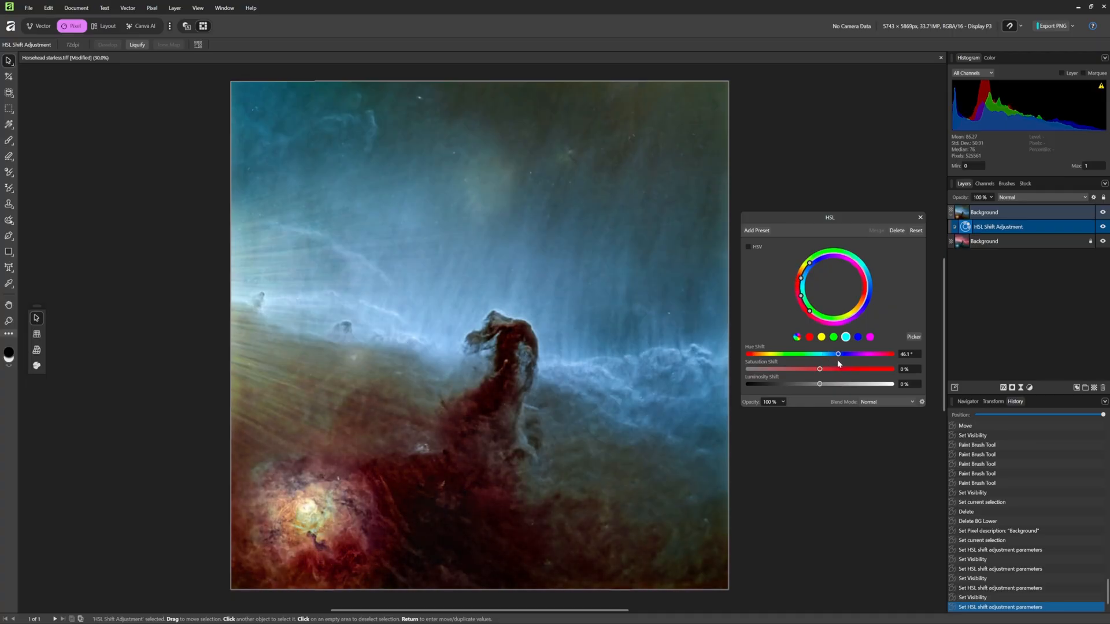
pyautogui.moveTo(838, 354); pyautogui.dragTo(818, 354)
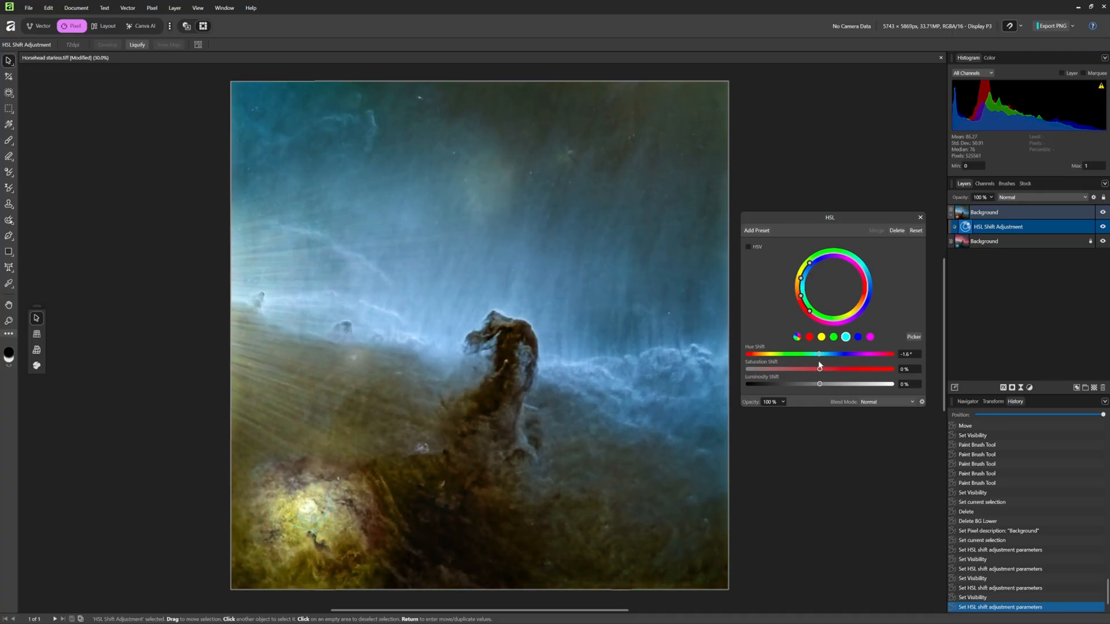
# Preview cyan-blue, purple and red hue shifts on the dust, then reset Hue Shift to 0°.
pyautogui.moveTo(818, 354); pyautogui.dragTo(748, 354)
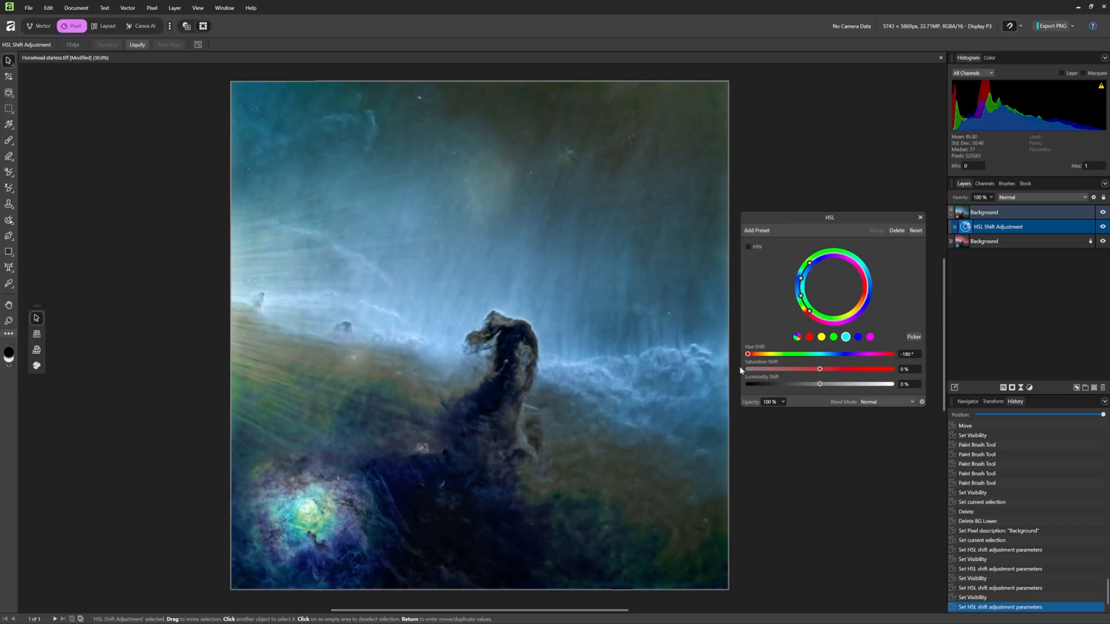
pyautogui.moveTo(748, 354); pyautogui.dragTo(878, 353)
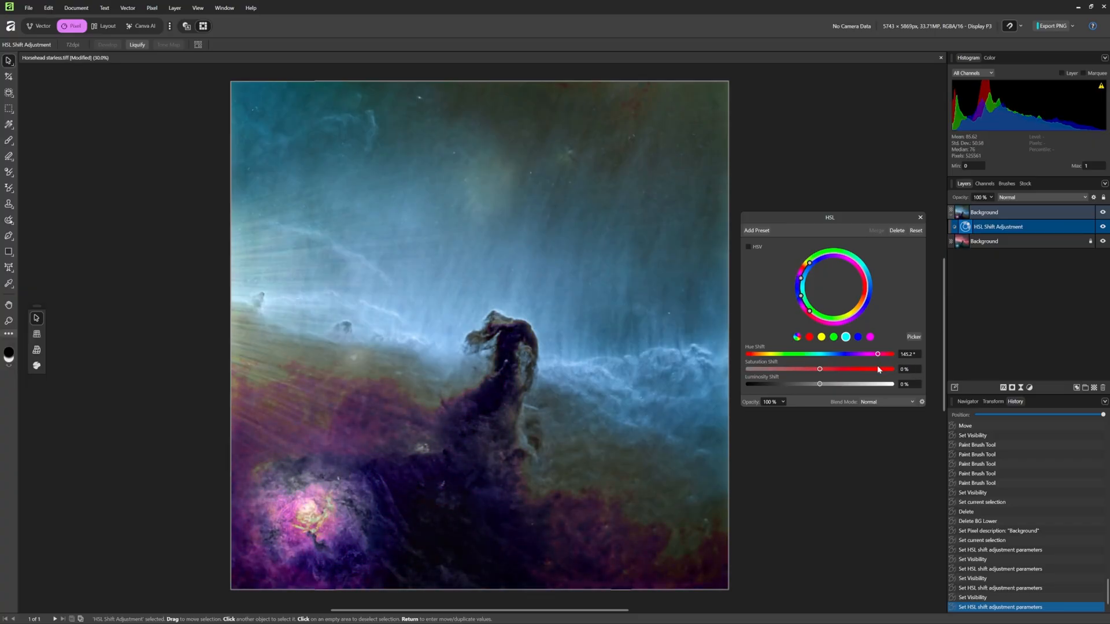
pyautogui.moveTo(878, 354); pyautogui.dragTo(840, 354)
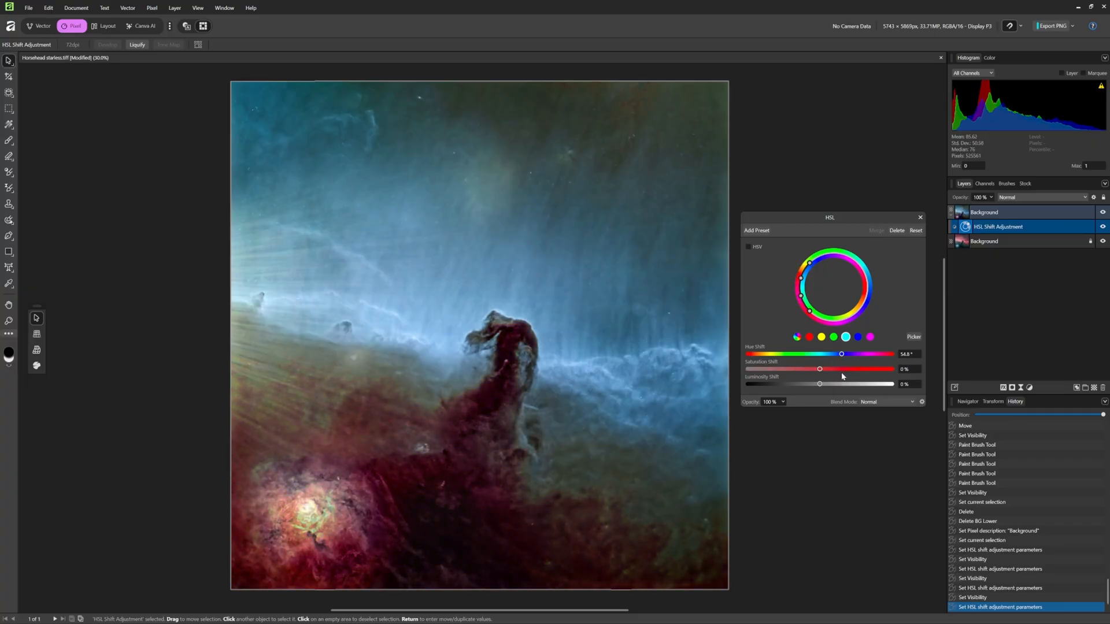
pyautogui.moveTo(840, 354); pyautogui.dragTo(832, 354)
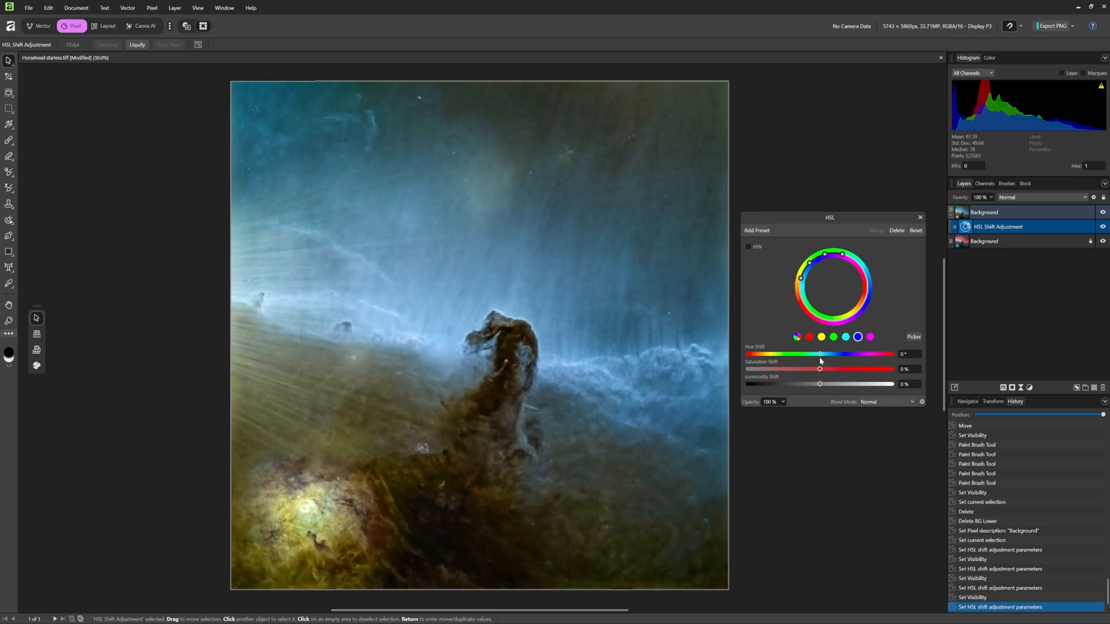
# Explore magenta and yellow dust hues, reset to zero, then shift the dust into dark red-brown.
pyautogui.moveTo(820, 354); pyautogui.dragTo(818, 354)
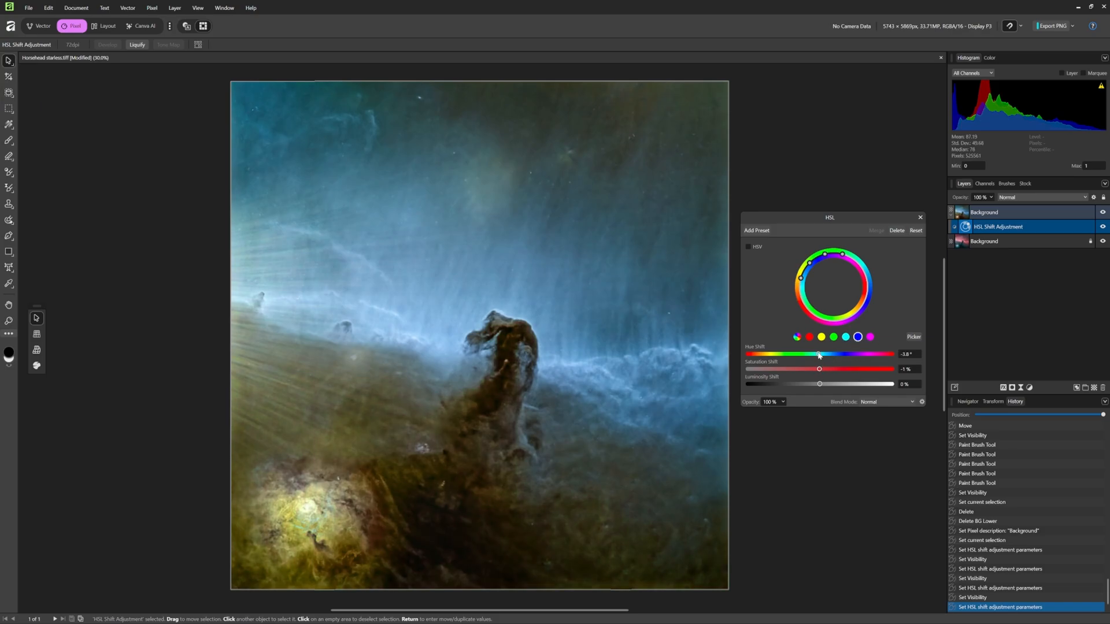
pyautogui.moveTo(820, 353); pyautogui.dragTo(879, 354)
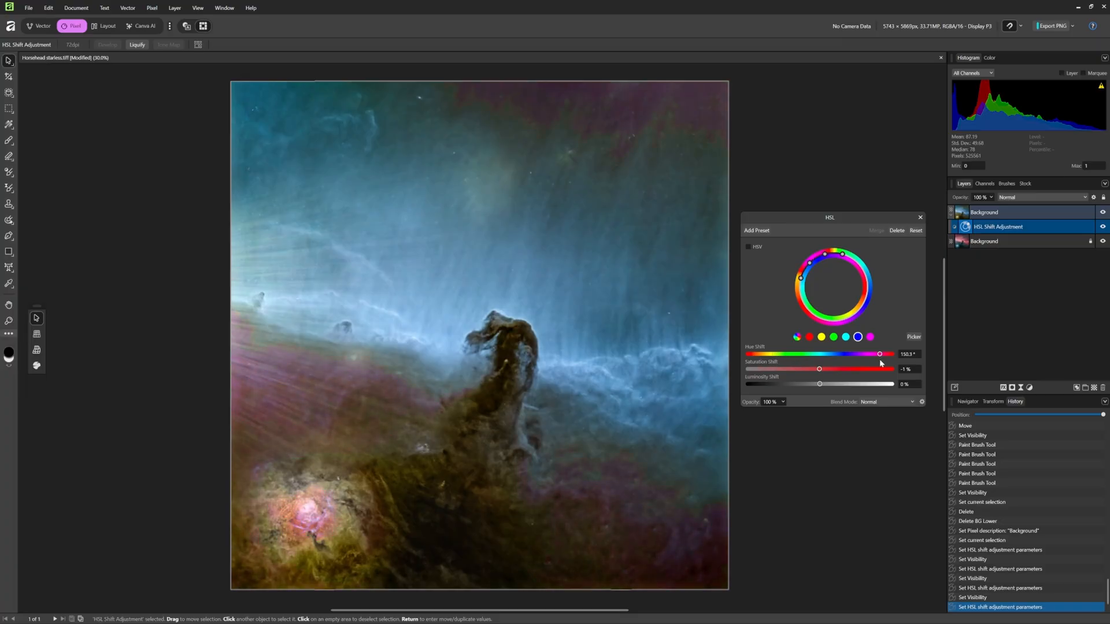
pyautogui.moveTo(879, 354); pyautogui.dragTo(843, 353)
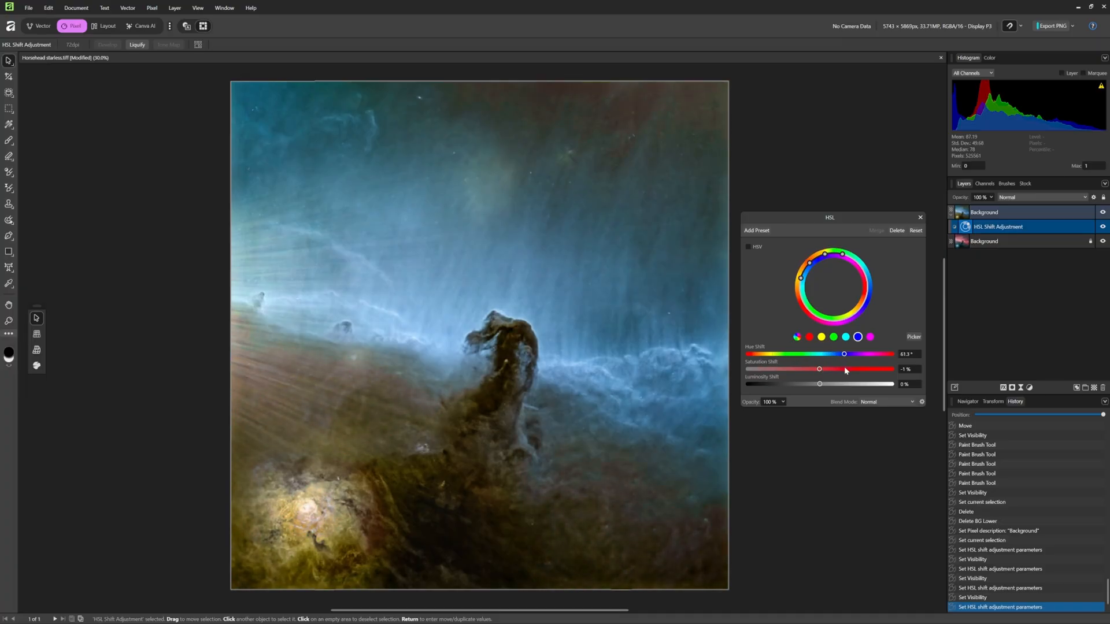
pyautogui.moveTo(844, 354); pyautogui.dragTo(840, 354)
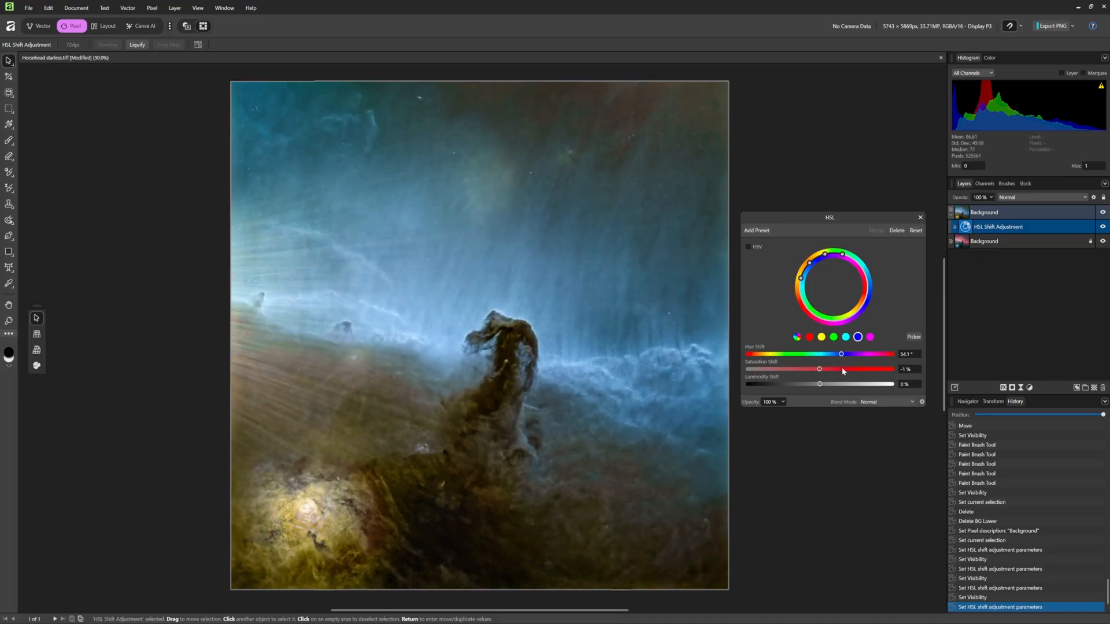
pyautogui.moveTo(841, 353); pyautogui.dragTo(822, 353)
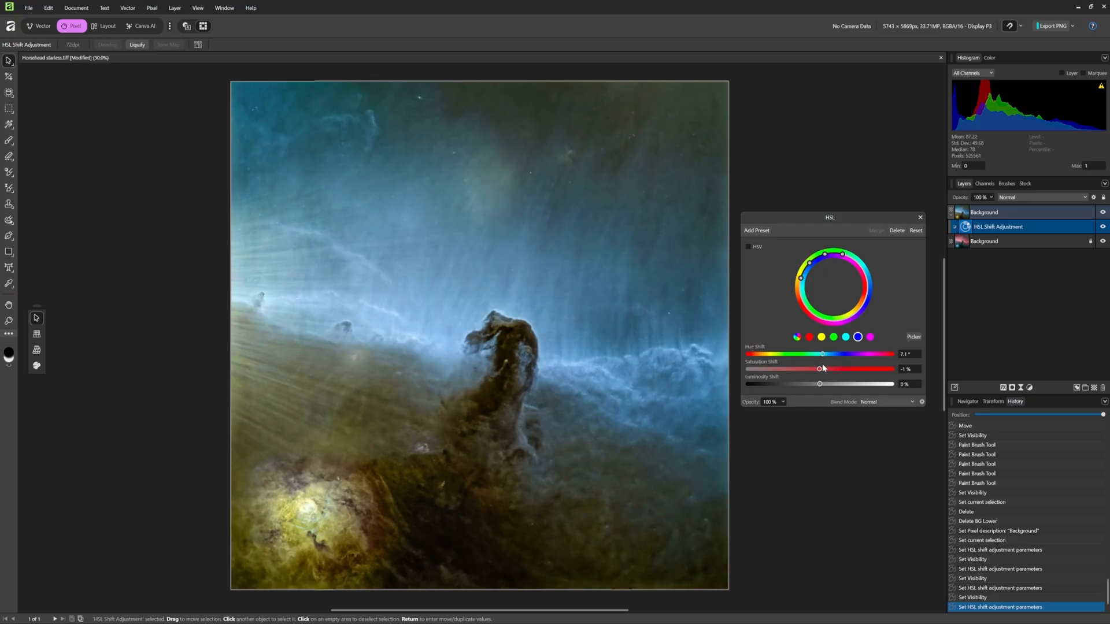
pyautogui.moveTo(822, 354); pyautogui.dragTo(826, 353)
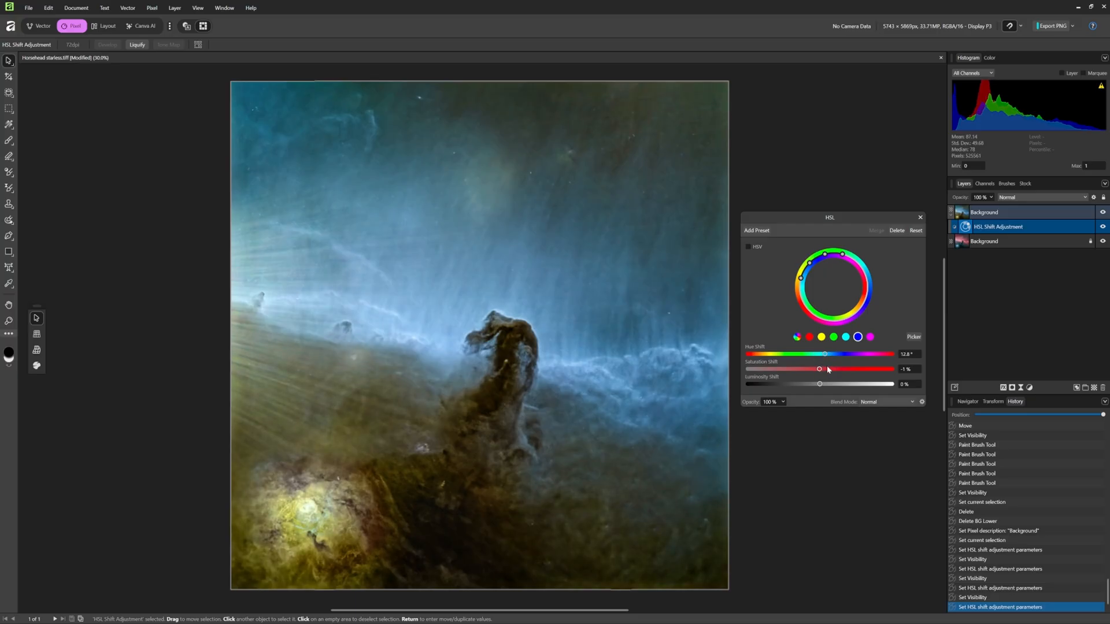
pyautogui.moveTo(824, 354); pyautogui.dragTo(819, 354)
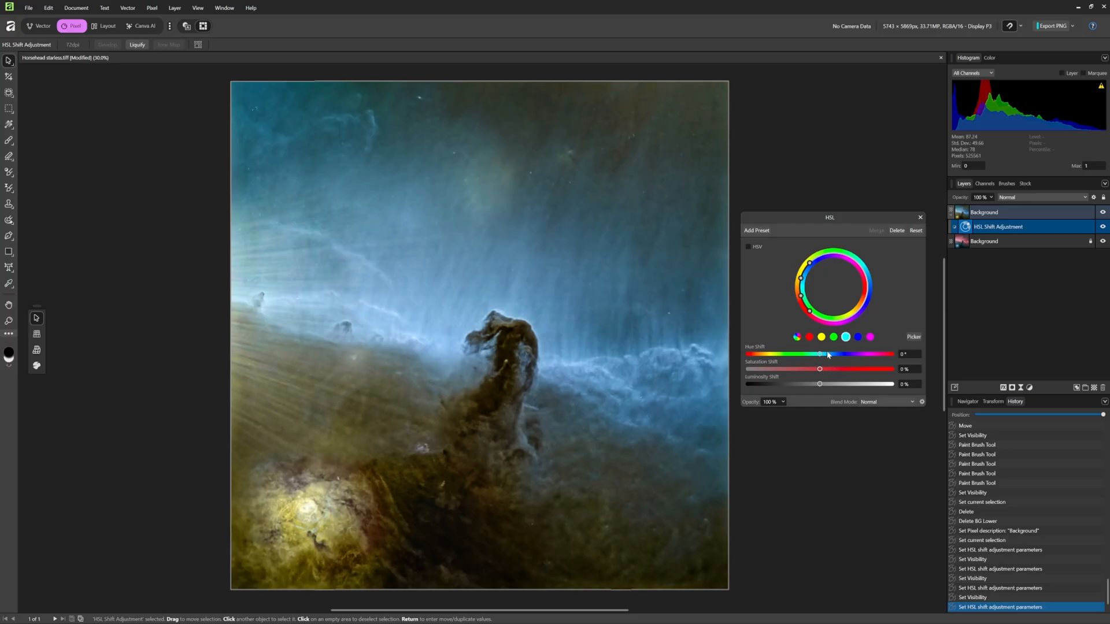
pyautogui.moveTo(820, 353); pyautogui.dragTo(828, 354)
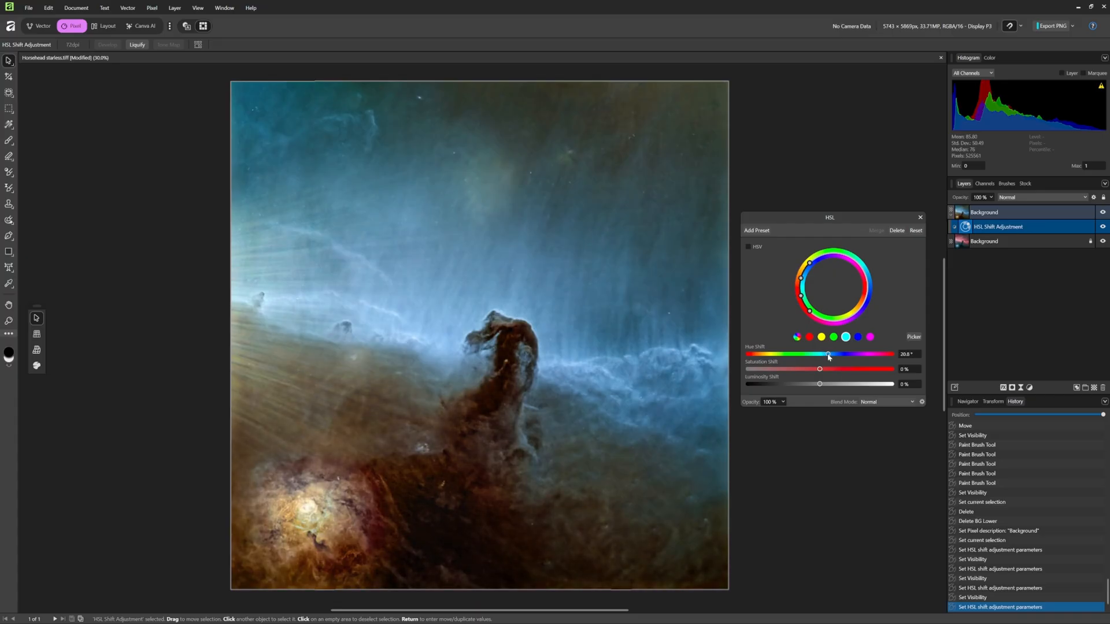
pyautogui.moveTo(828, 353); pyautogui.dragTo(832, 353)
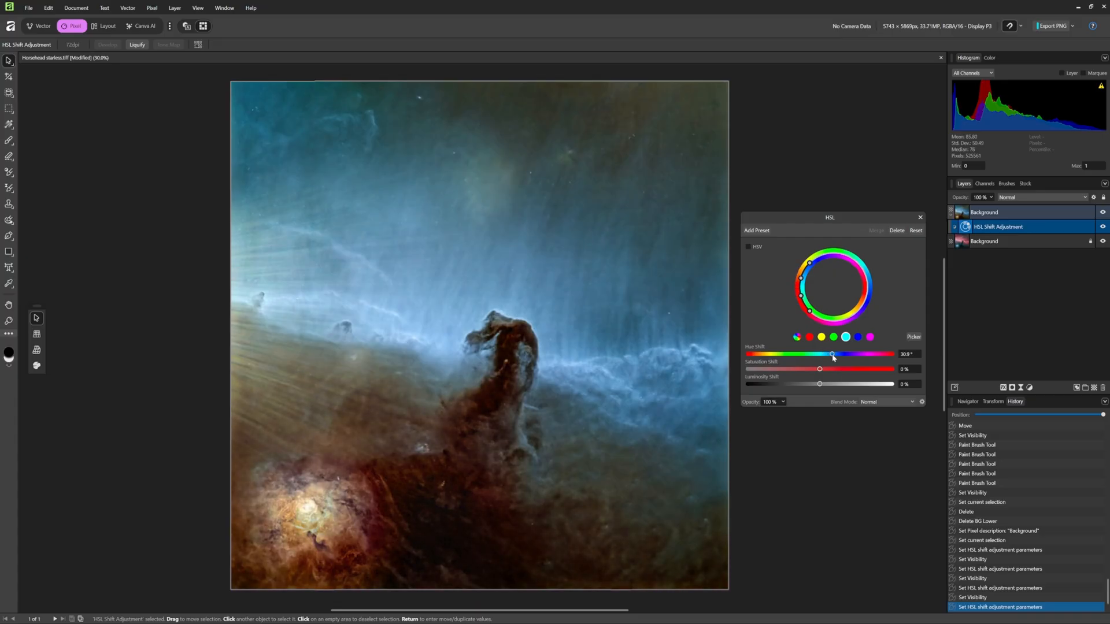
pyautogui.moveTo(831, 353); pyautogui.dragTo(834, 354)
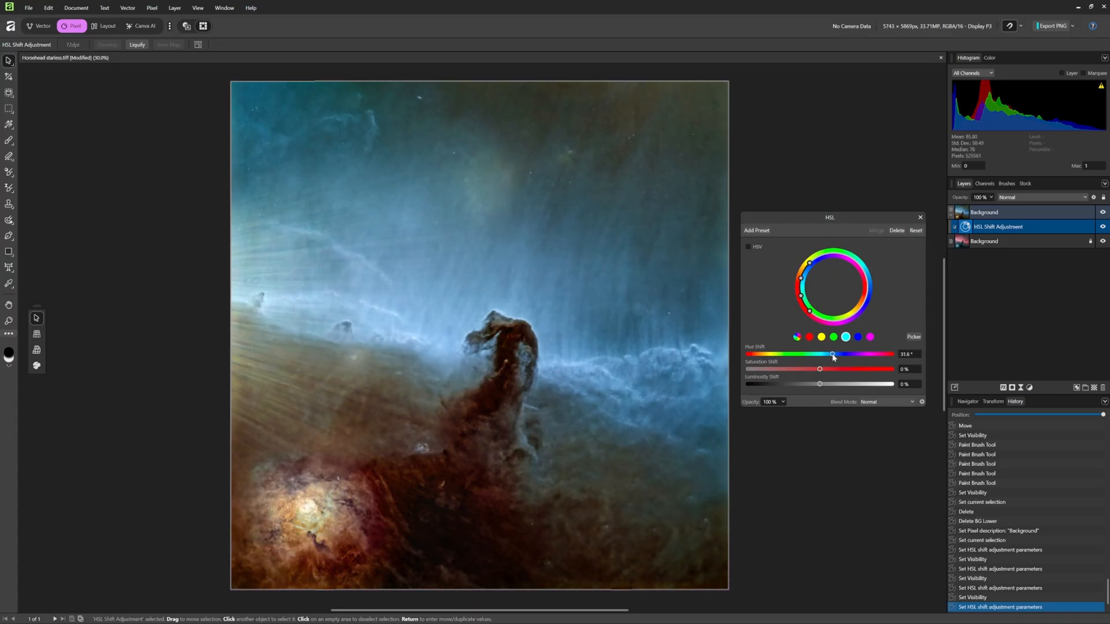
pyautogui.moveTo(831, 354); pyautogui.dragTo(839, 353)
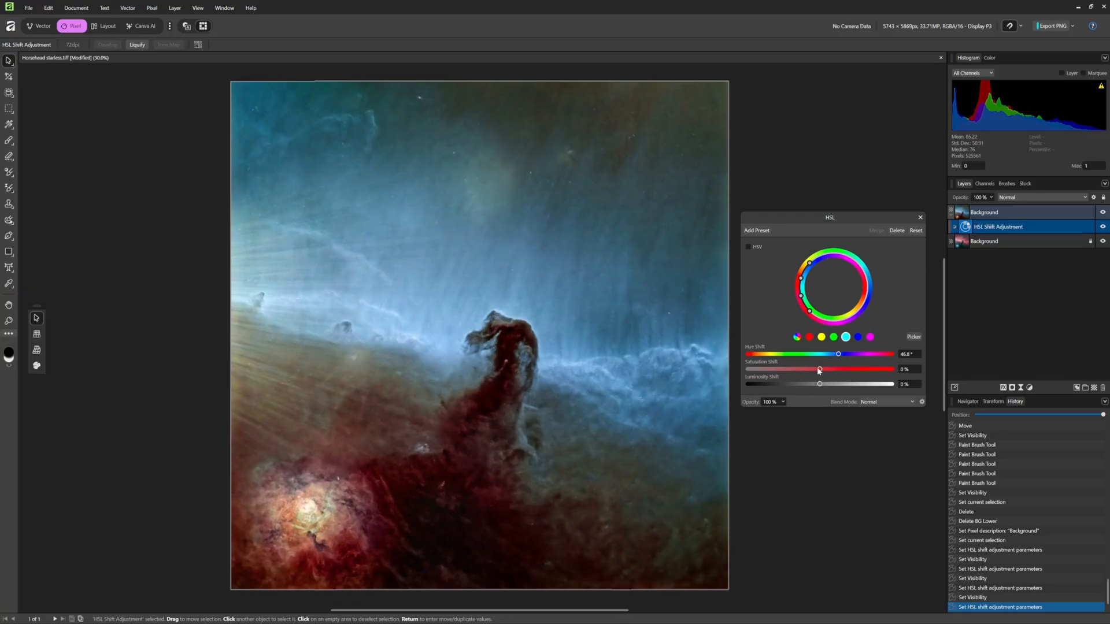
# Mute the red dust's saturation and brighten it slightly, then toggle the layer to compare.
pyautogui.moveTo(818, 369); pyautogui.dragTo(786, 368)
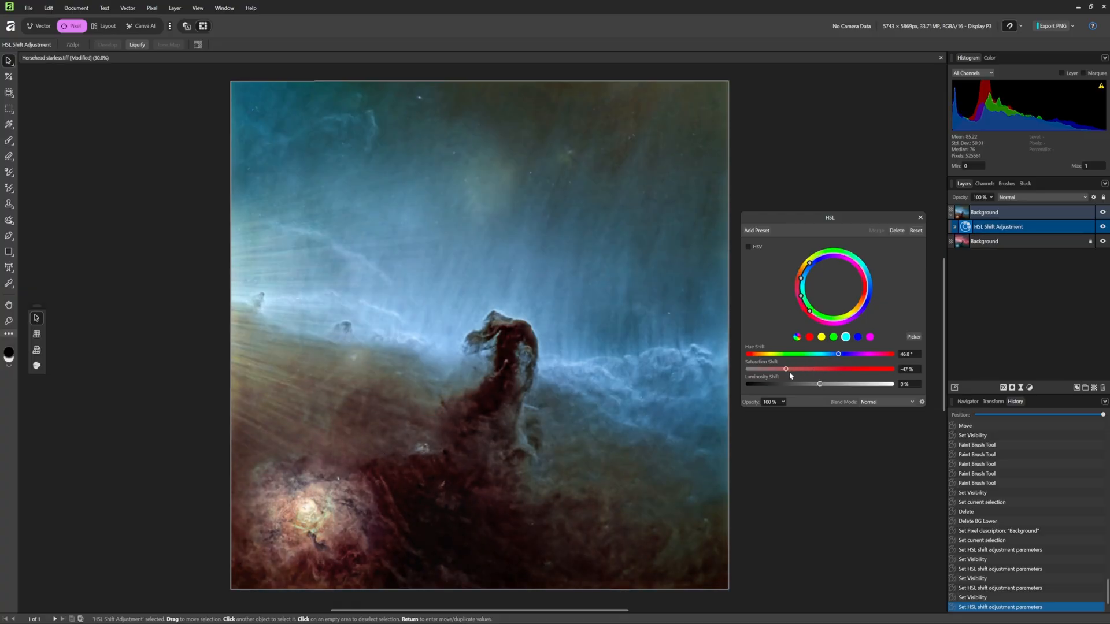
pyautogui.moveTo(784, 369); pyautogui.dragTo(793, 369)
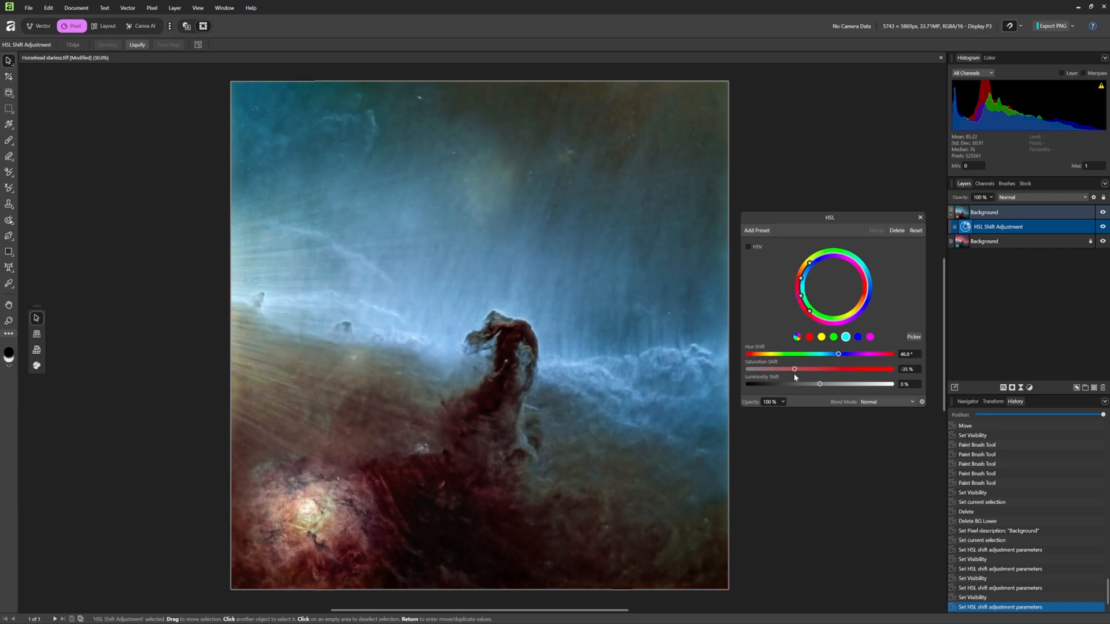
pyautogui.moveTo(819, 384); pyautogui.dragTo(830, 384)
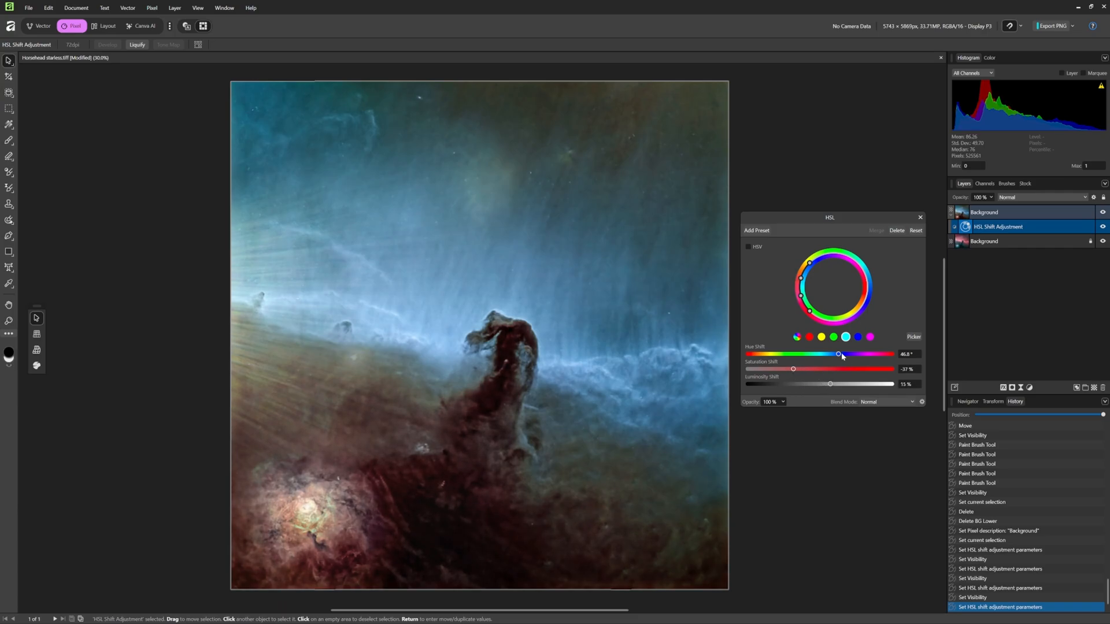
pyautogui.moveTo(793, 368); pyautogui.dragTo(789, 369)
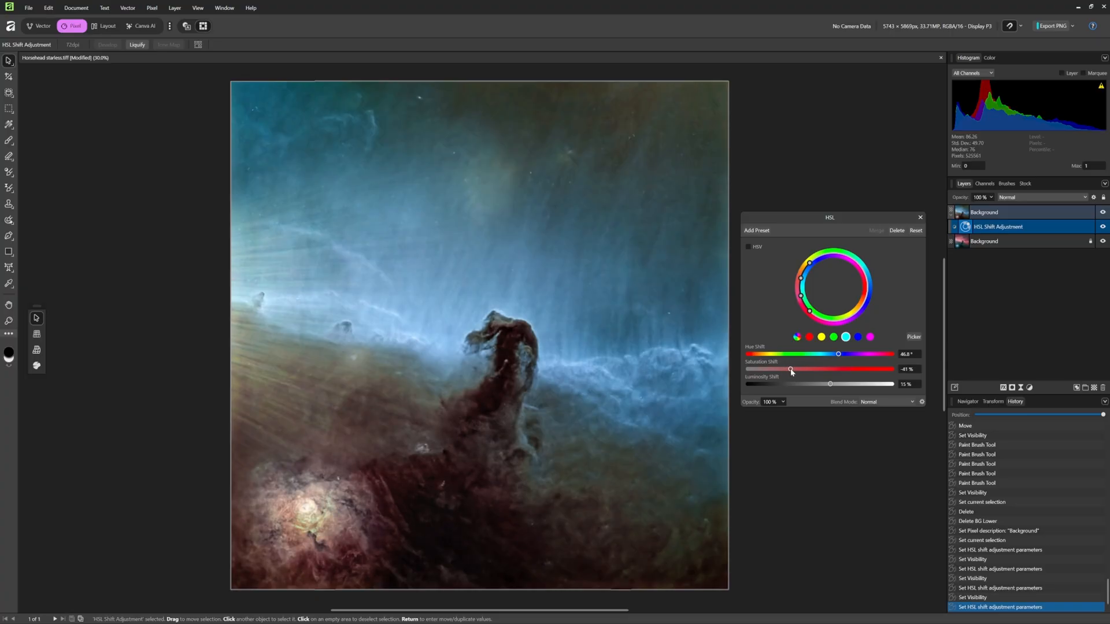
pyautogui.moveTo(790, 369); pyautogui.dragTo(786, 369)
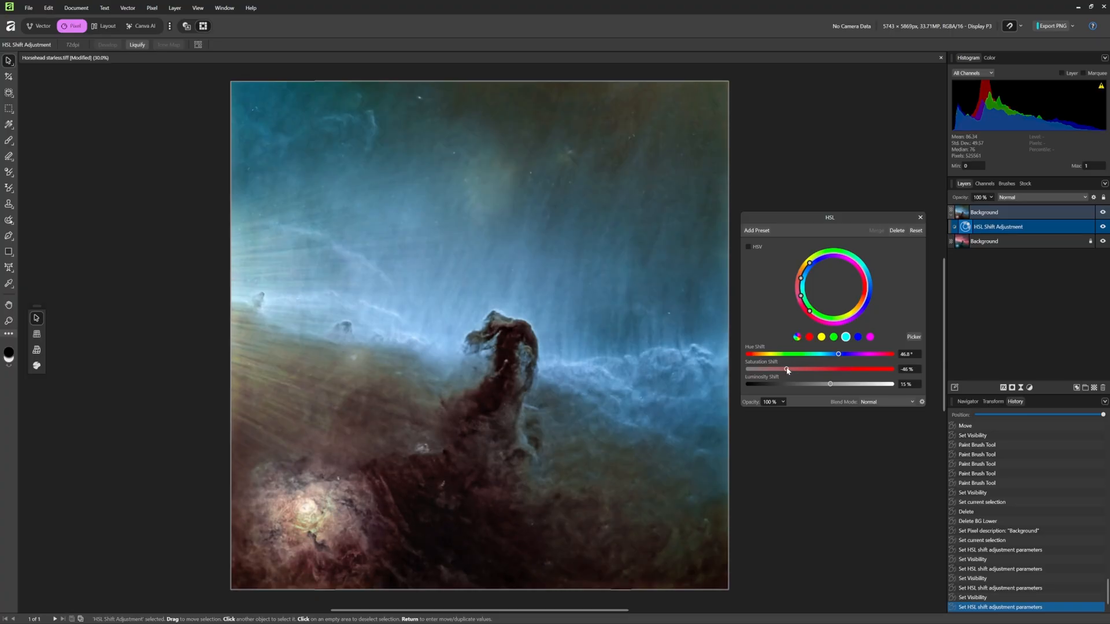
pyautogui.moveTo(786, 369); pyautogui.dragTo(780, 369)
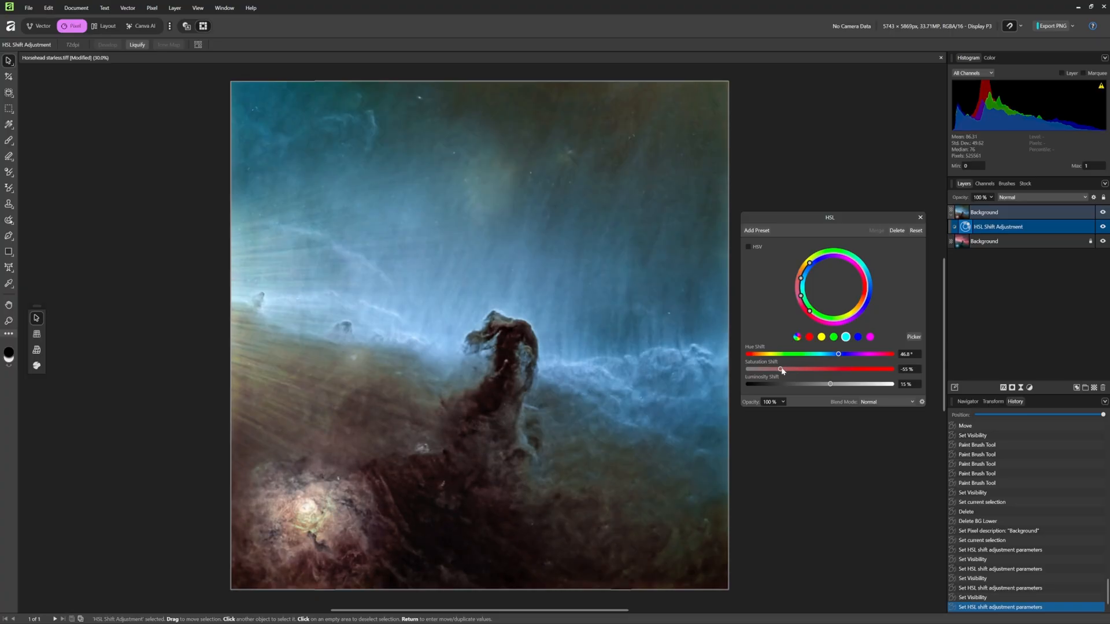
pyautogui.moveTo(780, 369); pyautogui.dragTo(793, 369)
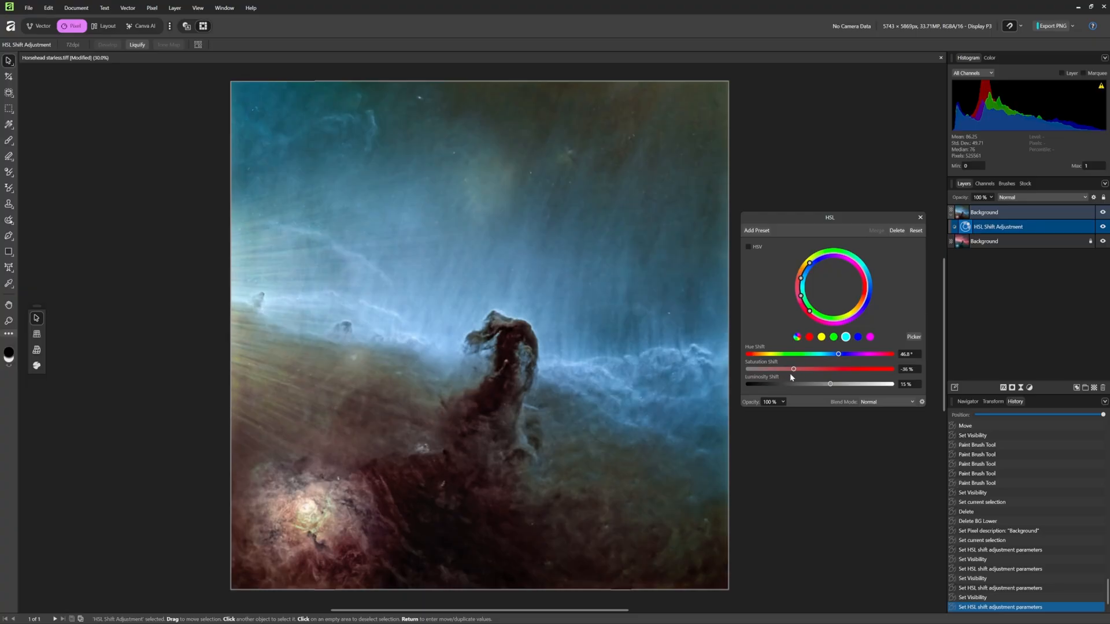
pyautogui.moveTo(882, 400)
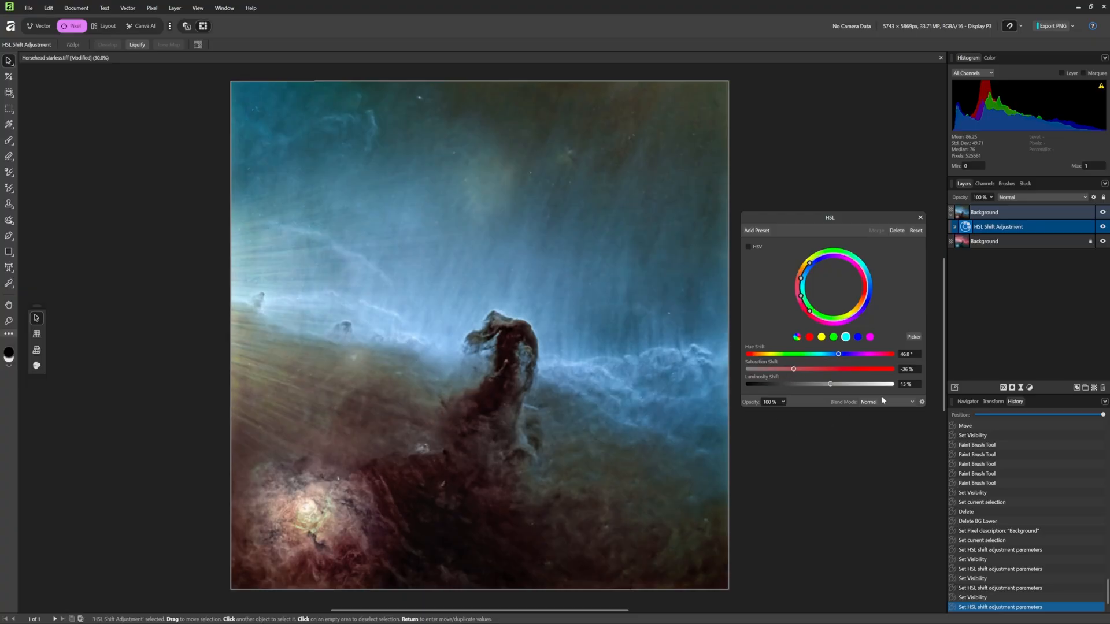
pyautogui.click(1102, 212)
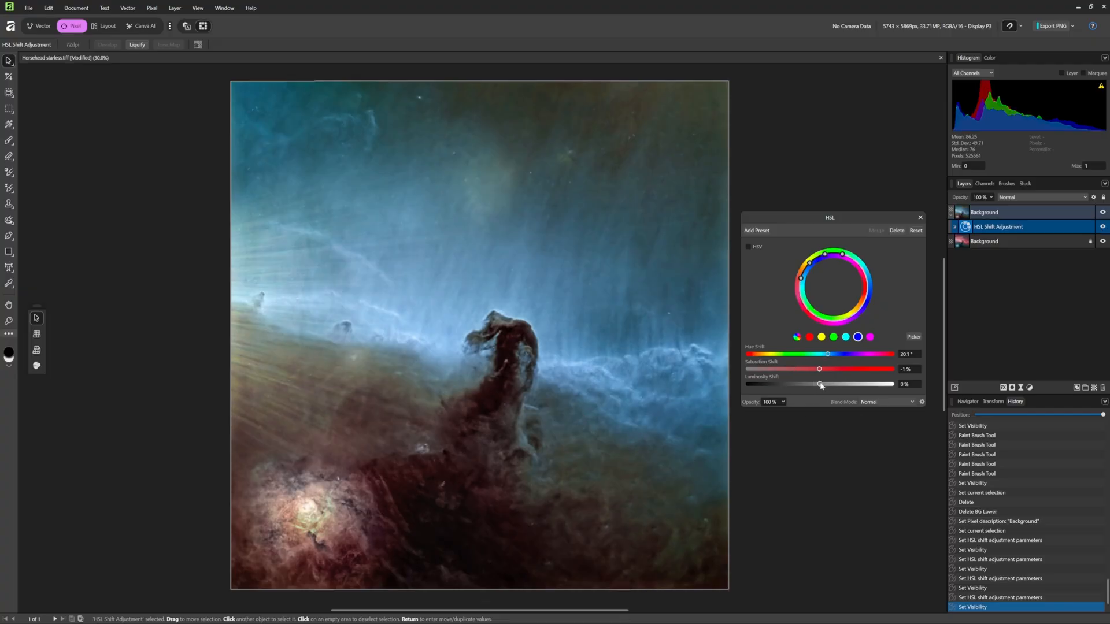
# Set Luminosity Shift to about 26% and Saturation Shift to about -22% on the blue-shifted clouds.
pyautogui.moveTo(819, 383); pyautogui.dragTo(798, 384)
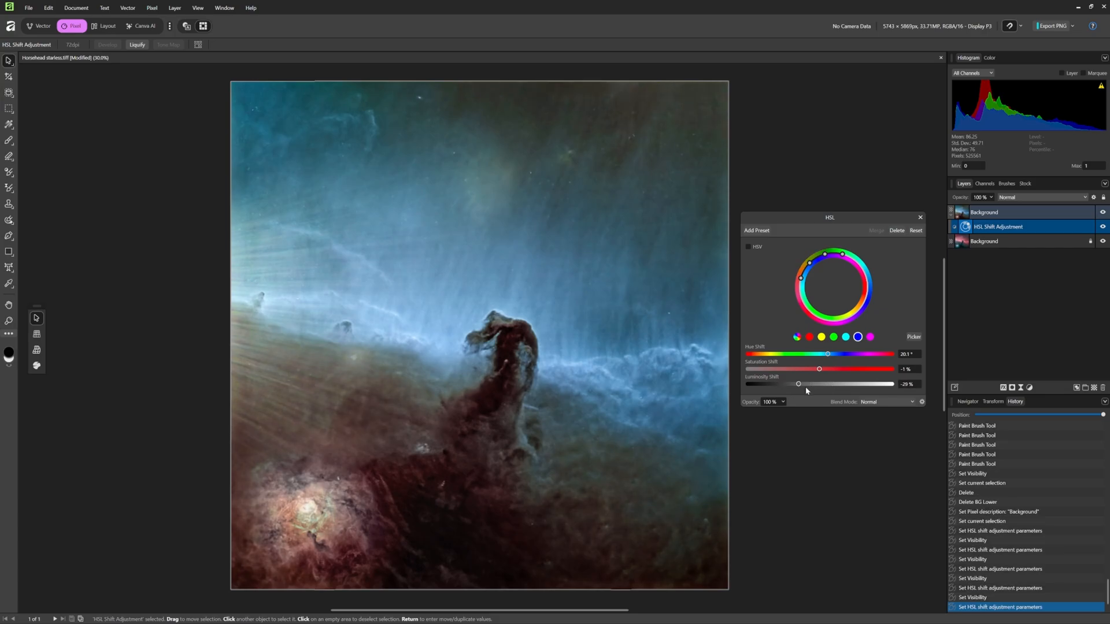
pyautogui.moveTo(799, 384); pyautogui.dragTo(766, 384)
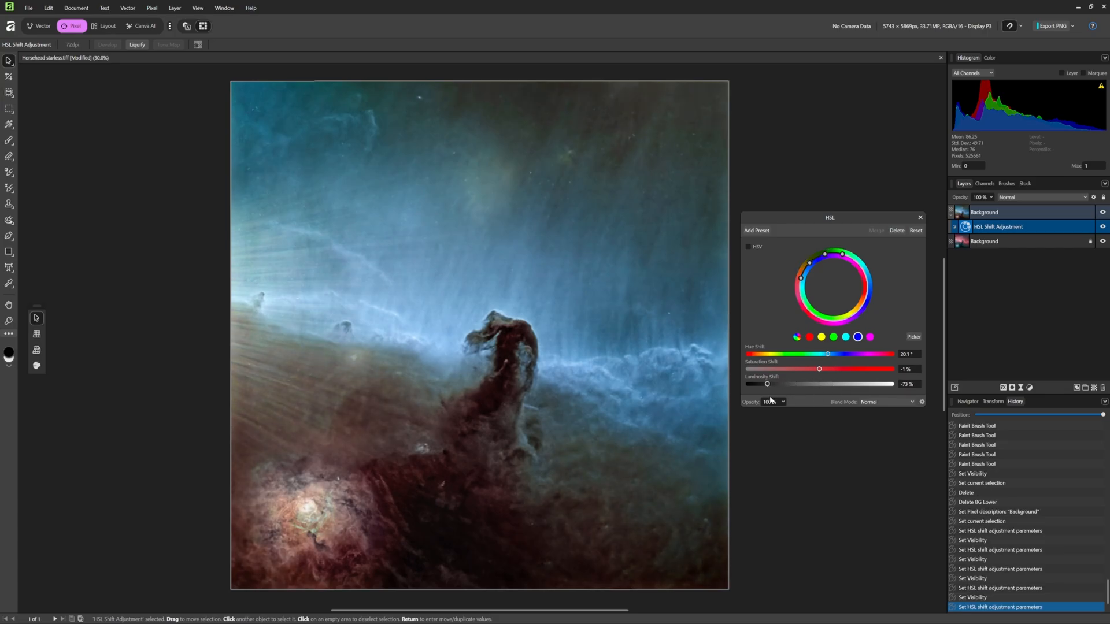
pyautogui.moveTo(767, 384); pyautogui.dragTo(776, 384)
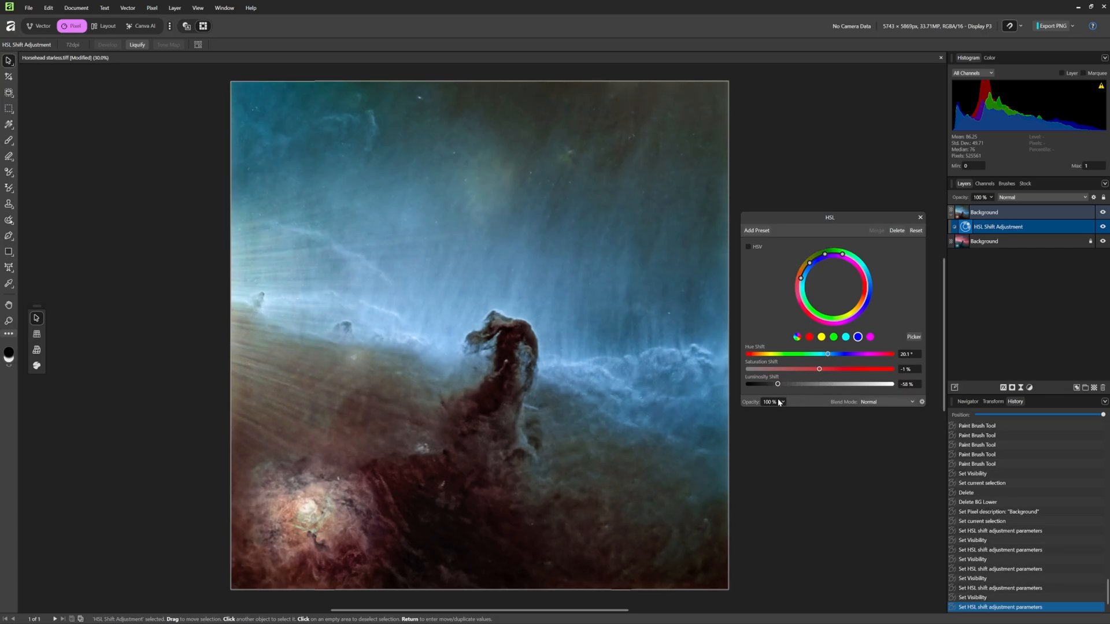
pyautogui.moveTo(777, 384); pyautogui.dragTo(830, 384)
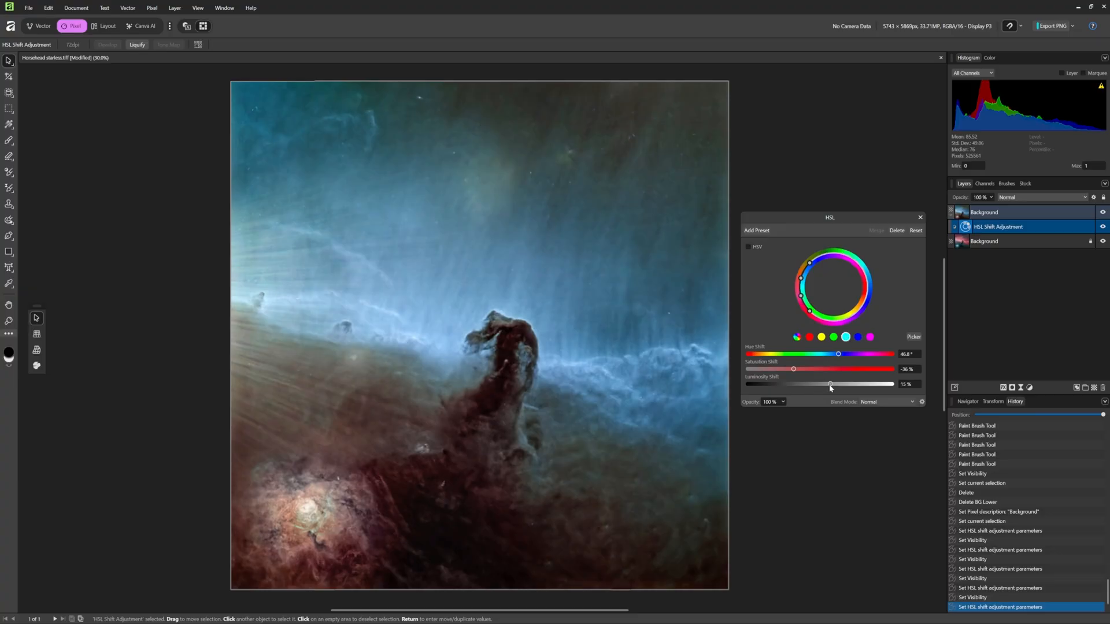
pyautogui.moveTo(830, 384); pyautogui.dragTo(825, 383)
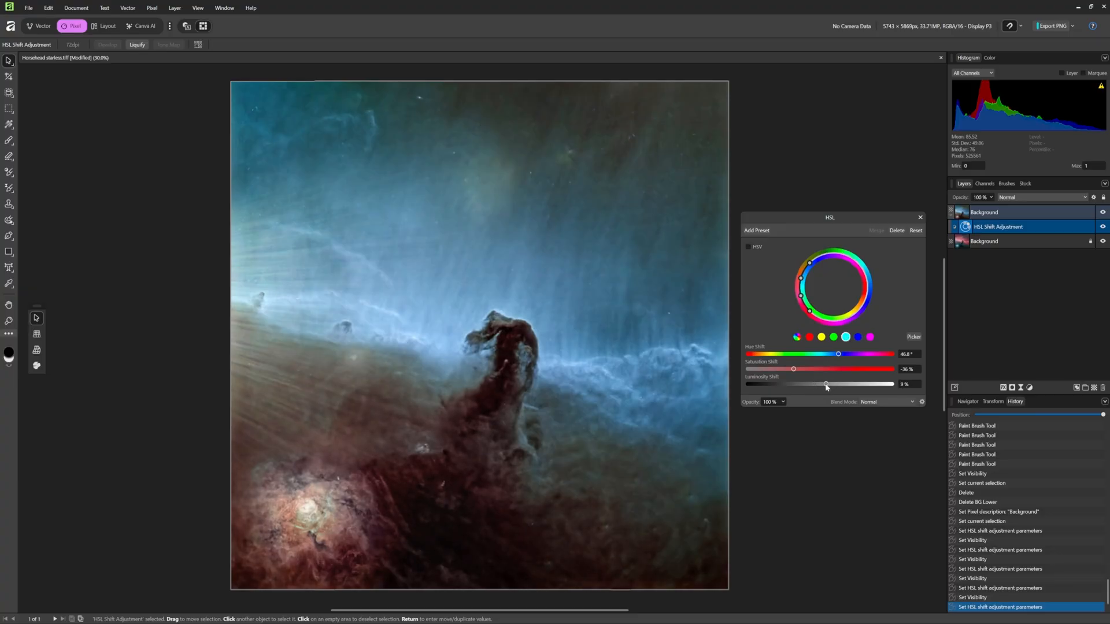
pyautogui.moveTo(825, 384); pyautogui.dragTo(857, 384)
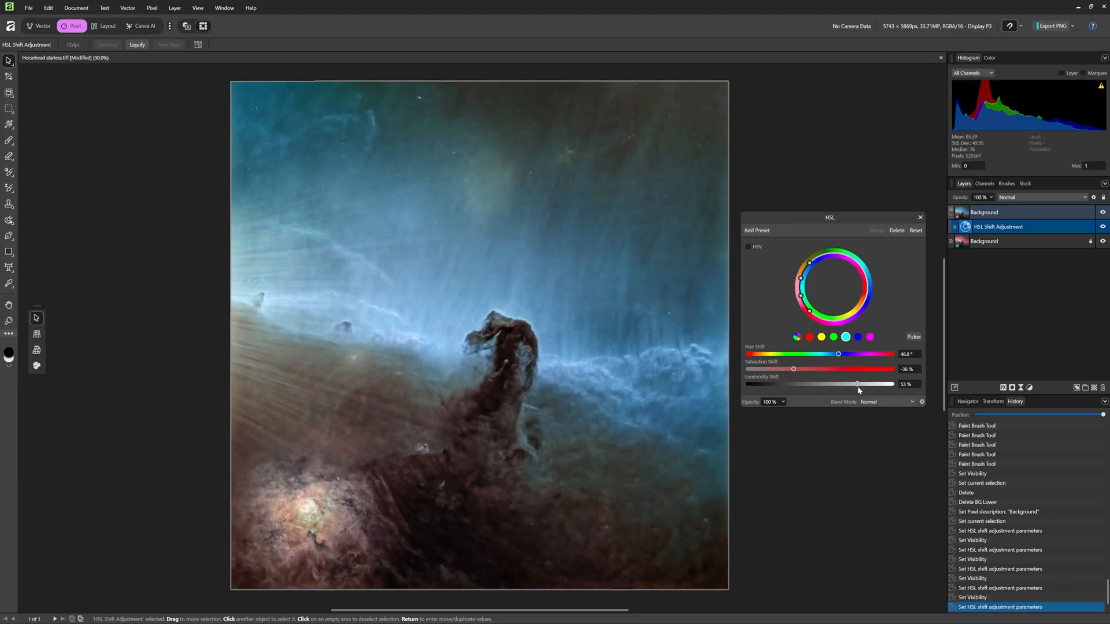
pyautogui.moveTo(858, 384); pyautogui.dragTo(846, 383)
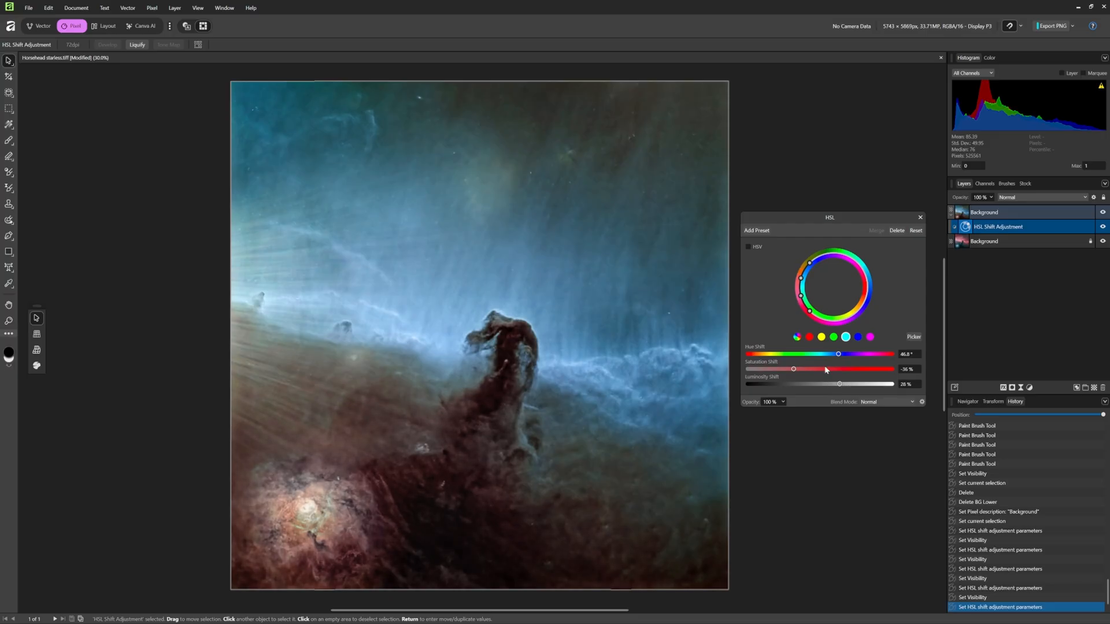
pyautogui.moveTo(824, 369); pyautogui.dragTo(803, 369)
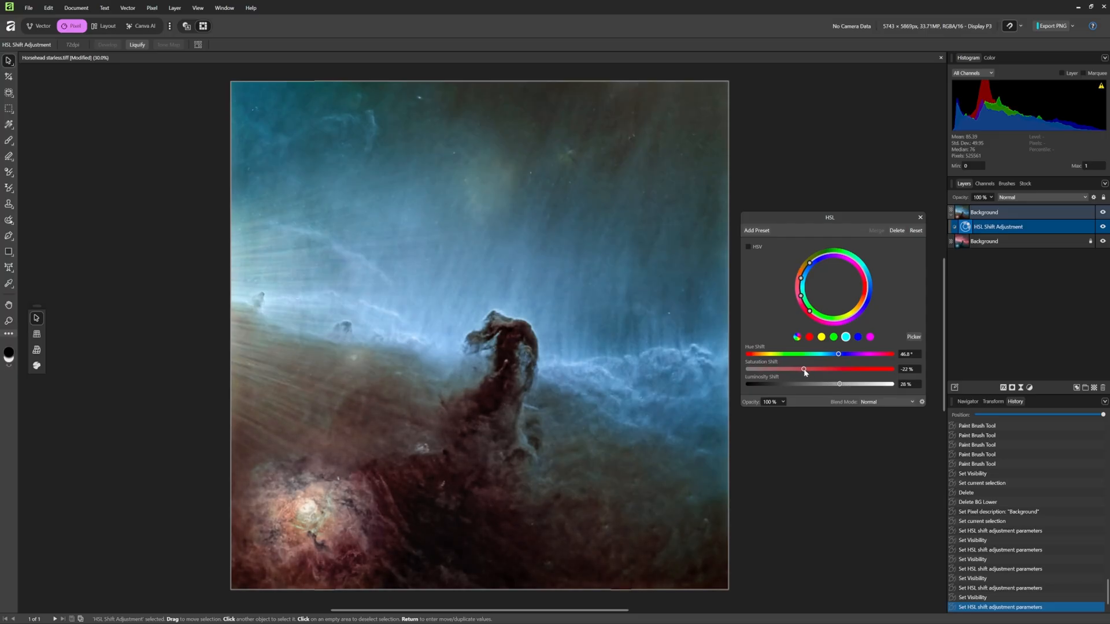
pyautogui.moveTo(803, 369); pyautogui.dragTo(803, 369)
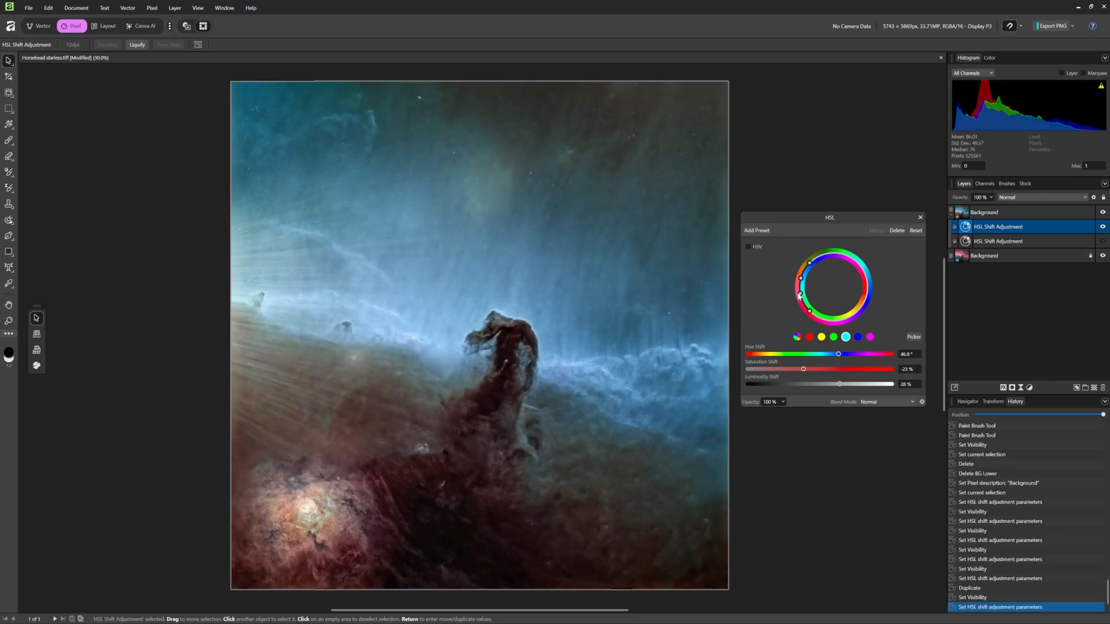
# Narrow the duplicated HSL Shift's colour range and retarget it to a warmer orange hue band.
pyautogui.moveTo(798, 278); pyautogui.dragTo(805, 308)
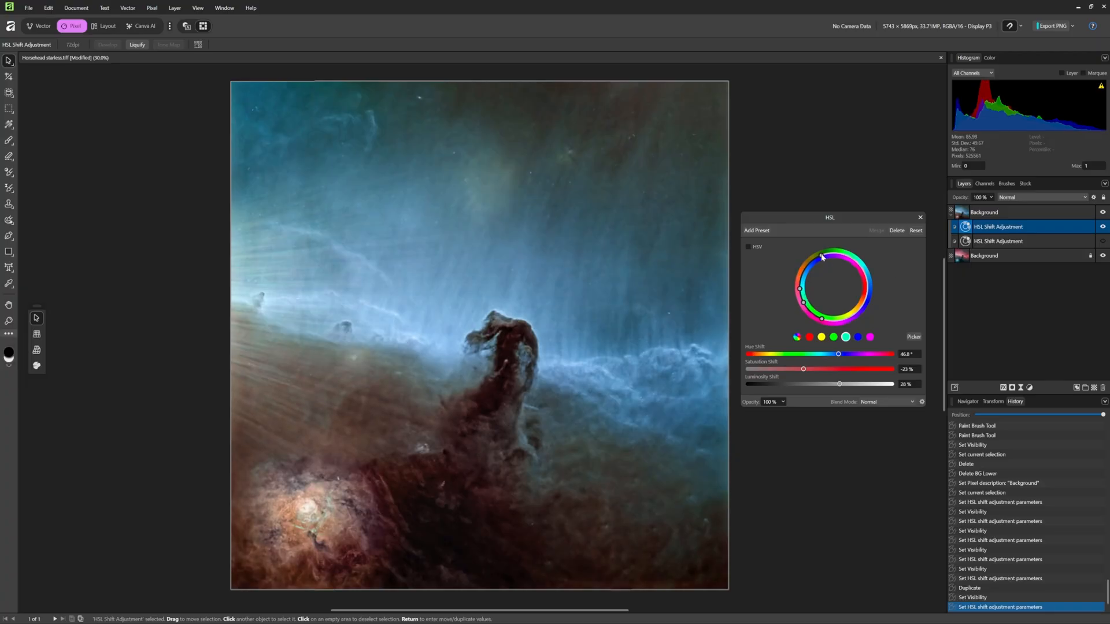
pyautogui.moveTo(821, 257); pyautogui.dragTo(804, 267)
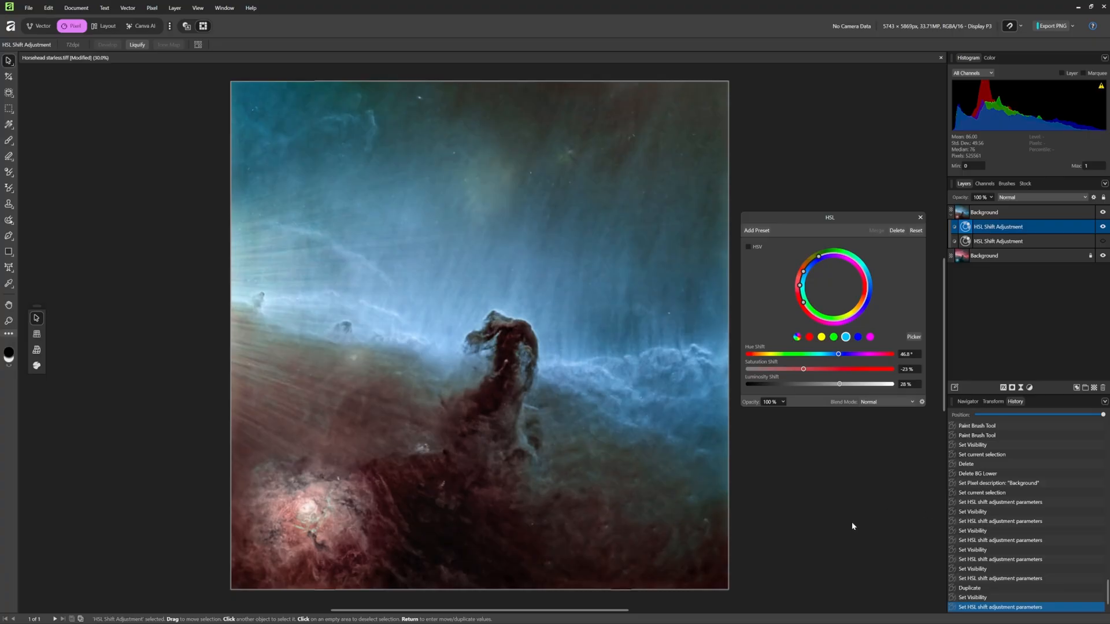
pyautogui.moveTo(874, 518)
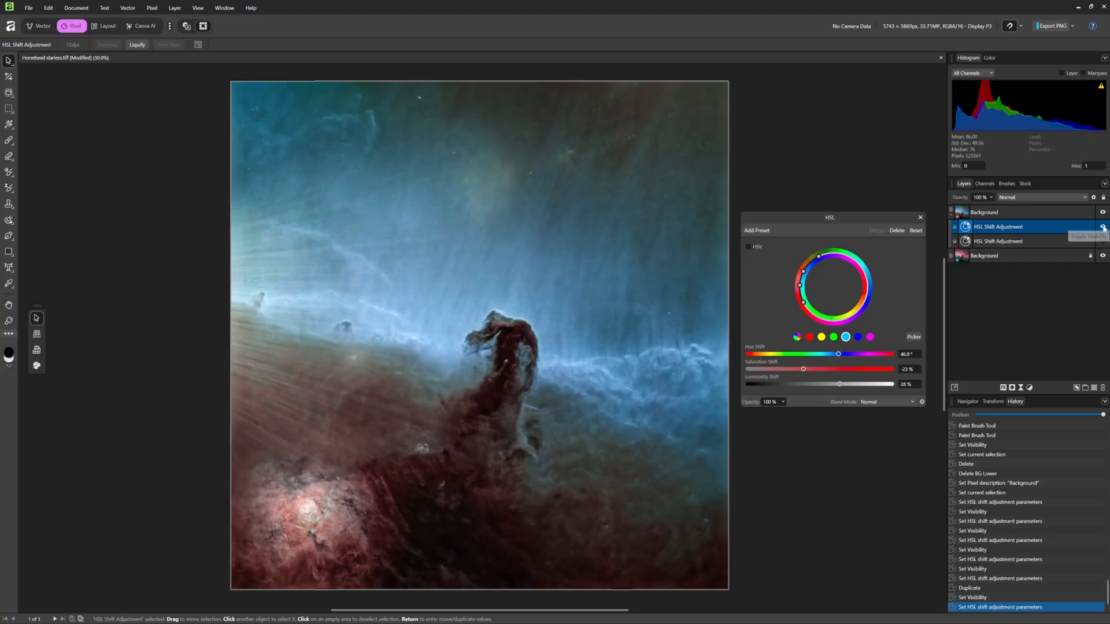
# Hide the HSL Shift adjustment to compare the pink-red clouds and teal dust against the shift.
pyautogui.click(1102, 227)
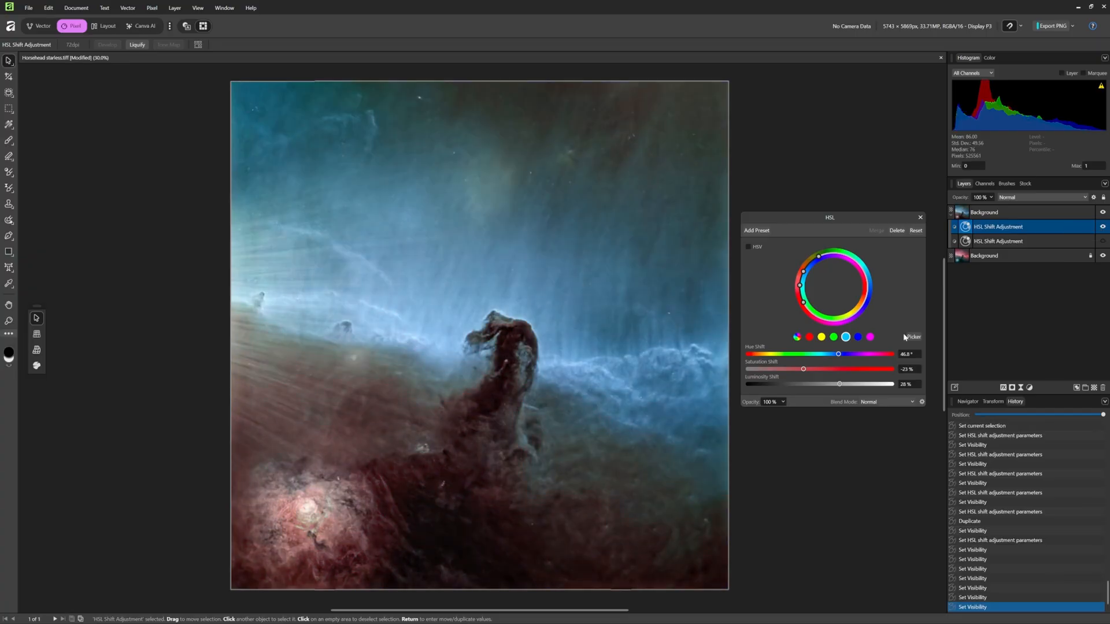
pyautogui.moveTo(893, 500)
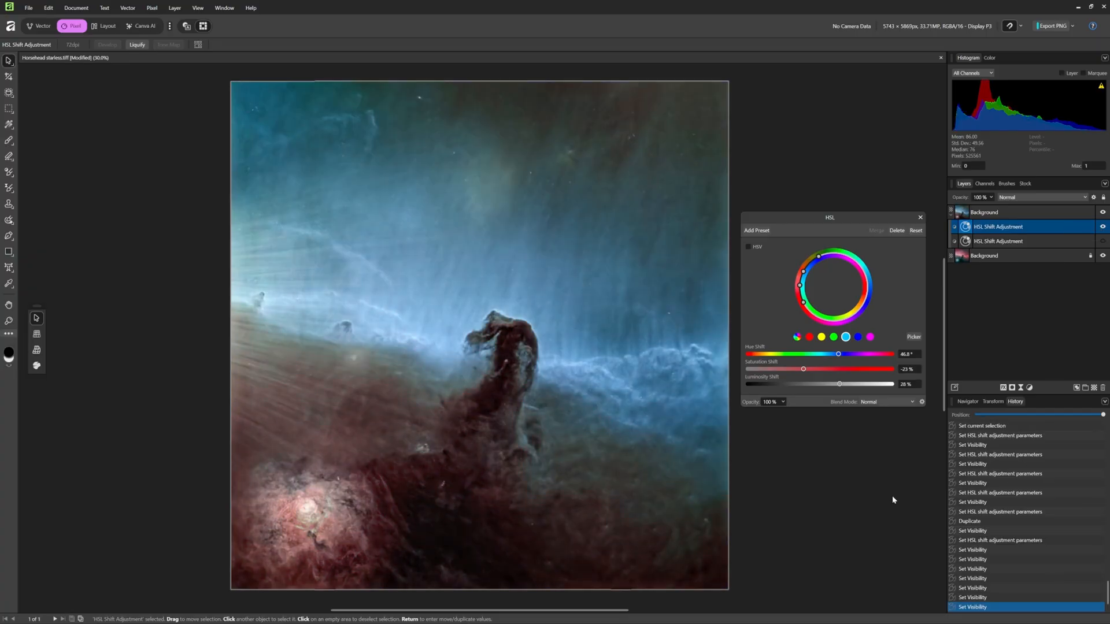
pyautogui.moveTo(912, 499)
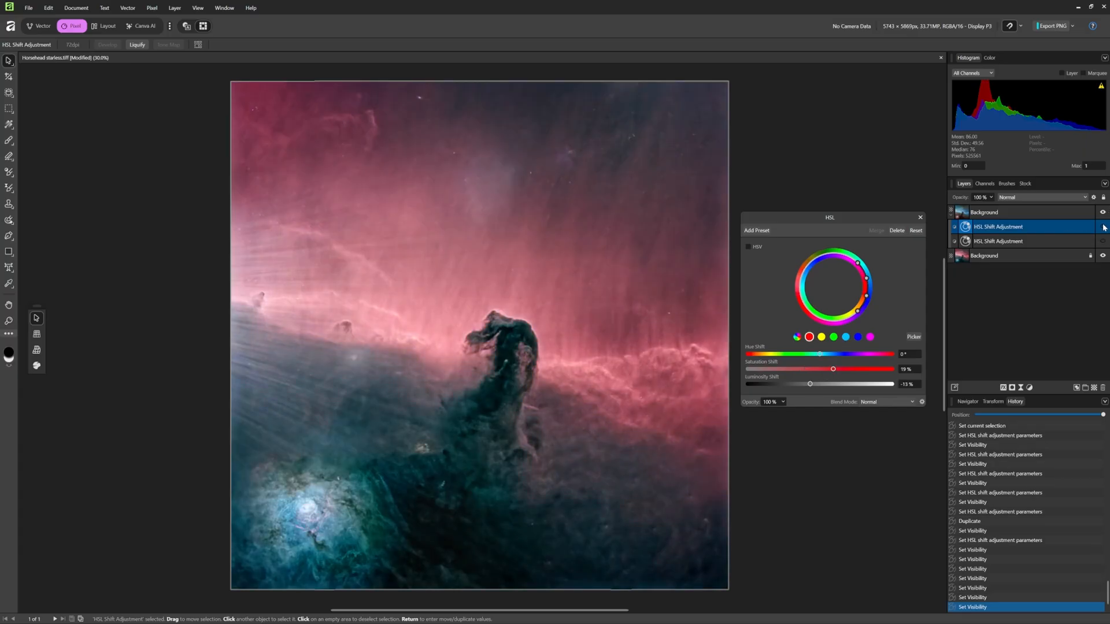
# Raise Saturation Shift to 36%, set Hue Shift to 7.8° and lower Luminosity Shift to -19%.
pyautogui.moveTo(859, 277); pyautogui.dragTo(865, 291)
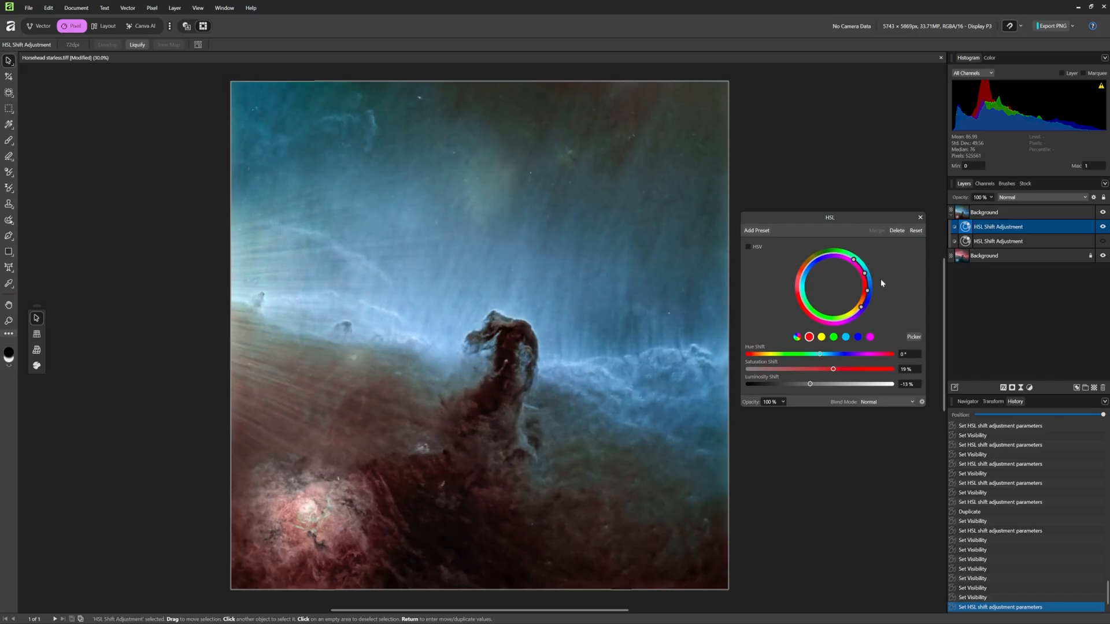
pyautogui.moveTo(818, 369); pyautogui.dragTo(834, 369)
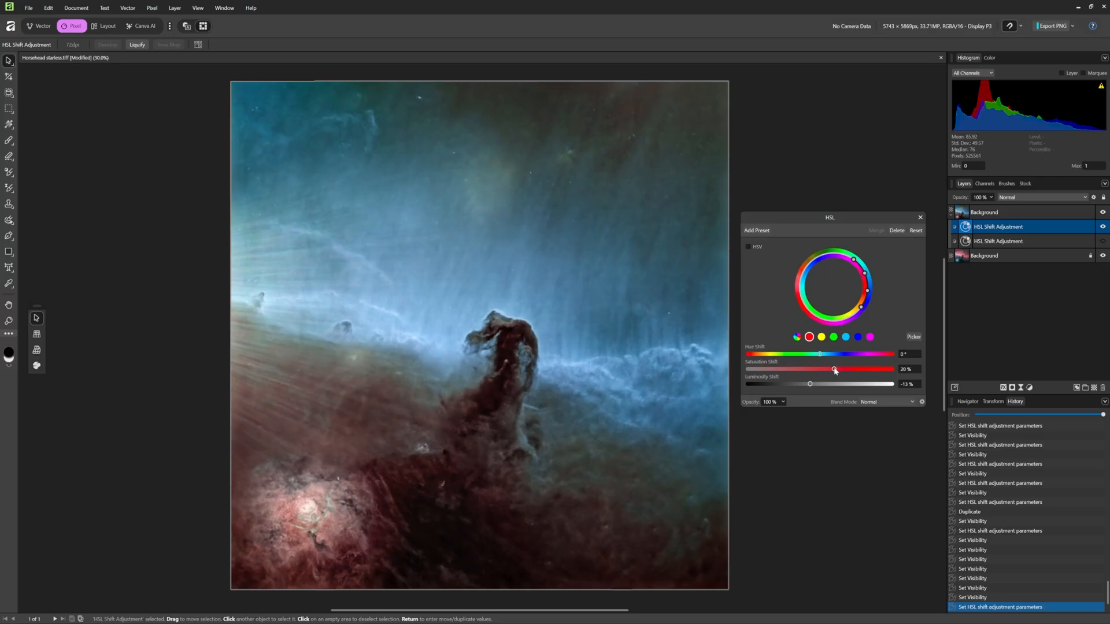
pyautogui.moveTo(834, 368); pyautogui.dragTo(839, 368)
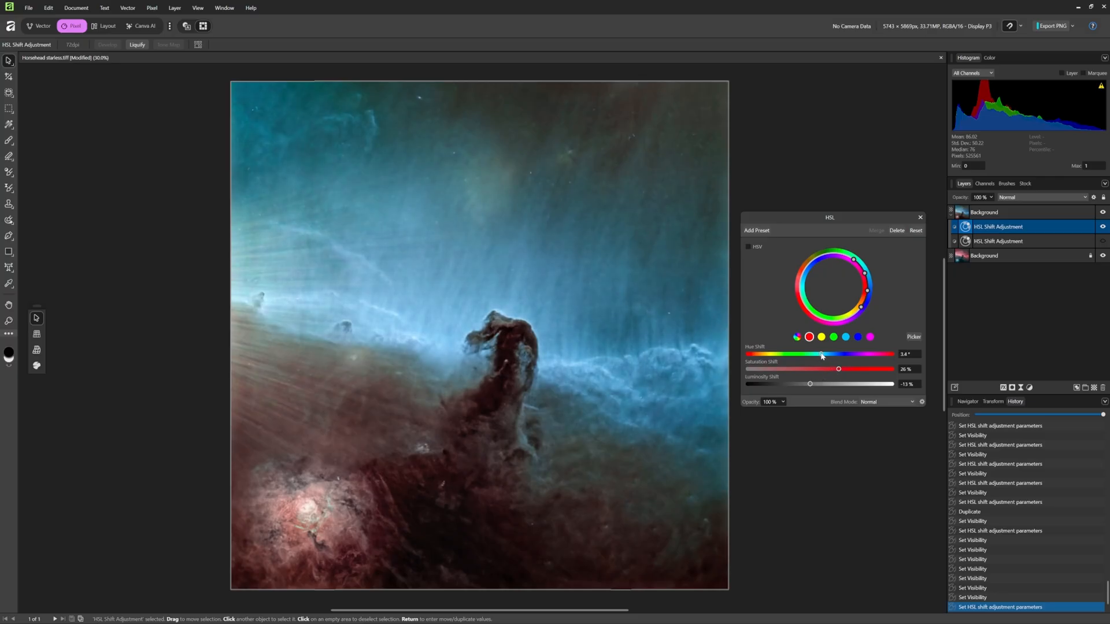
pyautogui.moveTo(820, 354); pyautogui.dragTo(824, 354)
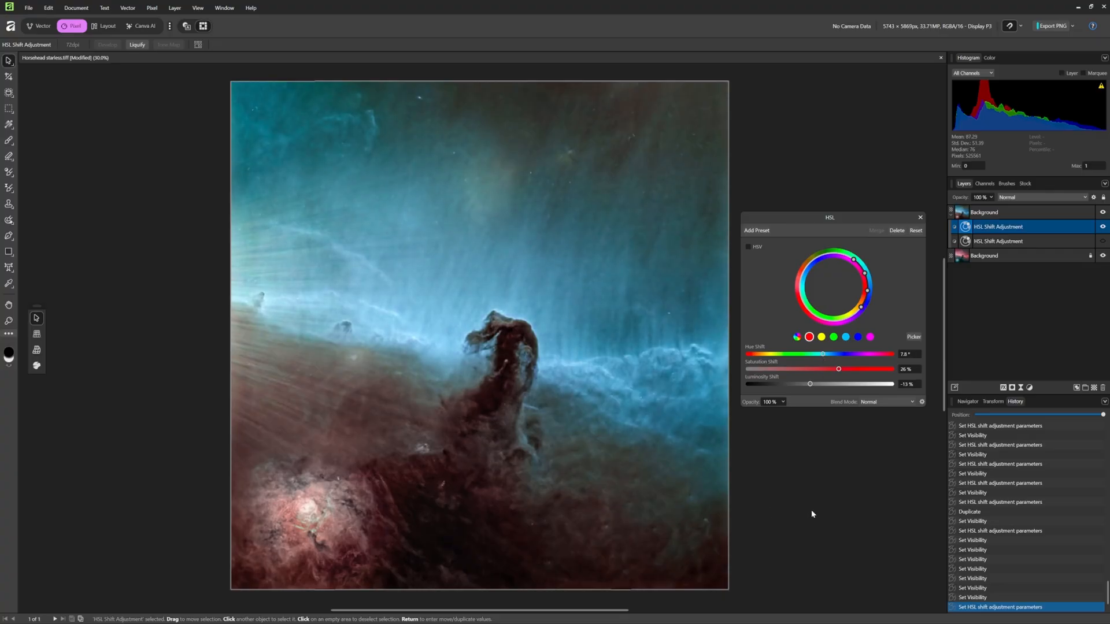
pyautogui.moveTo(838, 368); pyautogui.dragTo(840, 369)
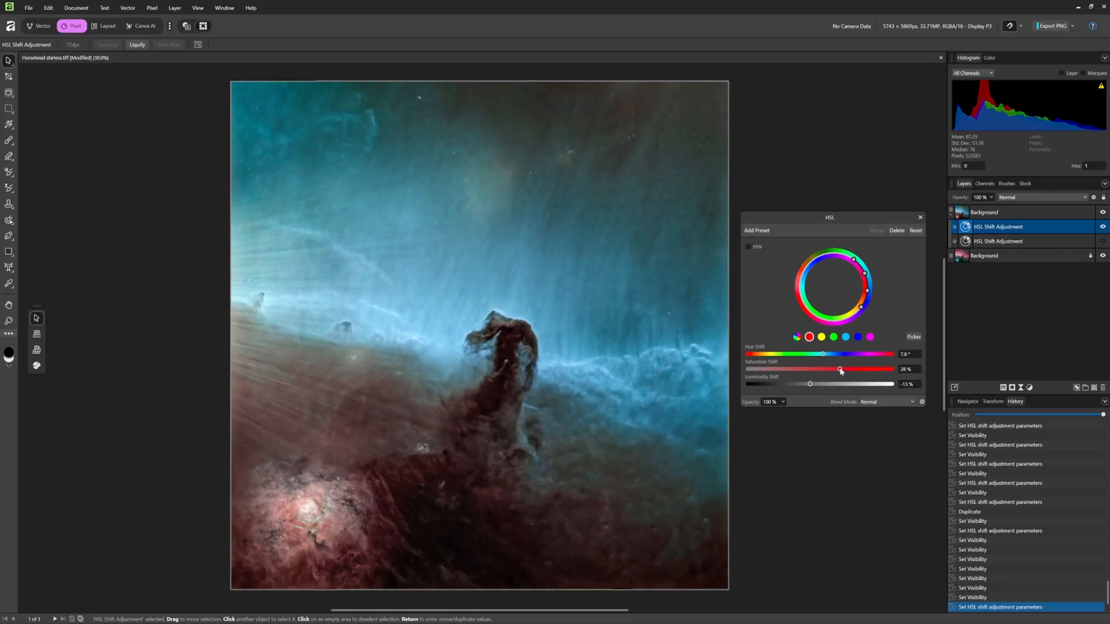
pyautogui.moveTo(840, 368); pyautogui.dragTo(845, 368)
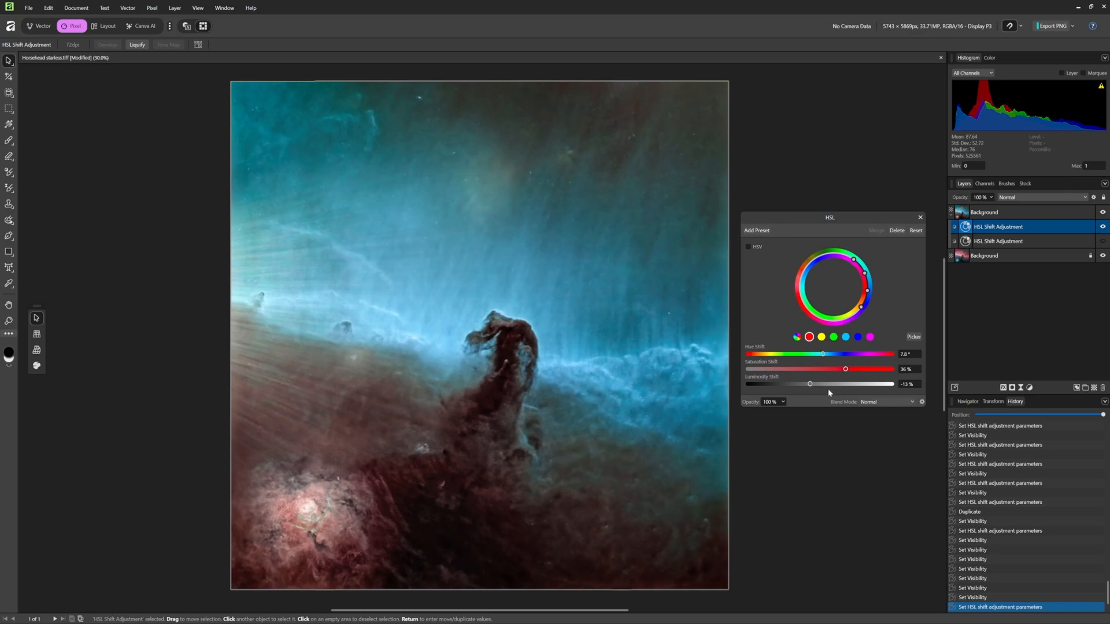
pyautogui.moveTo(811, 384); pyautogui.dragTo(812, 383)
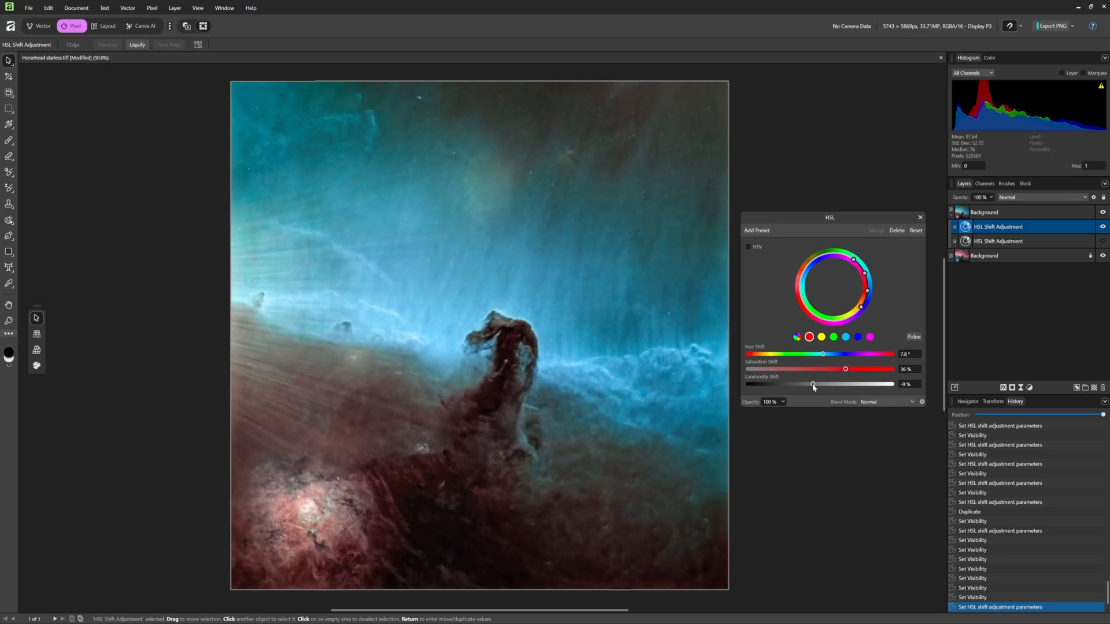
pyautogui.moveTo(813, 384); pyautogui.dragTo(805, 383)
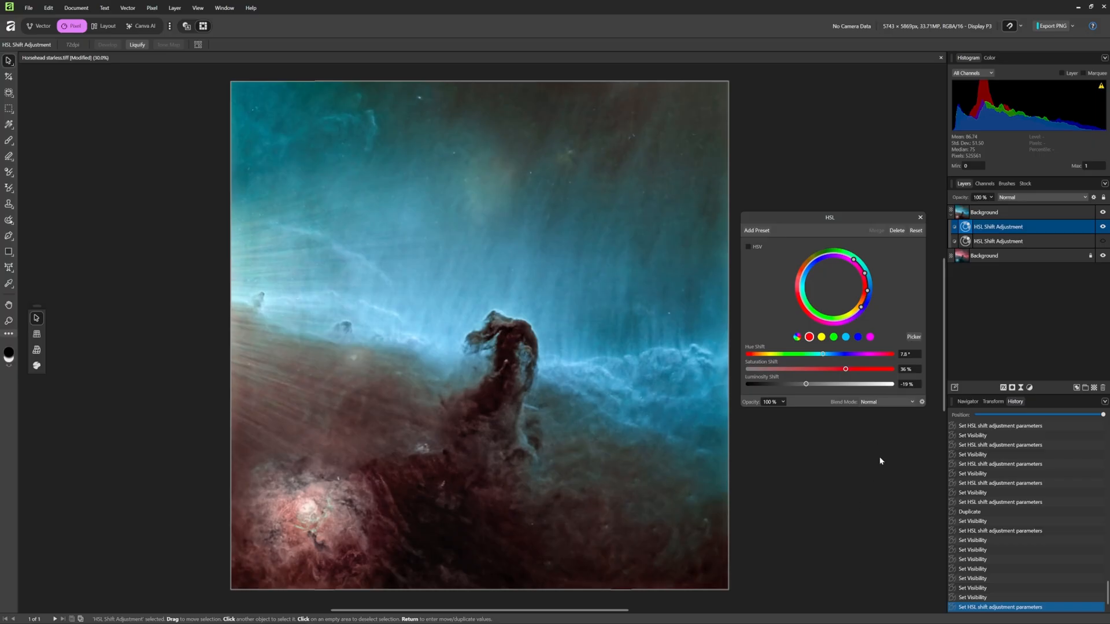
pyautogui.moveTo(862, 466)
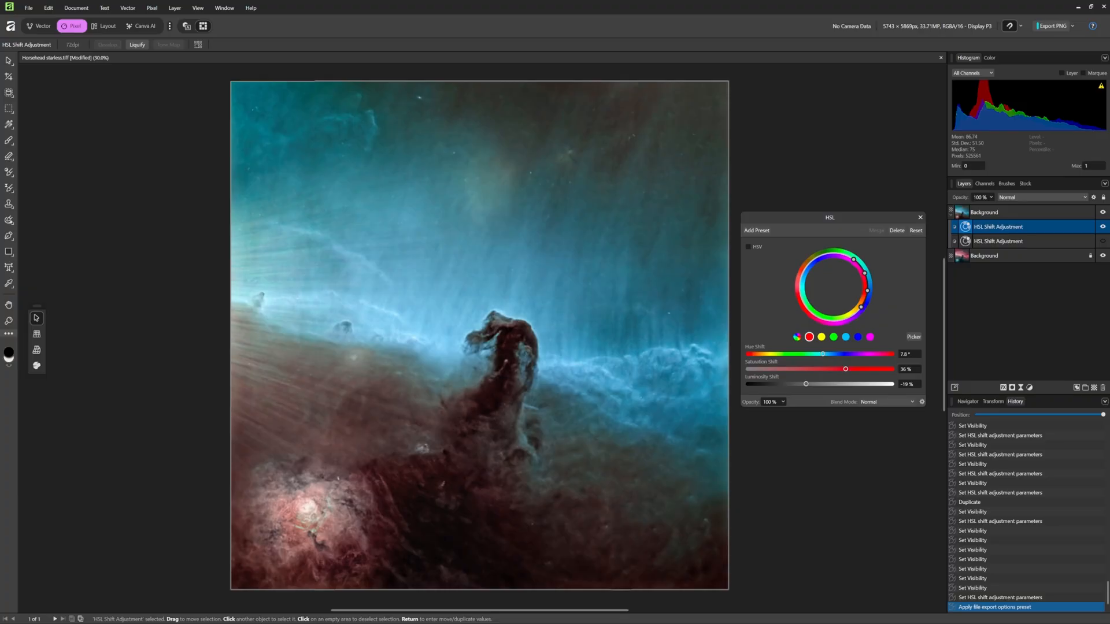
pyautogui.moveTo(74, 356)
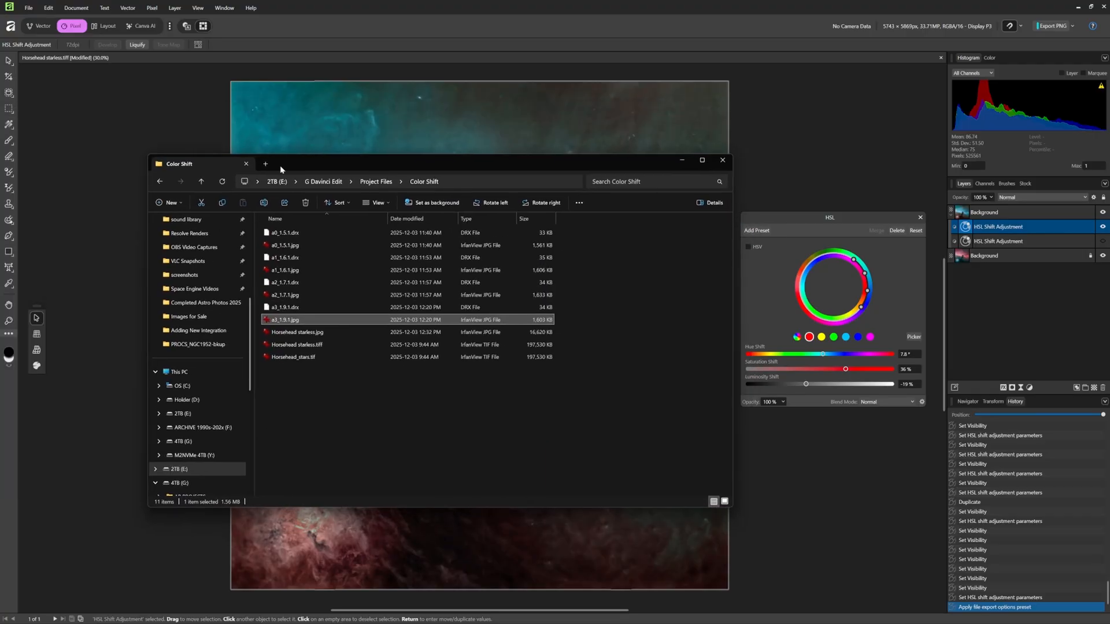
# Select Horsehead_stars.tif in the Color Shift folder to bring it into the document.
pyautogui.click(297, 332)
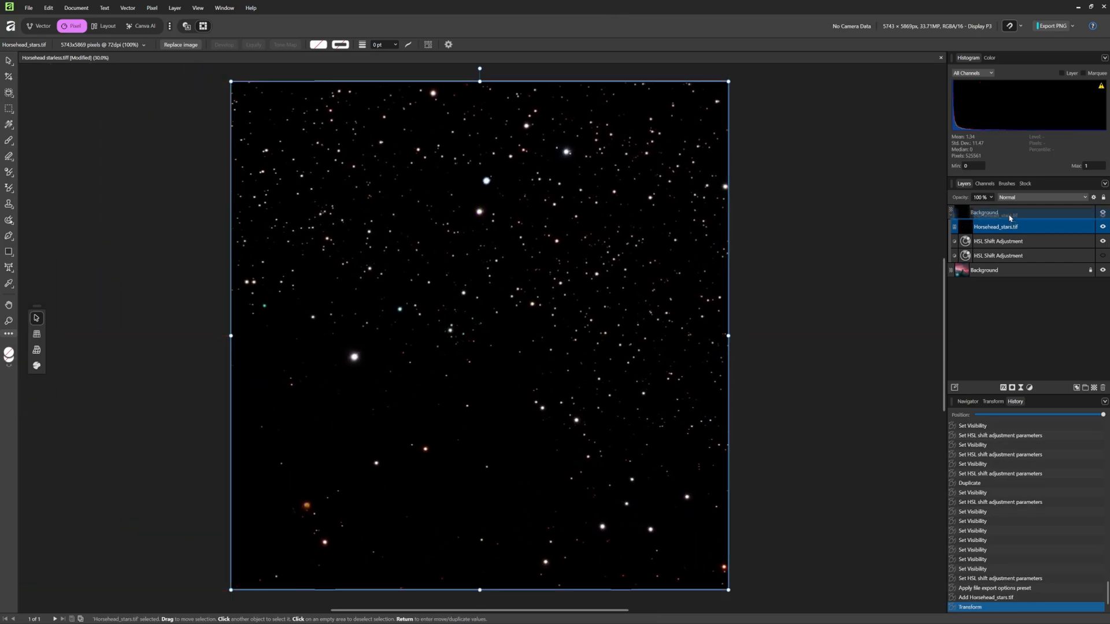
# Move the Horsehead stars layer above Background to the top of the layer stack.
pyautogui.moveTo(994, 226); pyautogui.dragTo(994, 213)
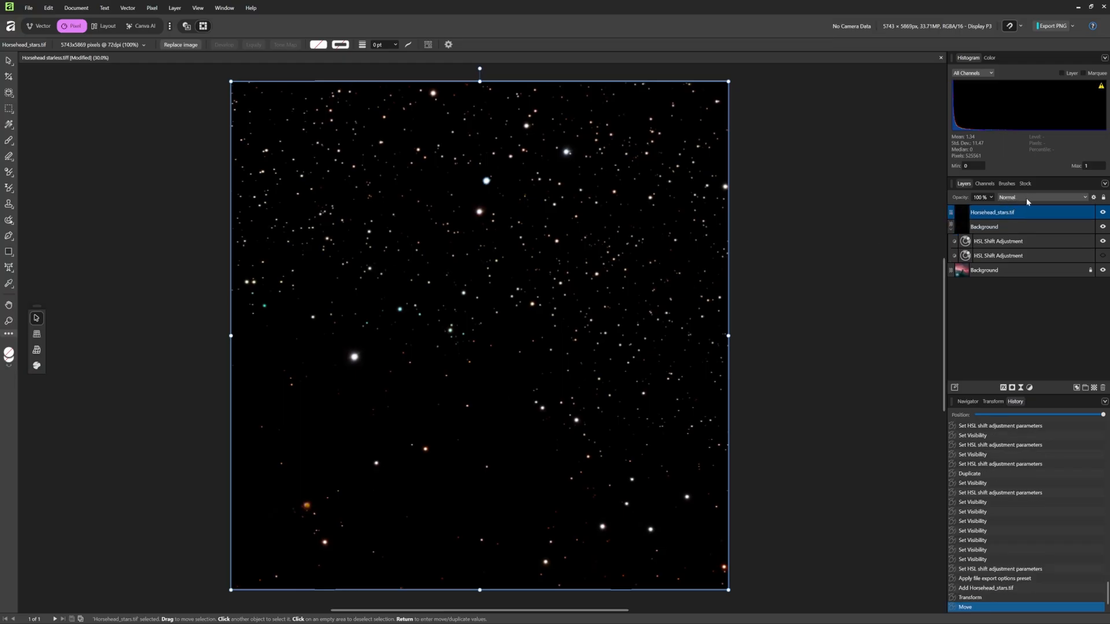